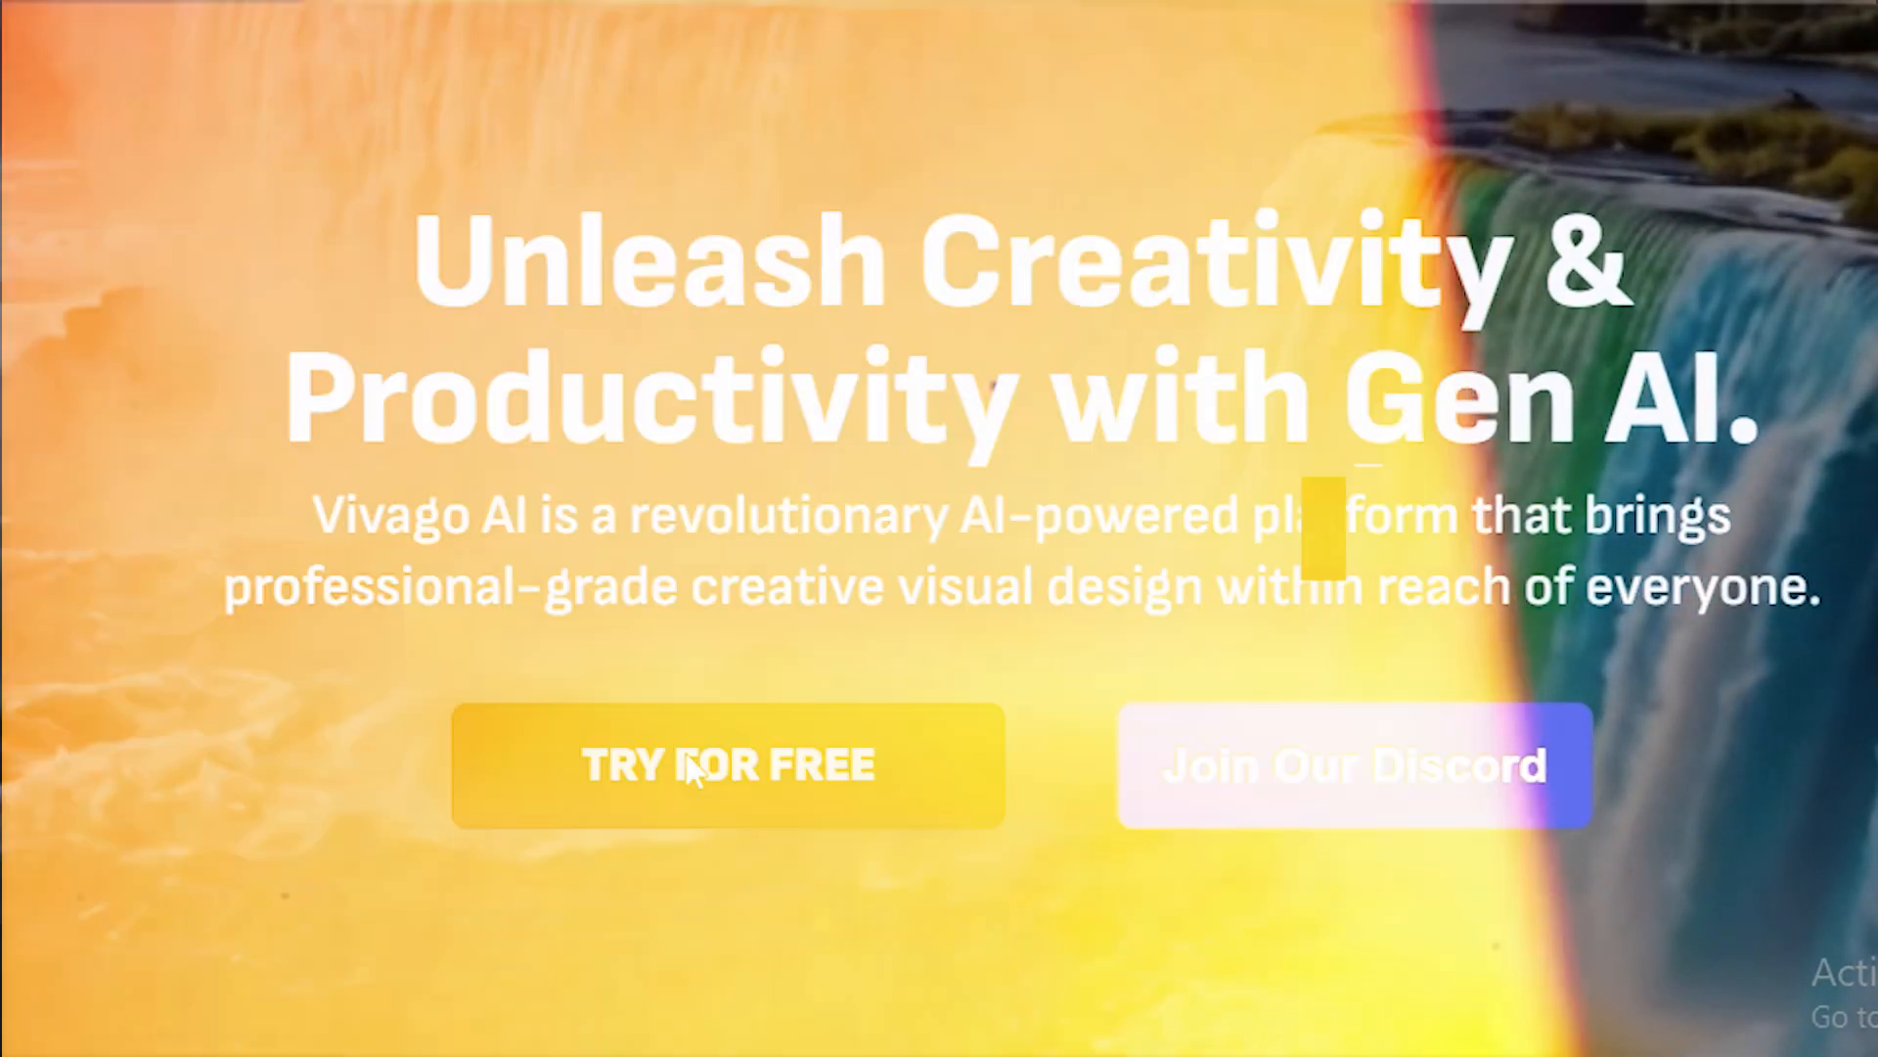
Start for free and open the autumn night driving video from the Explore video gallery
{"action": "left_click", "coordinate": [729, 764]}
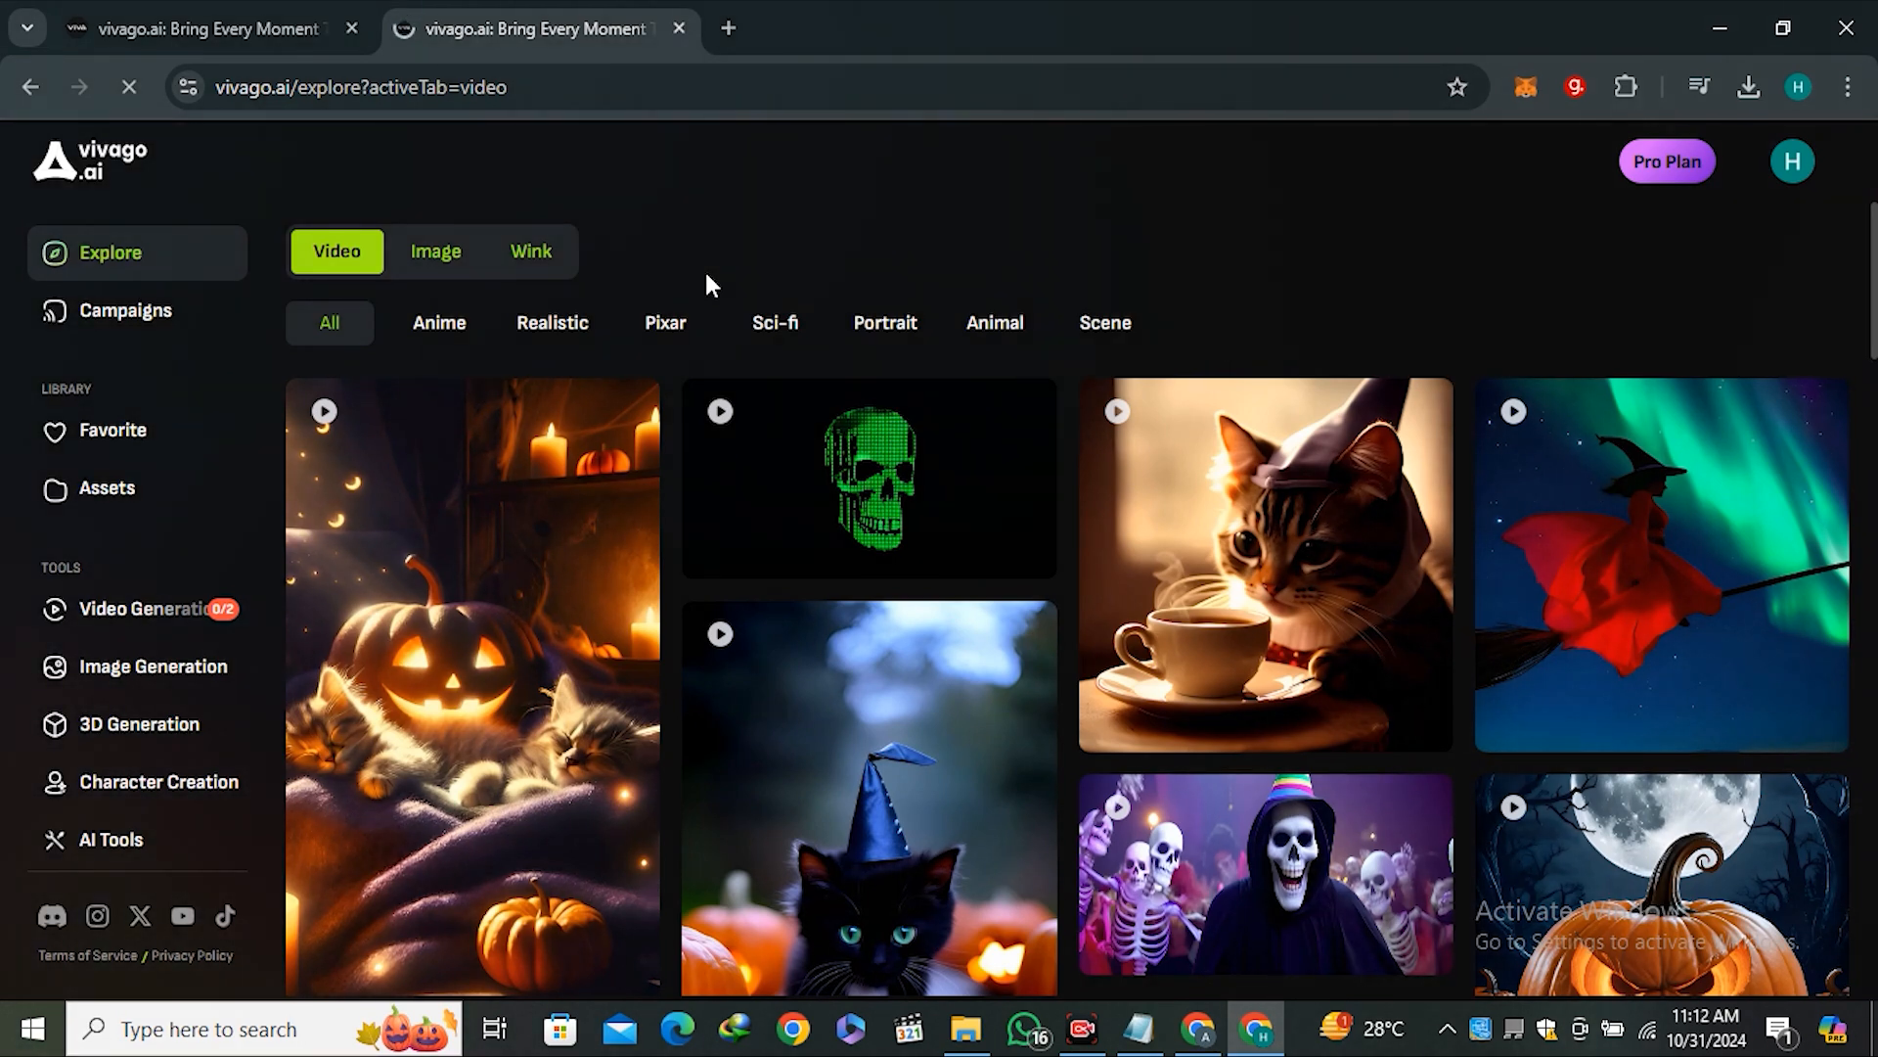
{"action": "scroll", "scroll_direction": "down", "scroll_amount": 3}
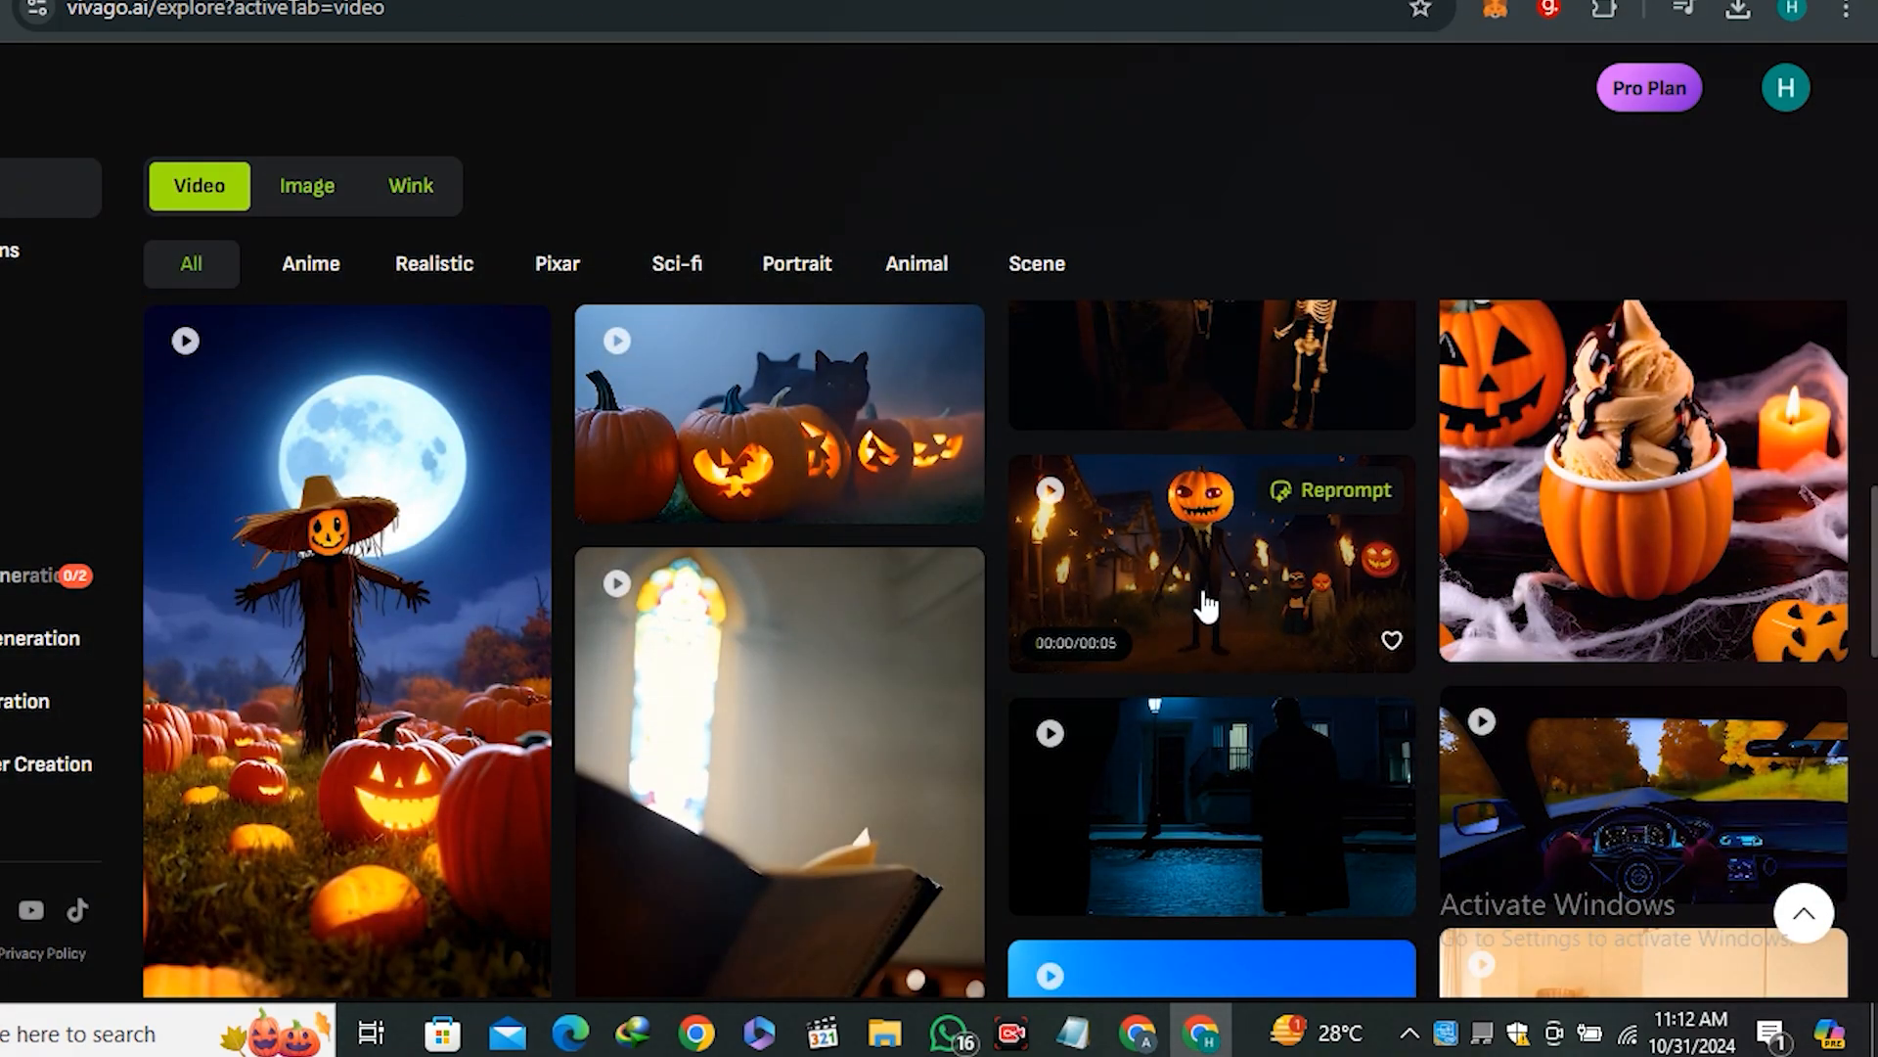
{"action": "left_click", "coordinate": [1209, 560]}
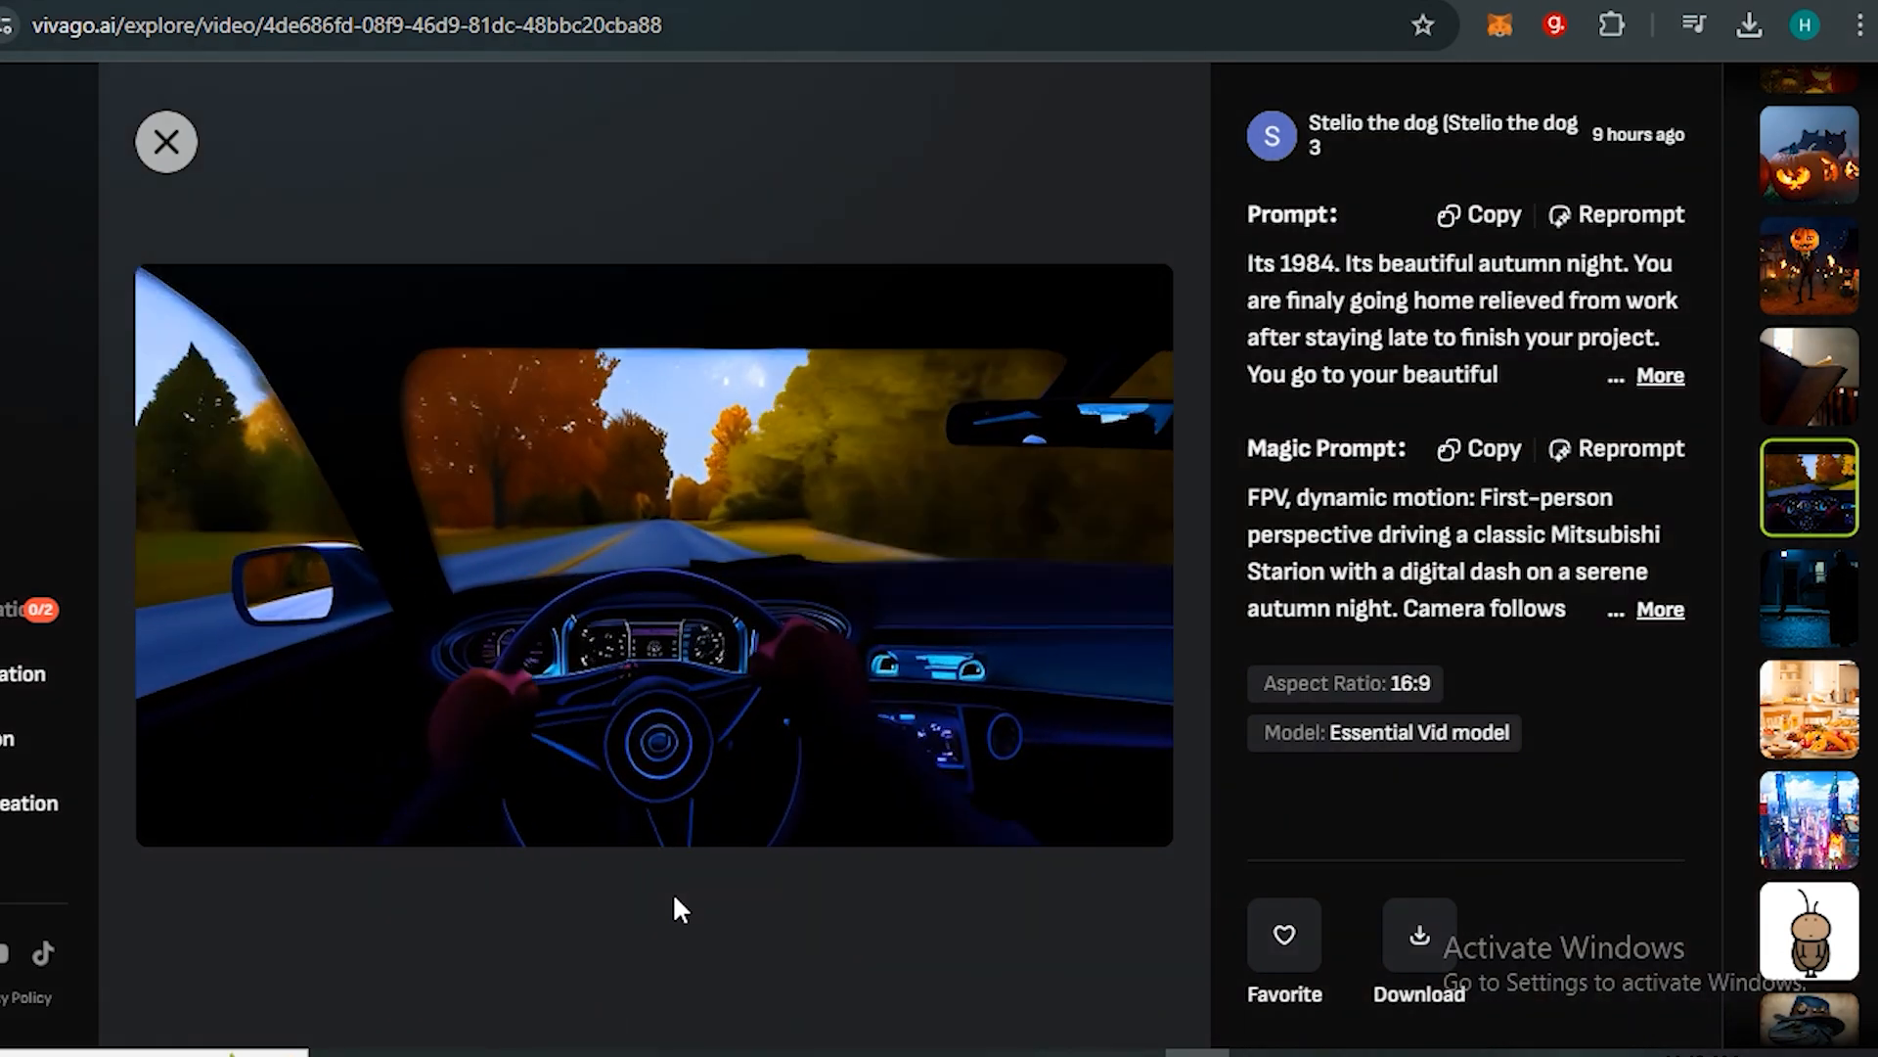
Close the driving video and switch the video generator to Image to Video mode
{"action": "left_click", "coordinate": [166, 139]}
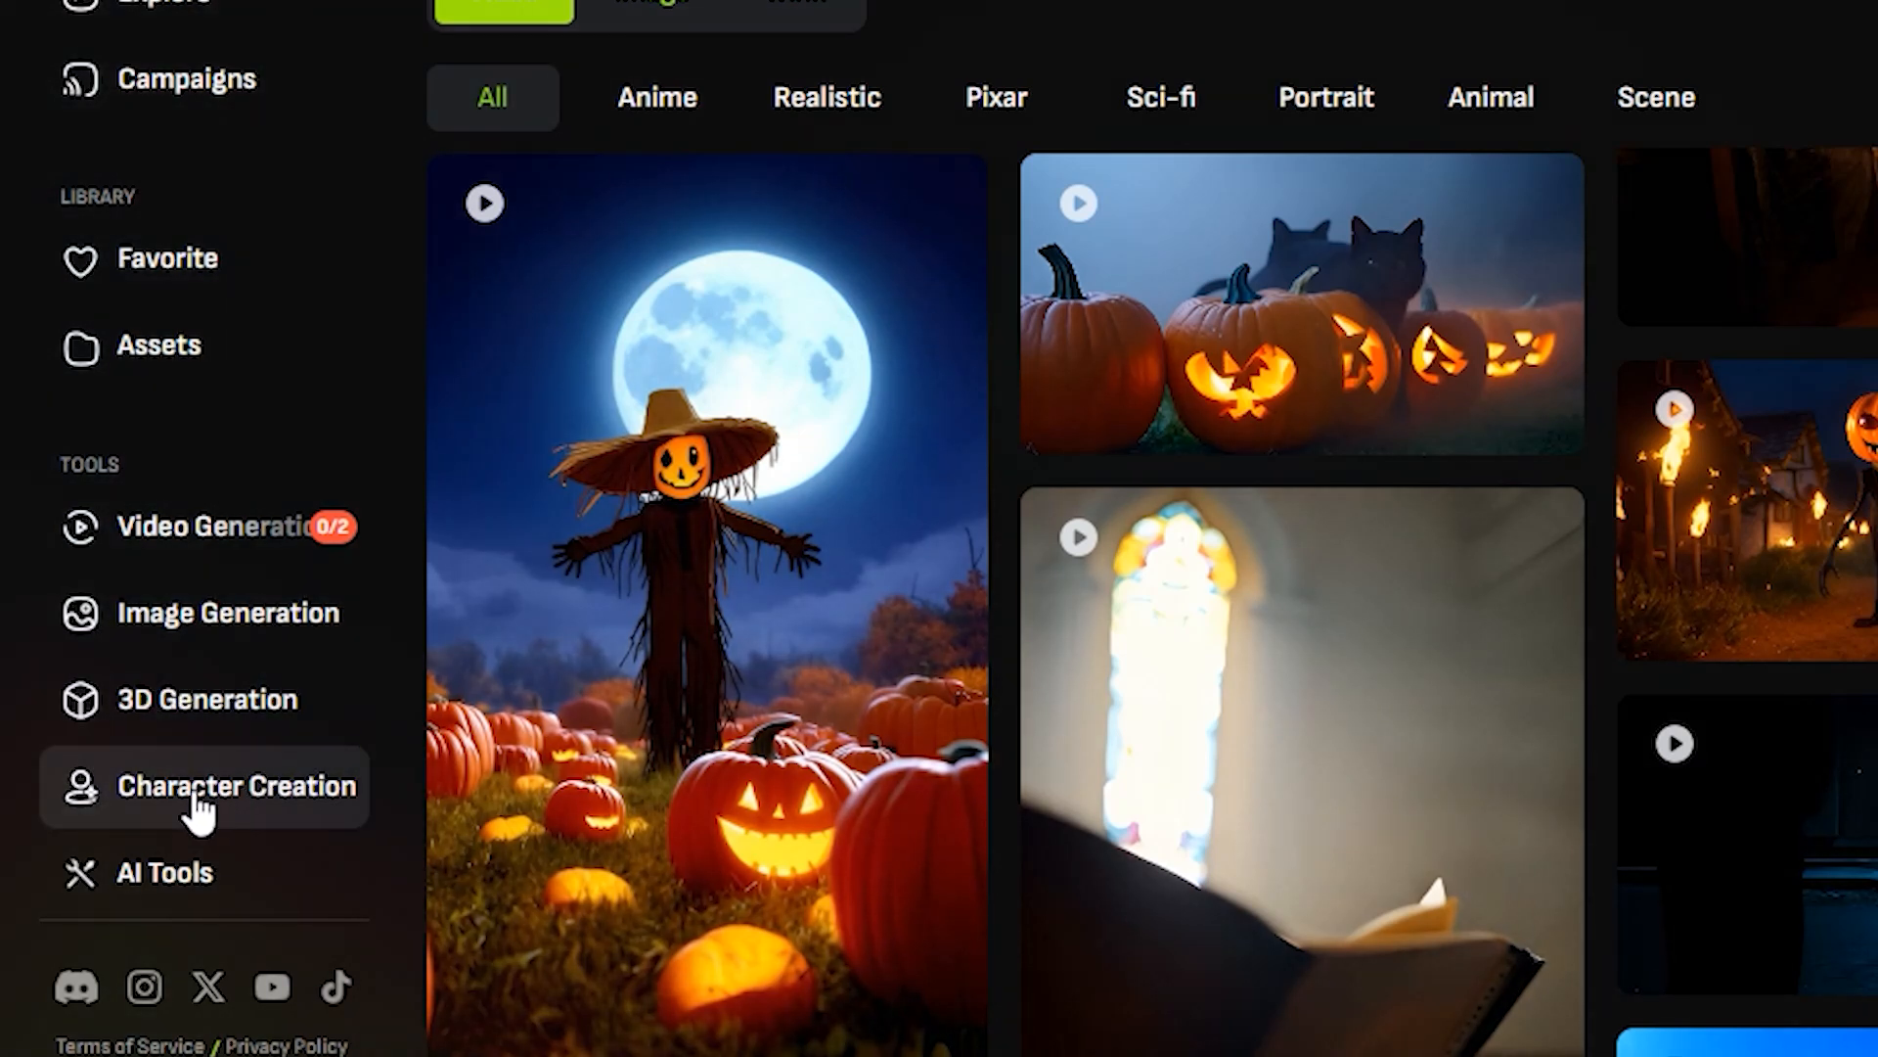
{"action": "mouse_move", "coordinate": [215, 528]}
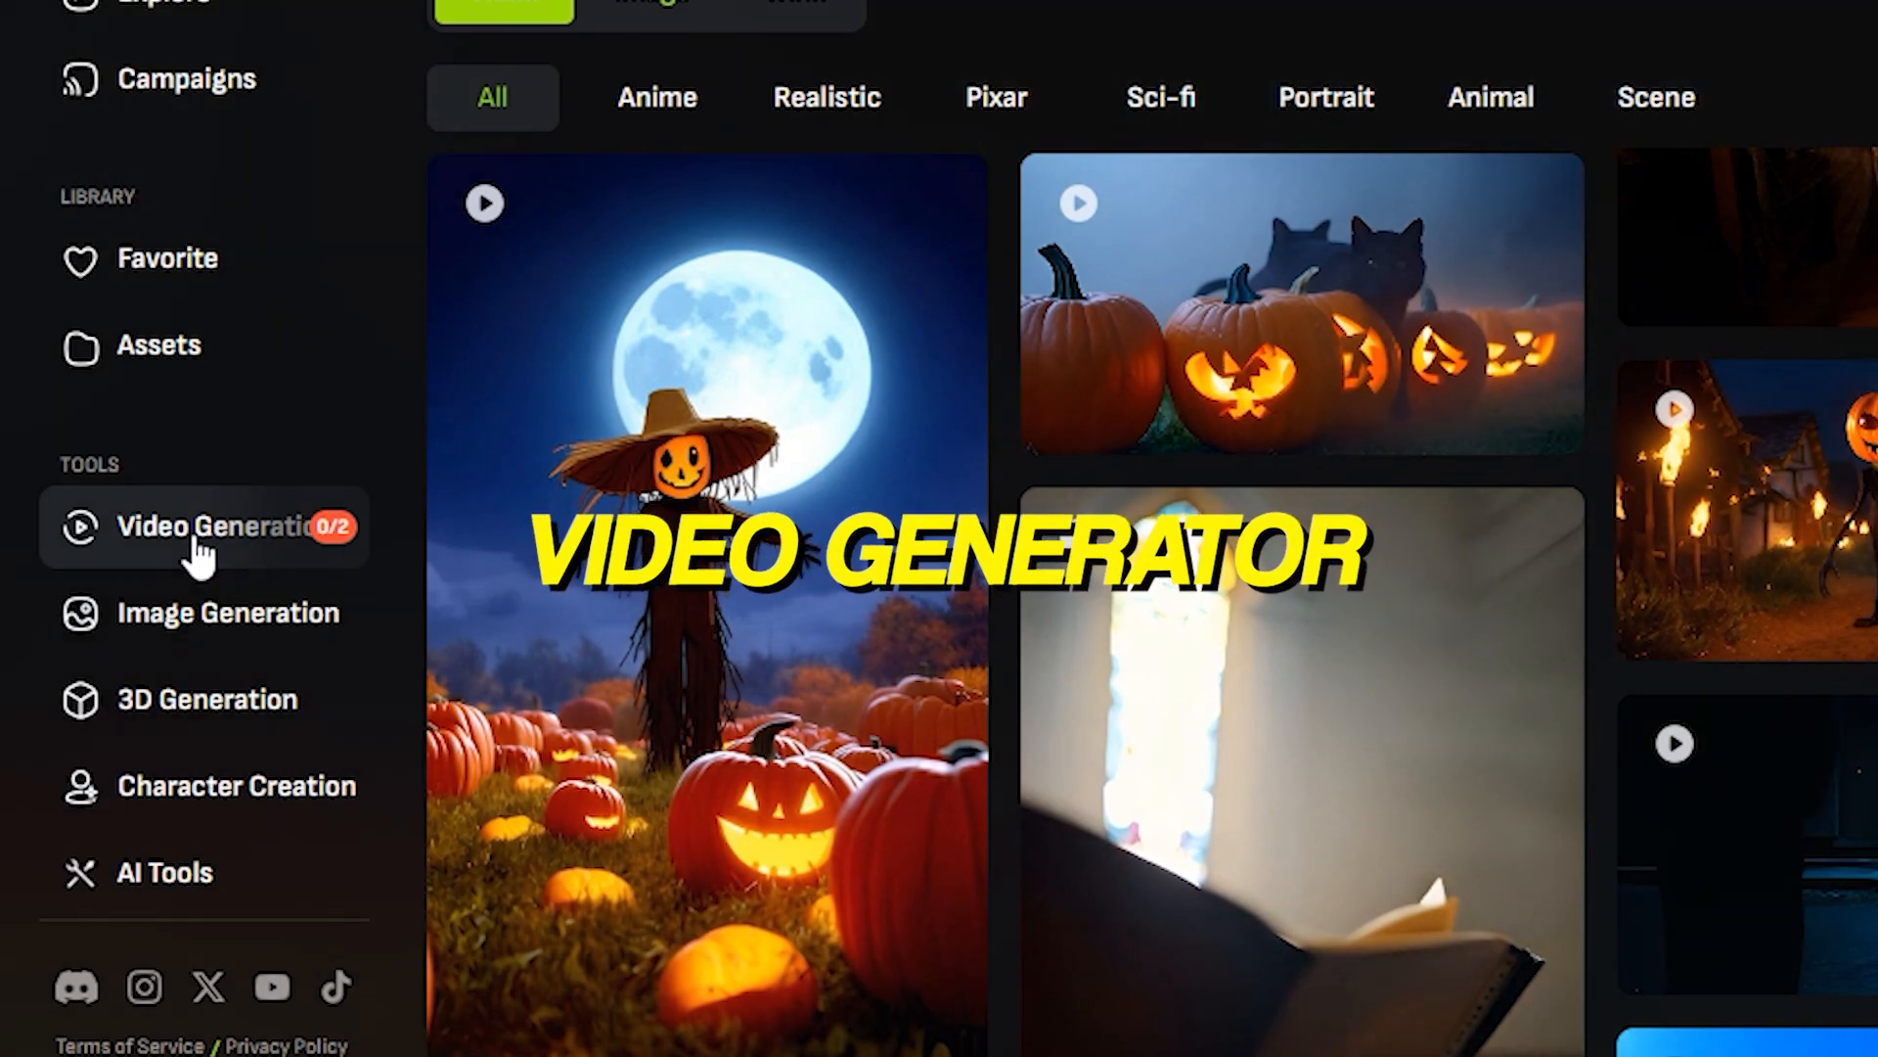
{"action": "left_click", "coordinate": [192, 524]}
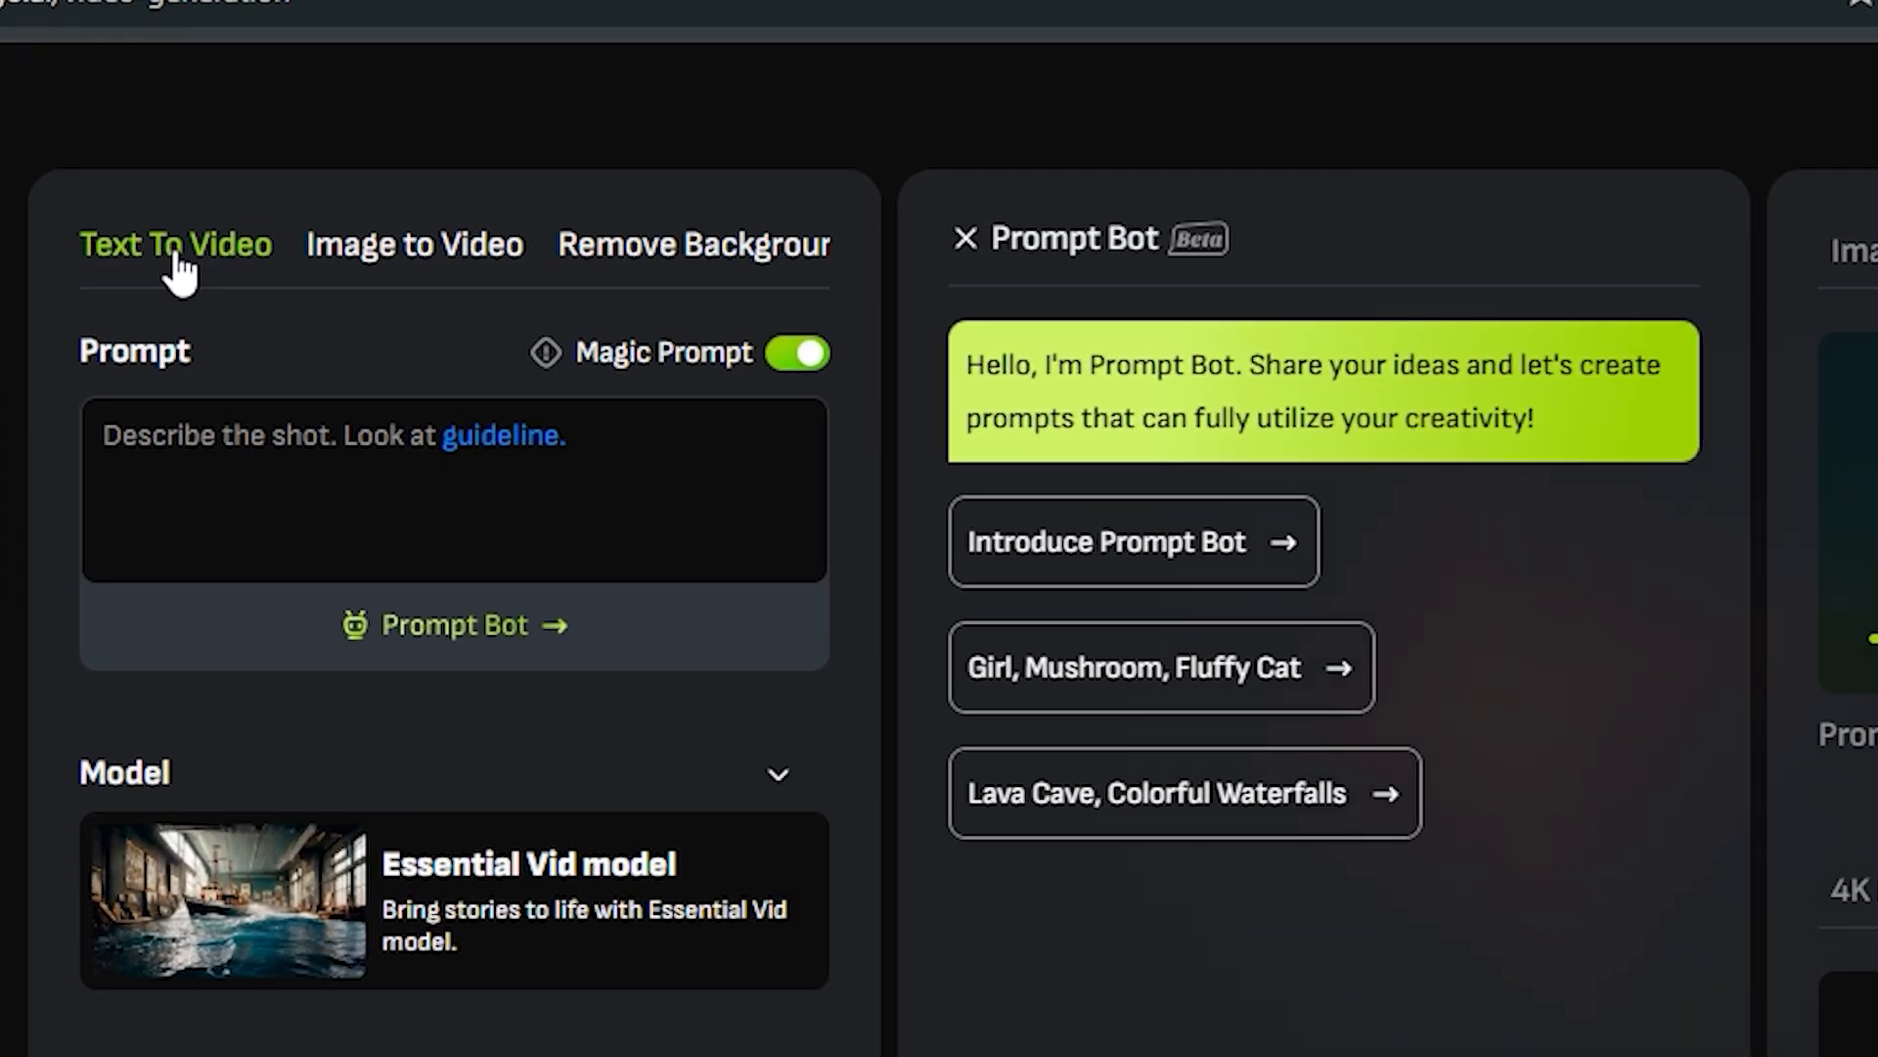
{"action": "left_click", "coordinate": [385, 244]}
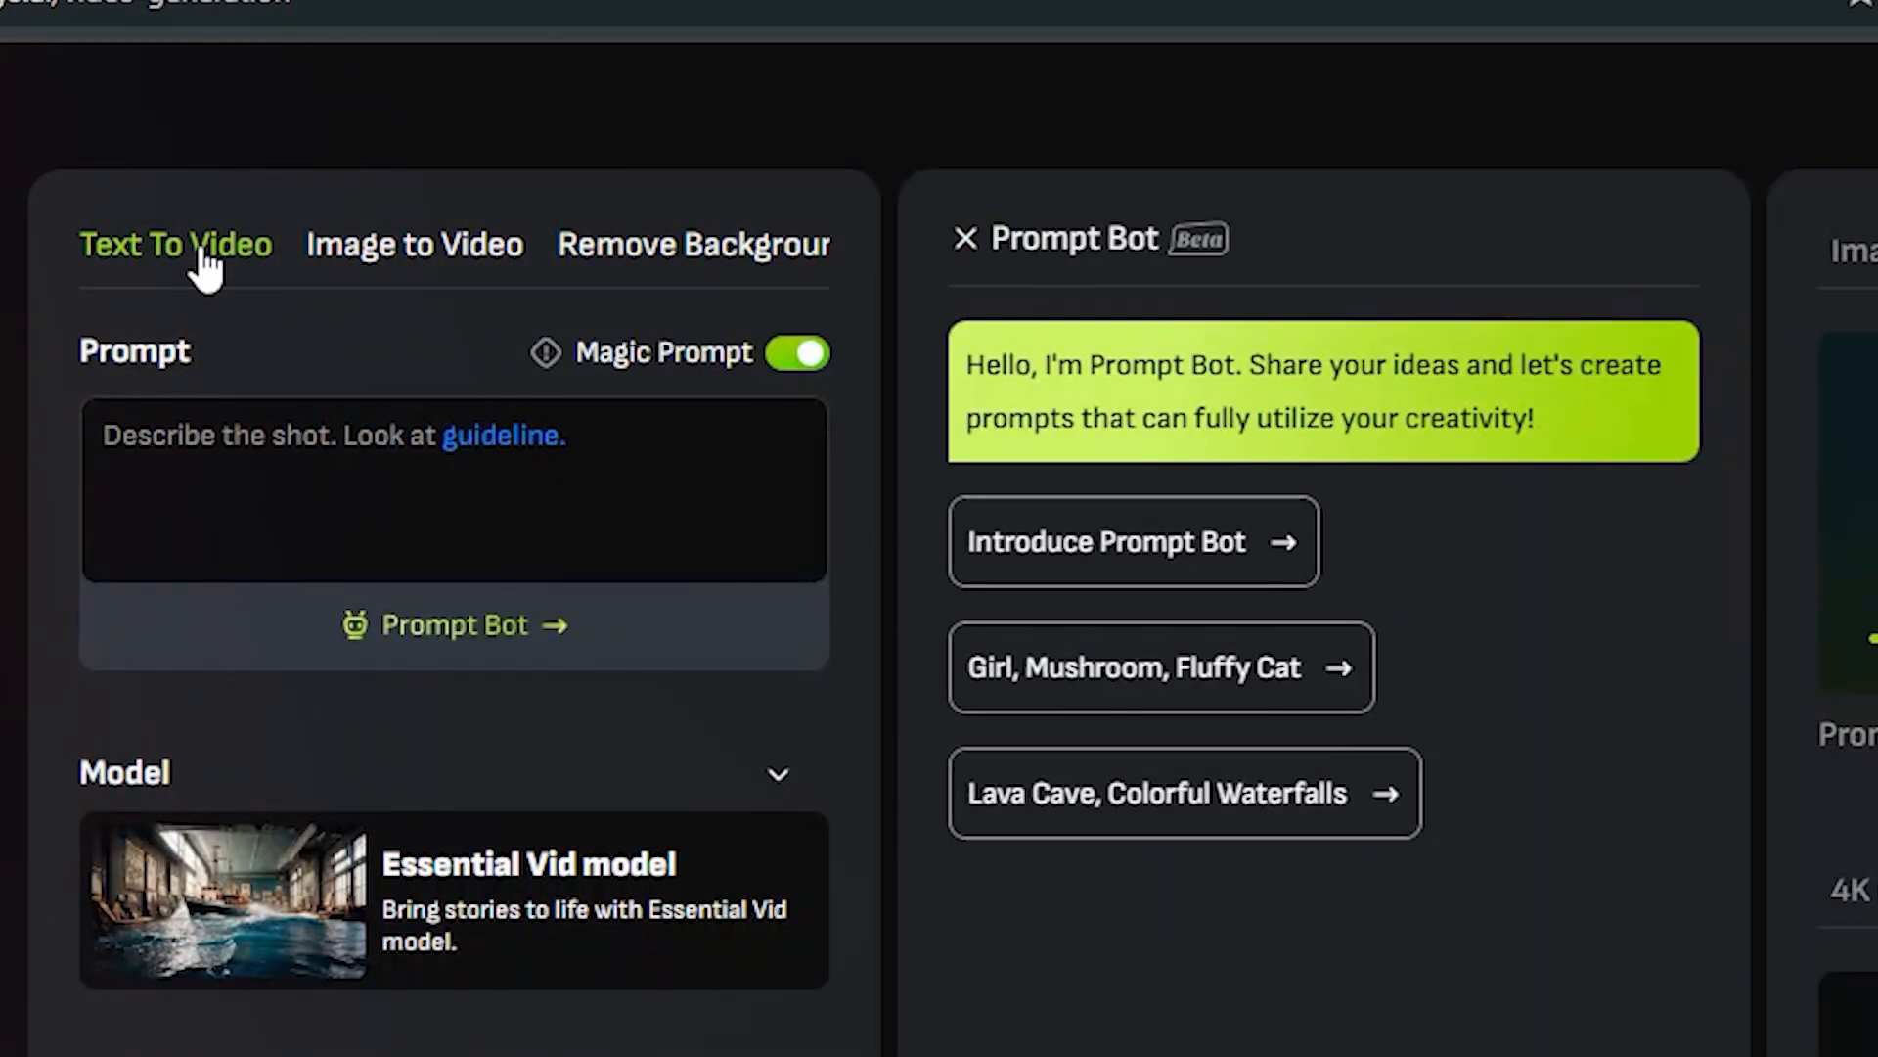
{"action": "left_click", "coordinate": [414, 245]}
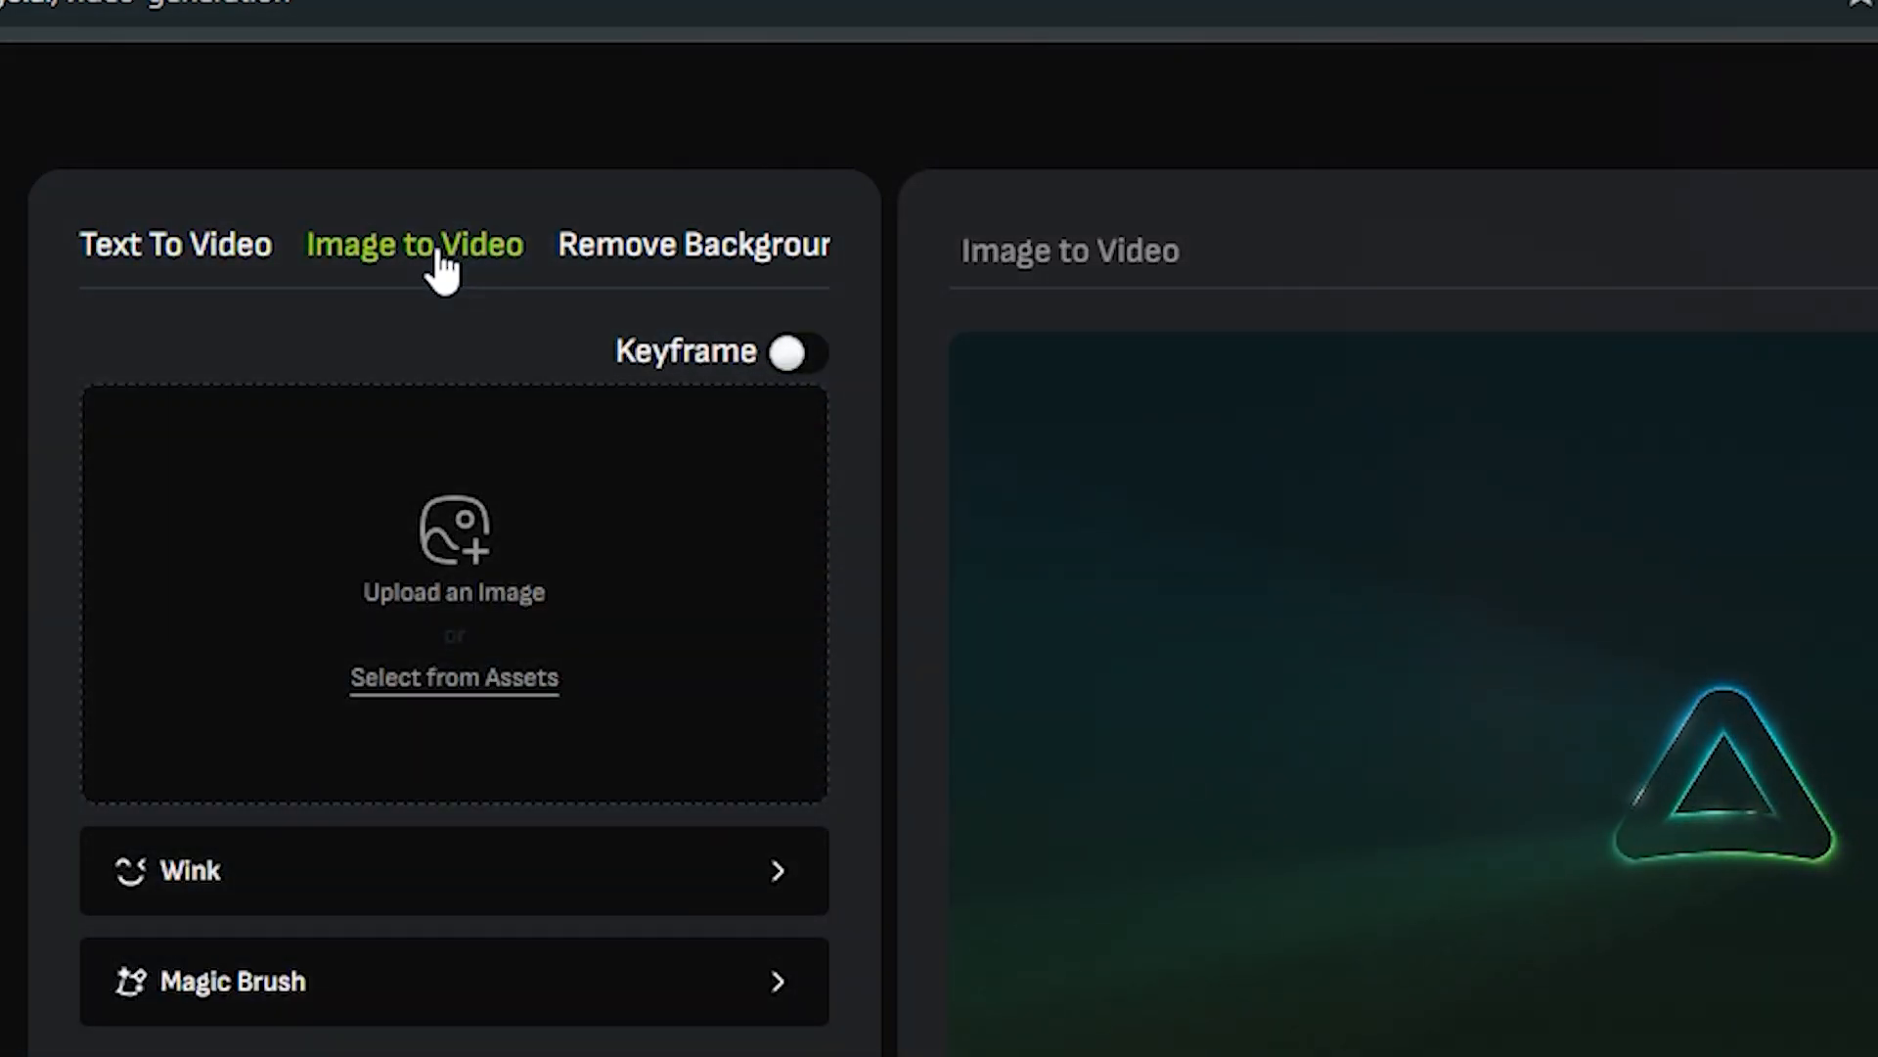
Enter the red-dress, leather-jacket woman walking in Tokyo prompt and set motion strength to 28
{"action": "left_click", "coordinate": [176, 245]}
{"action": "type", "text": "A woman wearing red dress and black leather j"}
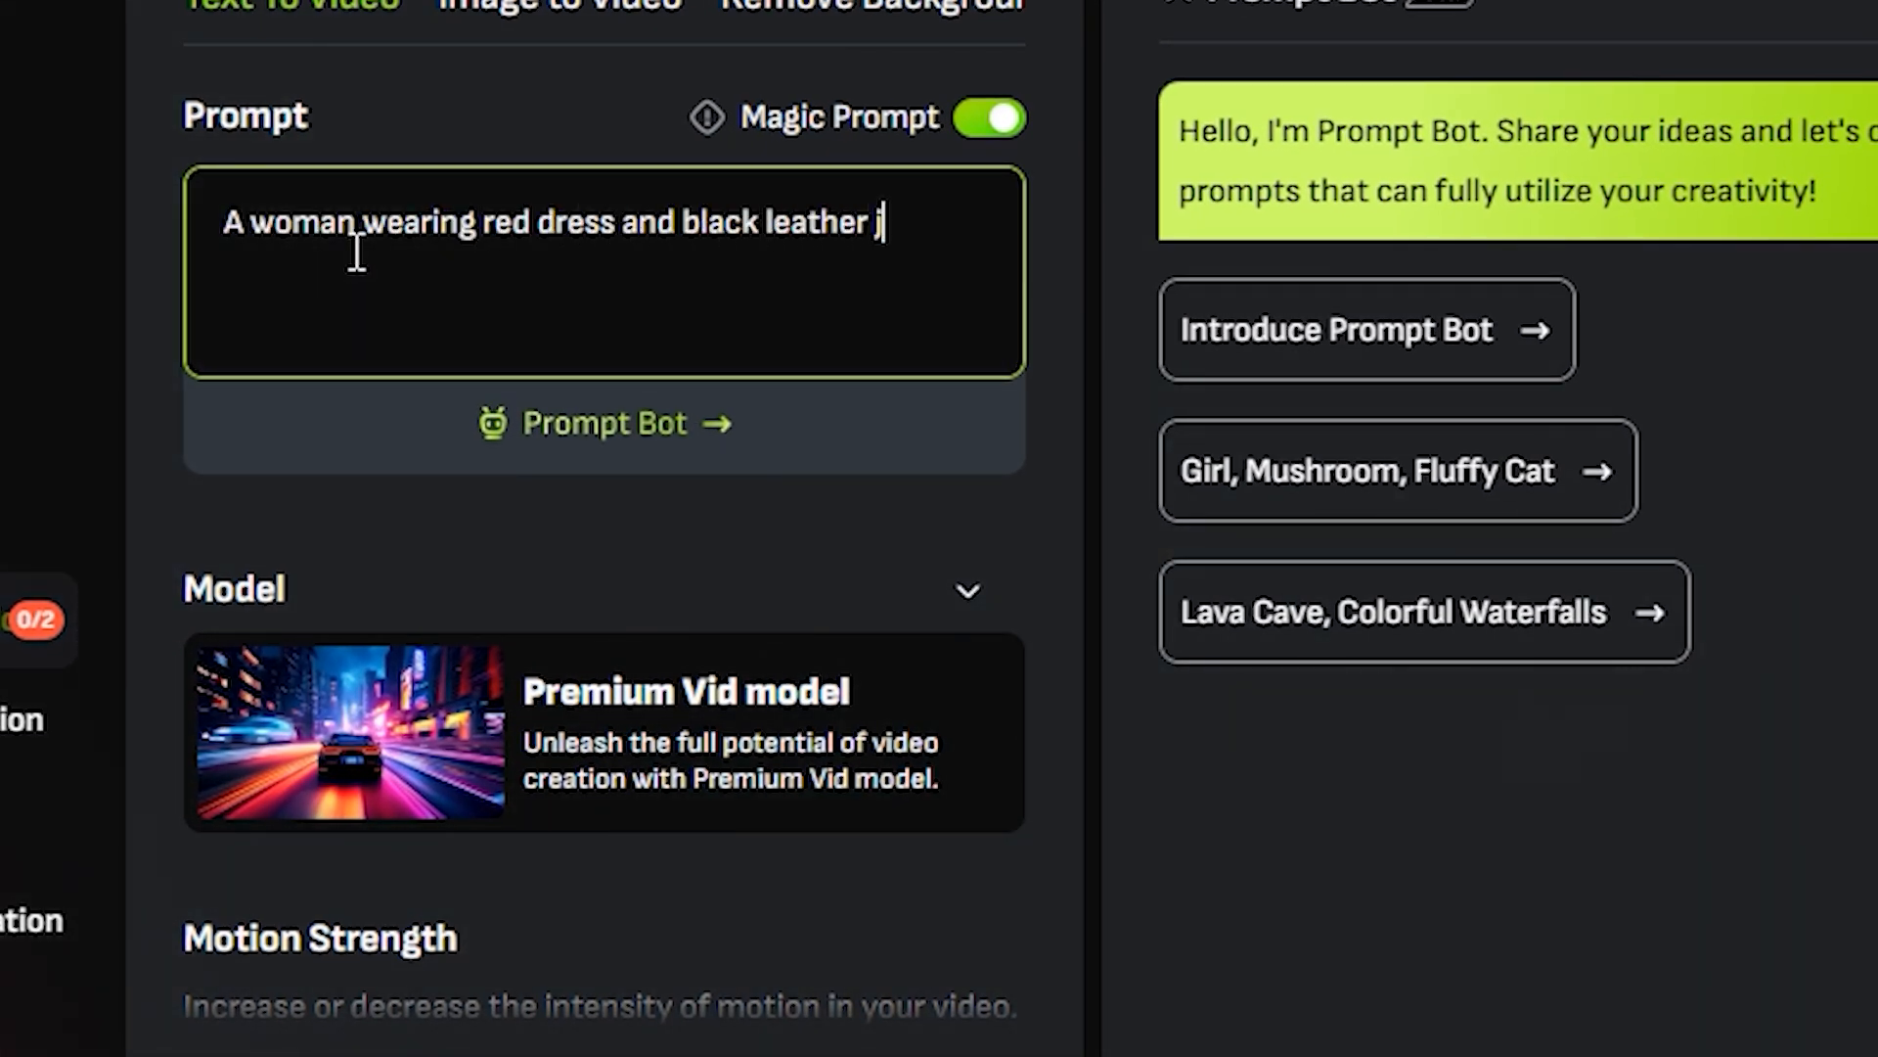
{"action": "type", "text": "acket with sunglasses , walking on a tok"}
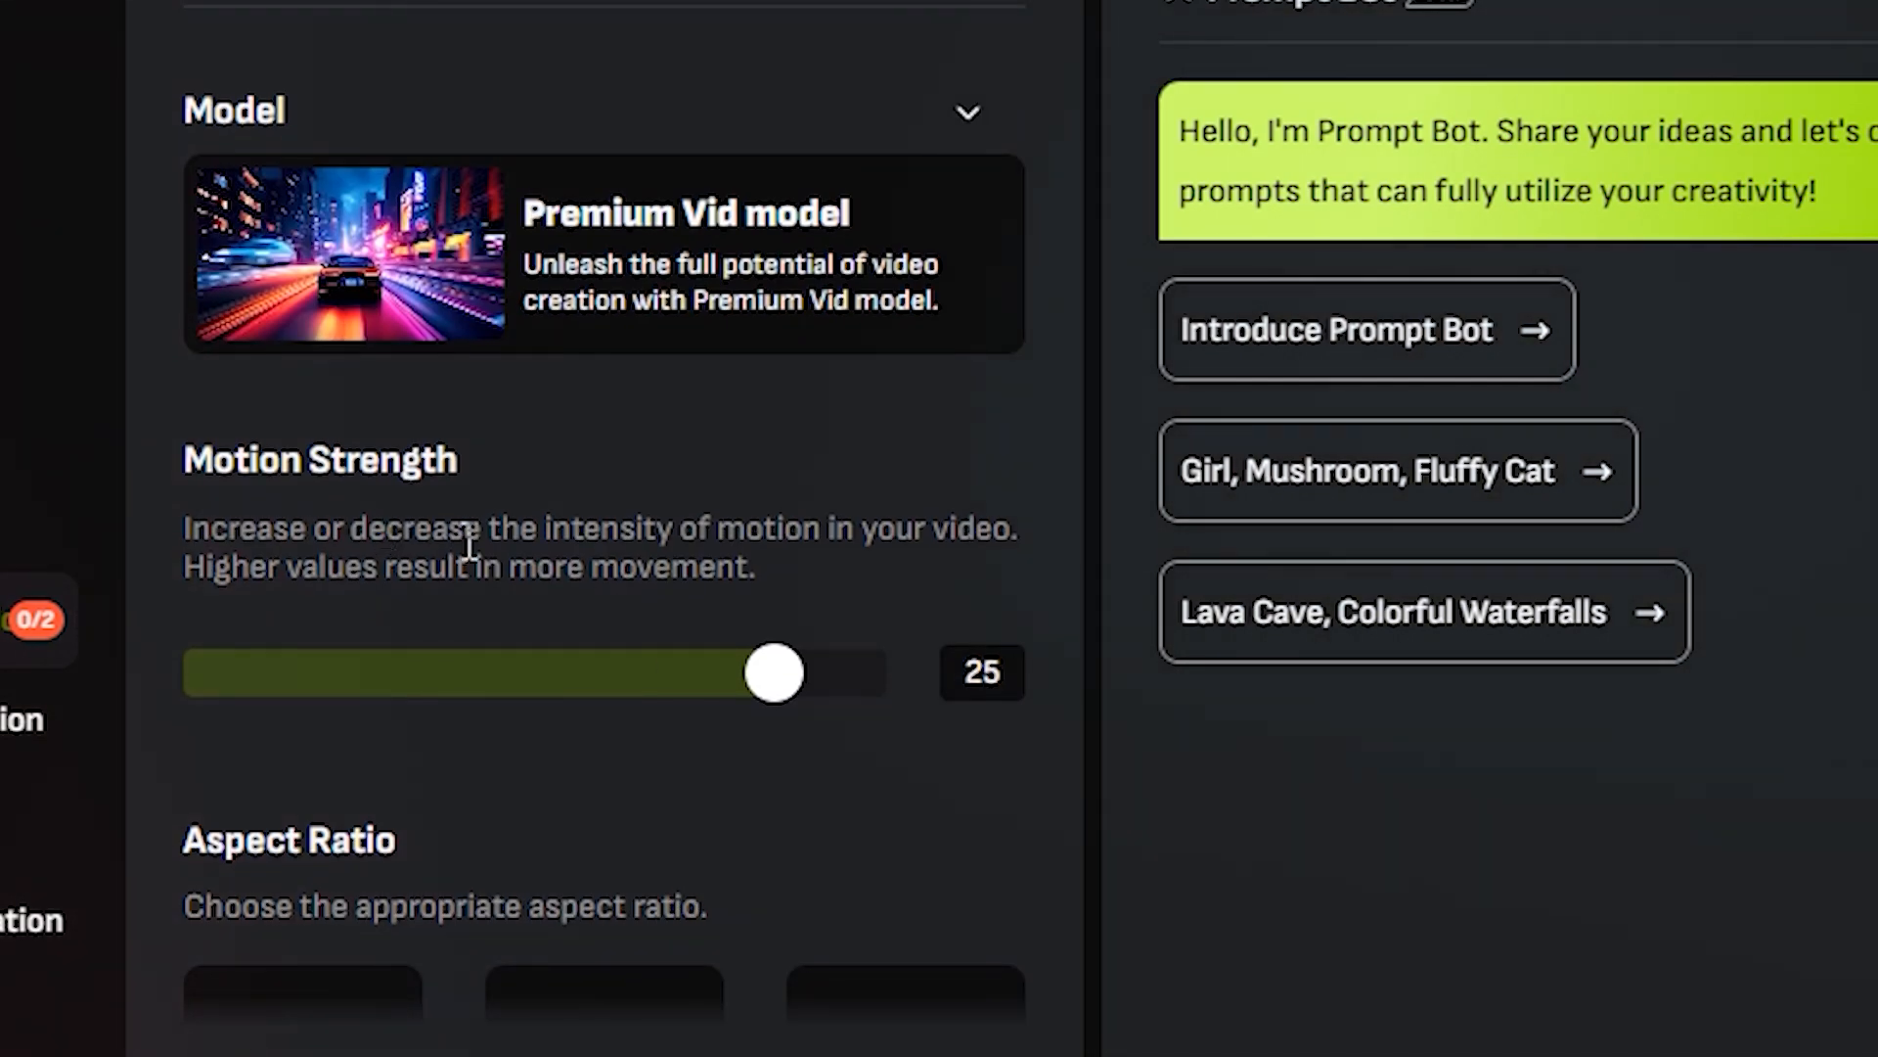
{"action": "scroll", "scroll_direction": "down", "scroll_amount": 3}
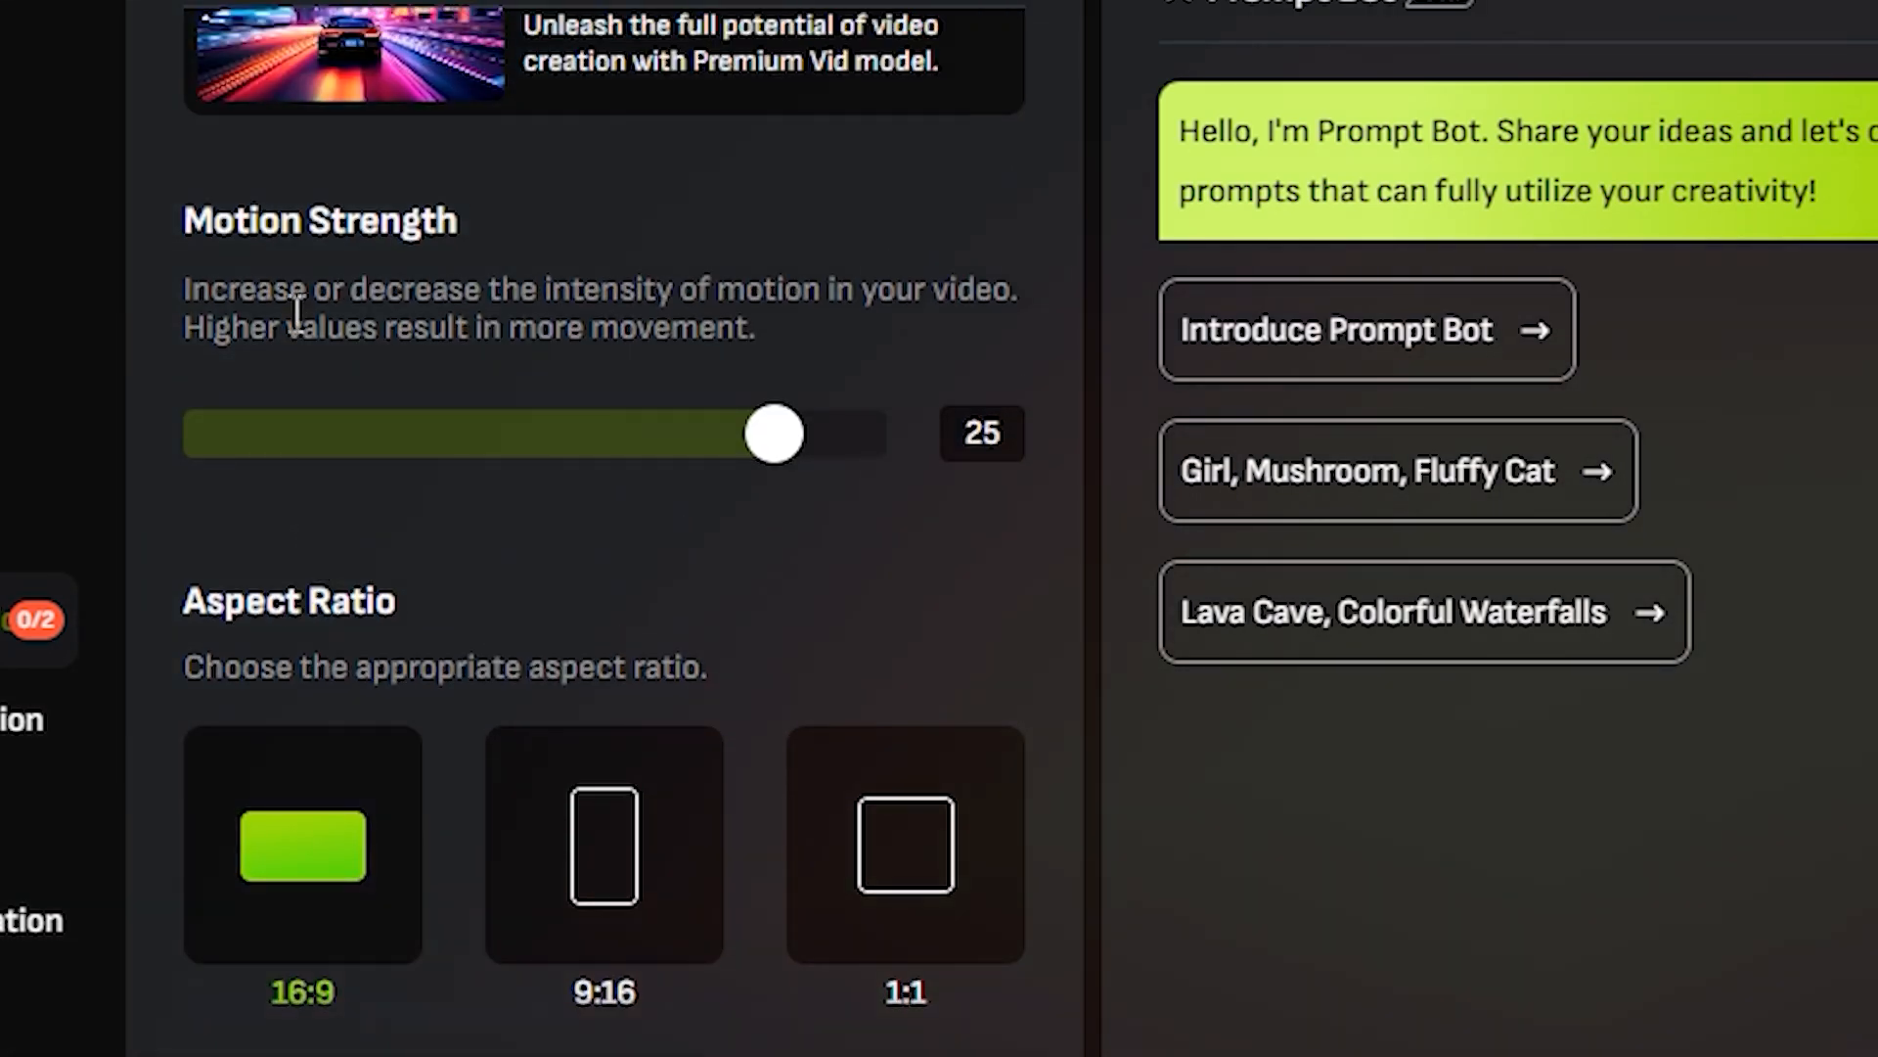
{"action": "left_click_drag", "start_coordinate": [775, 433], "coordinate": [748, 432]}
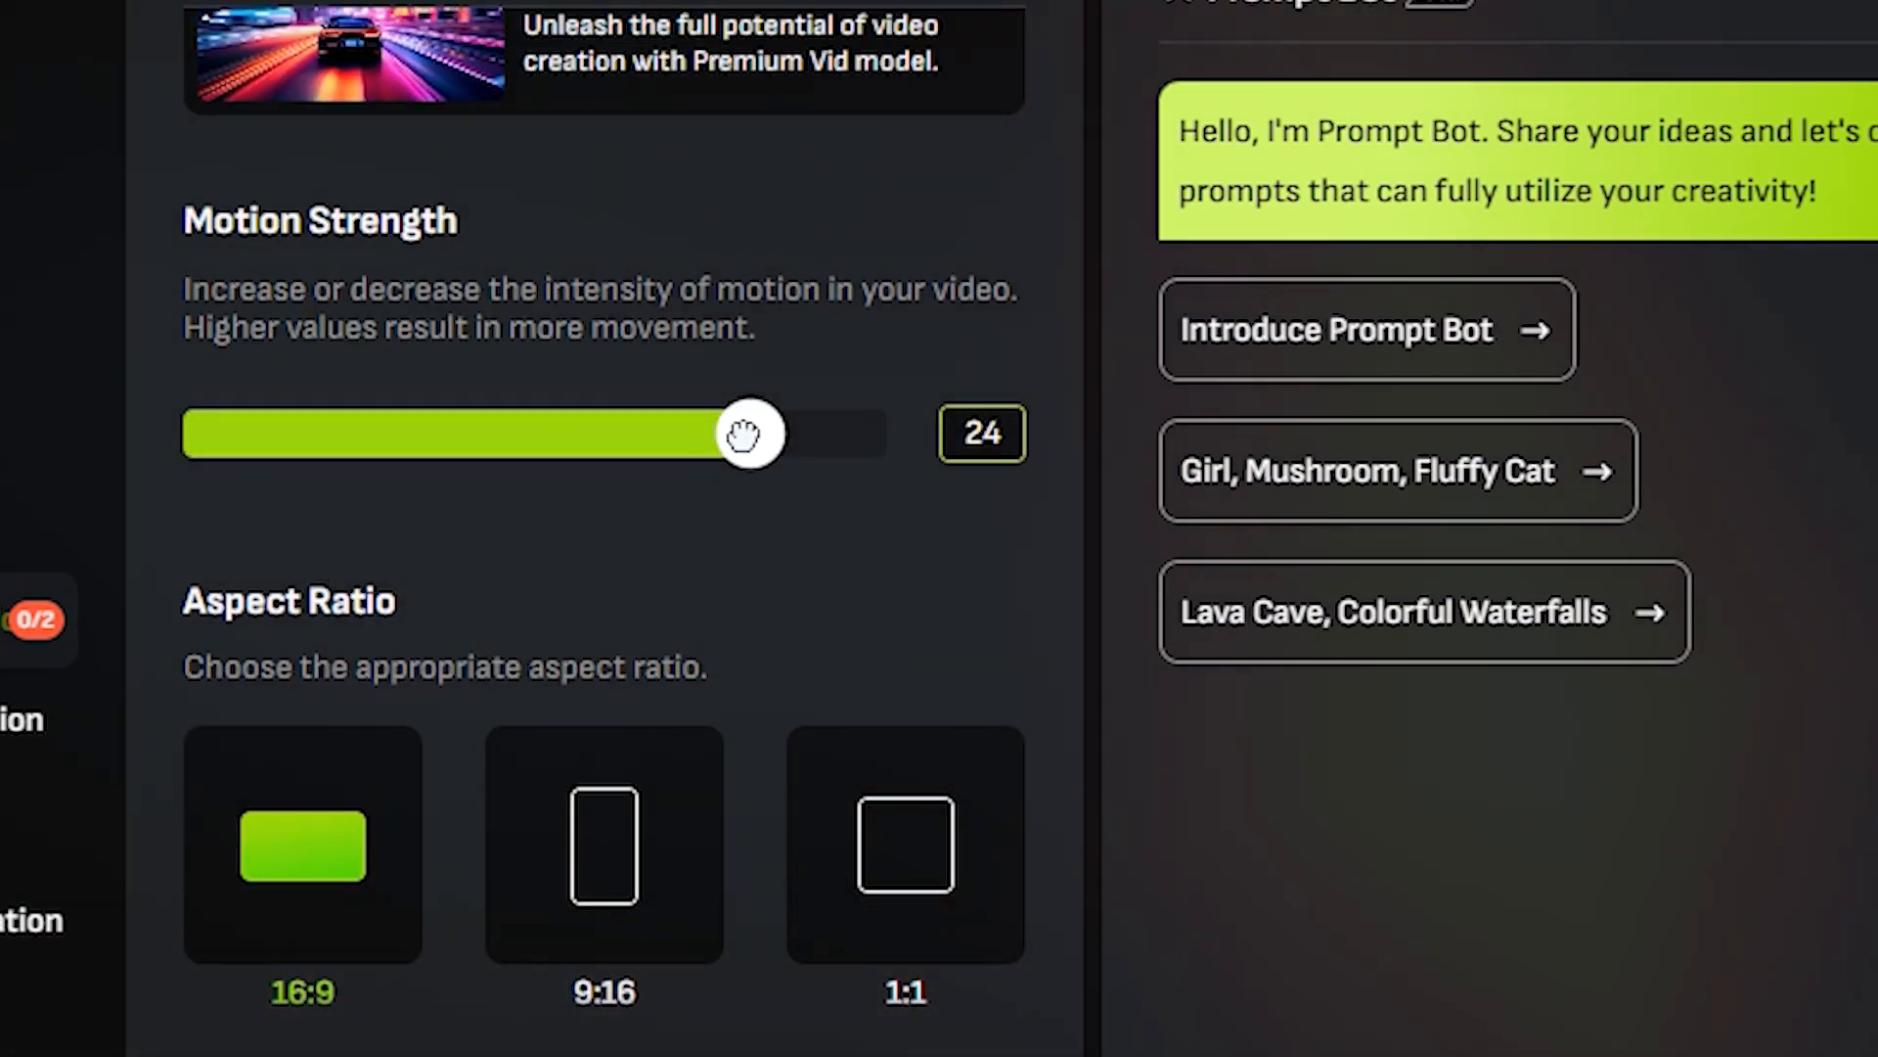
{"action": "left_click_drag", "start_coordinate": [748, 433], "coordinate": [844, 433]}
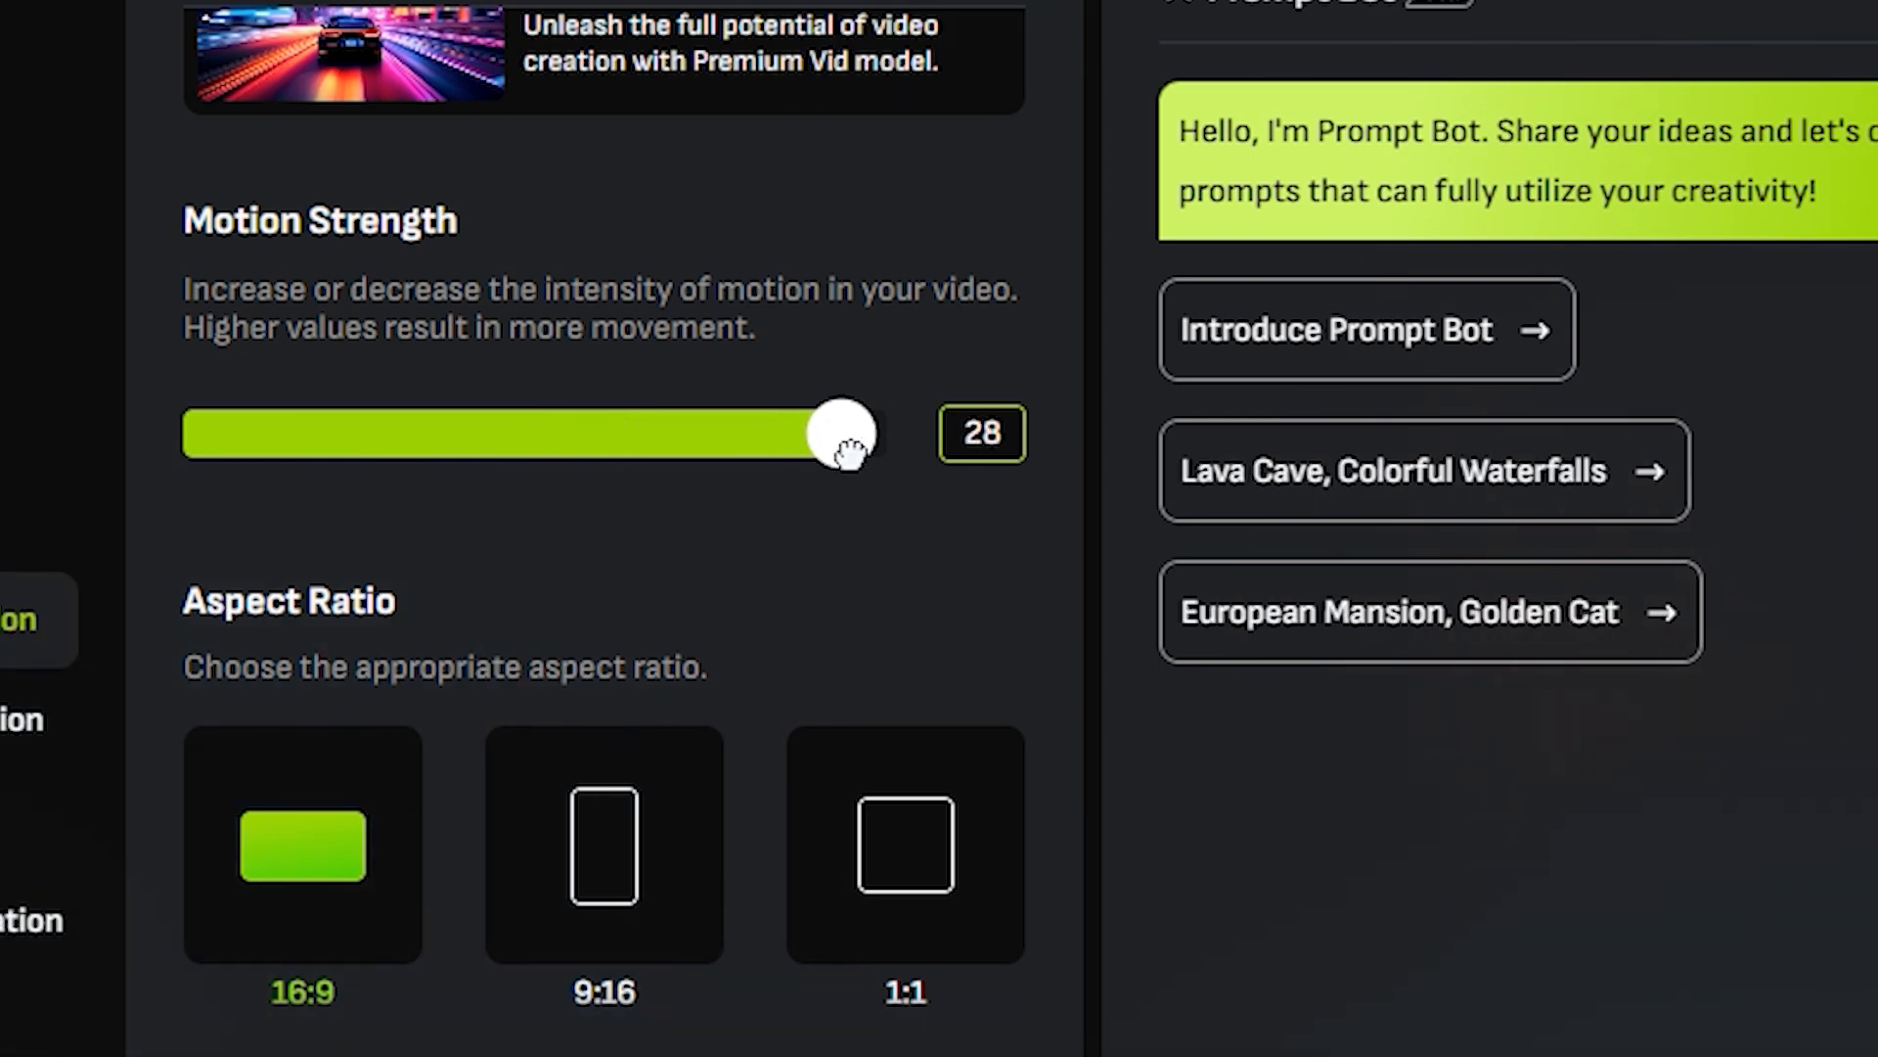
{"action": "left_click_drag", "start_coordinate": [843, 433], "coordinate": [887, 433]}
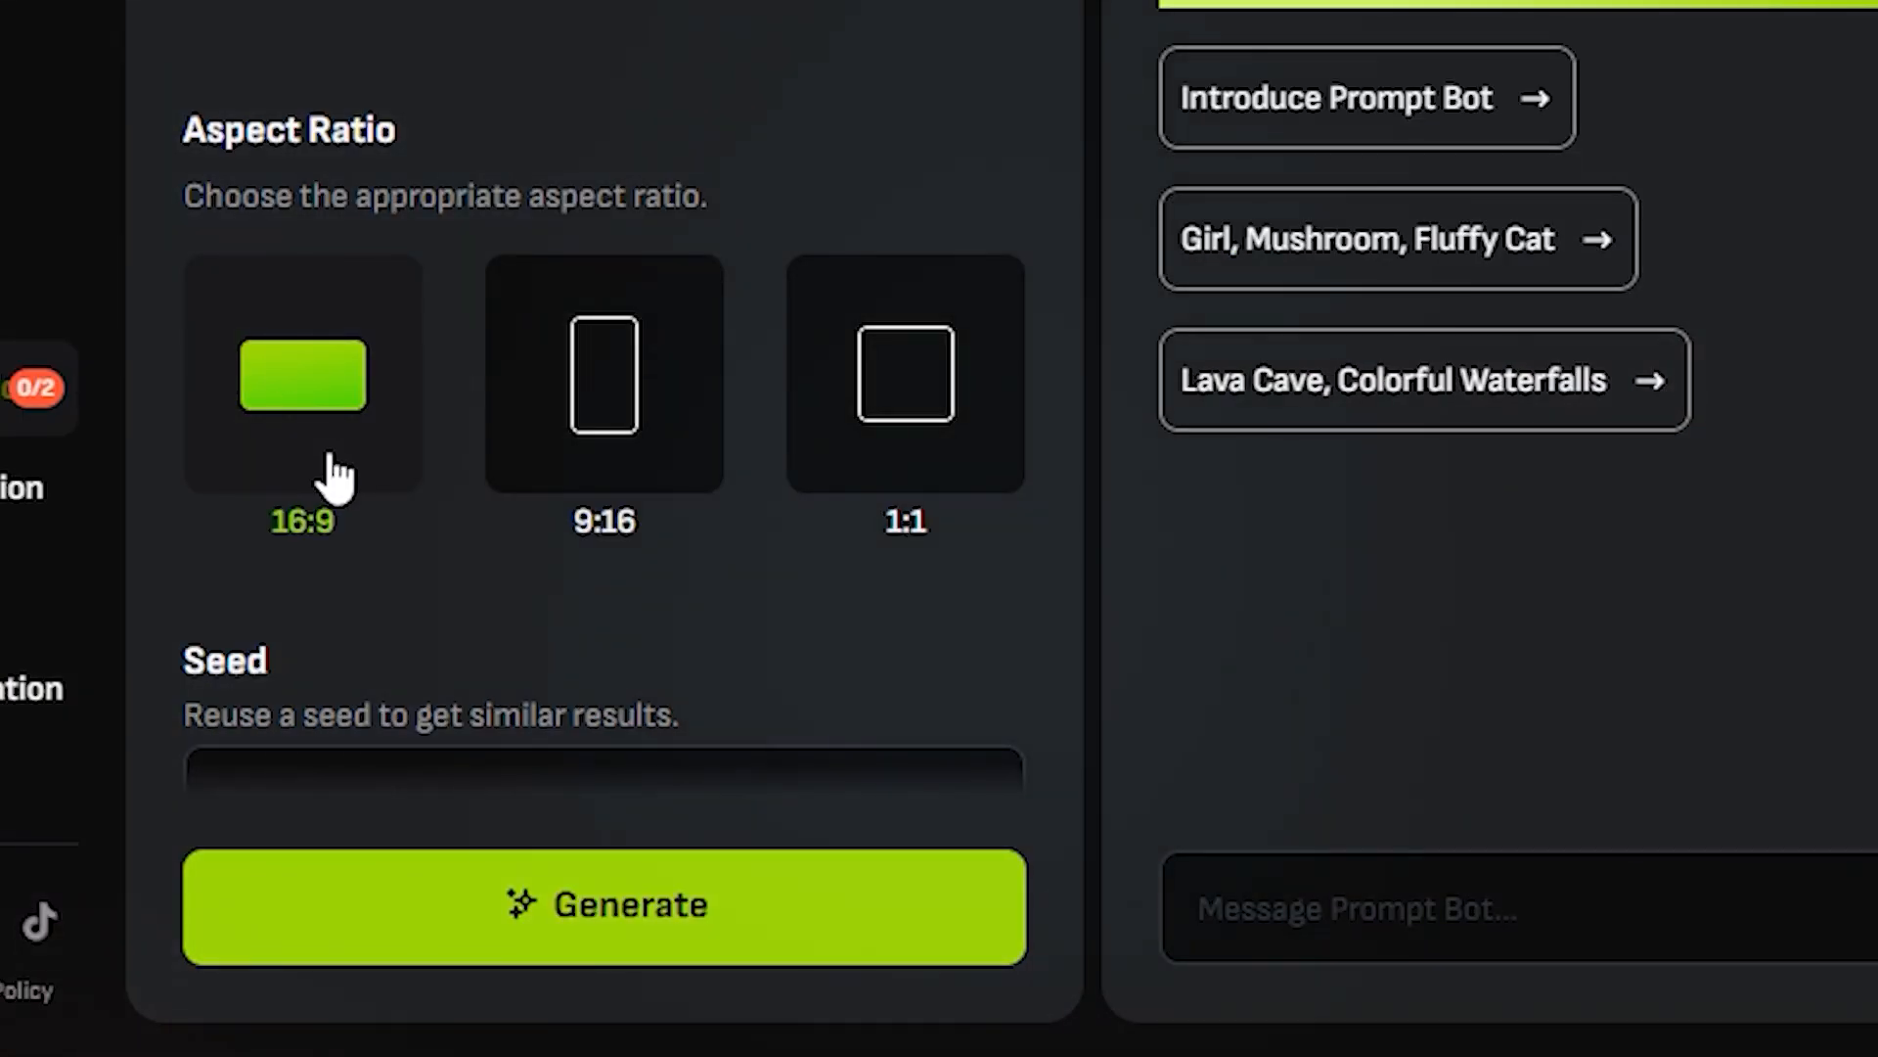
Add the negative prompt 'blur, morph'
{"action": "scroll", "scroll_direction": "down", "scroll_amount": 3}
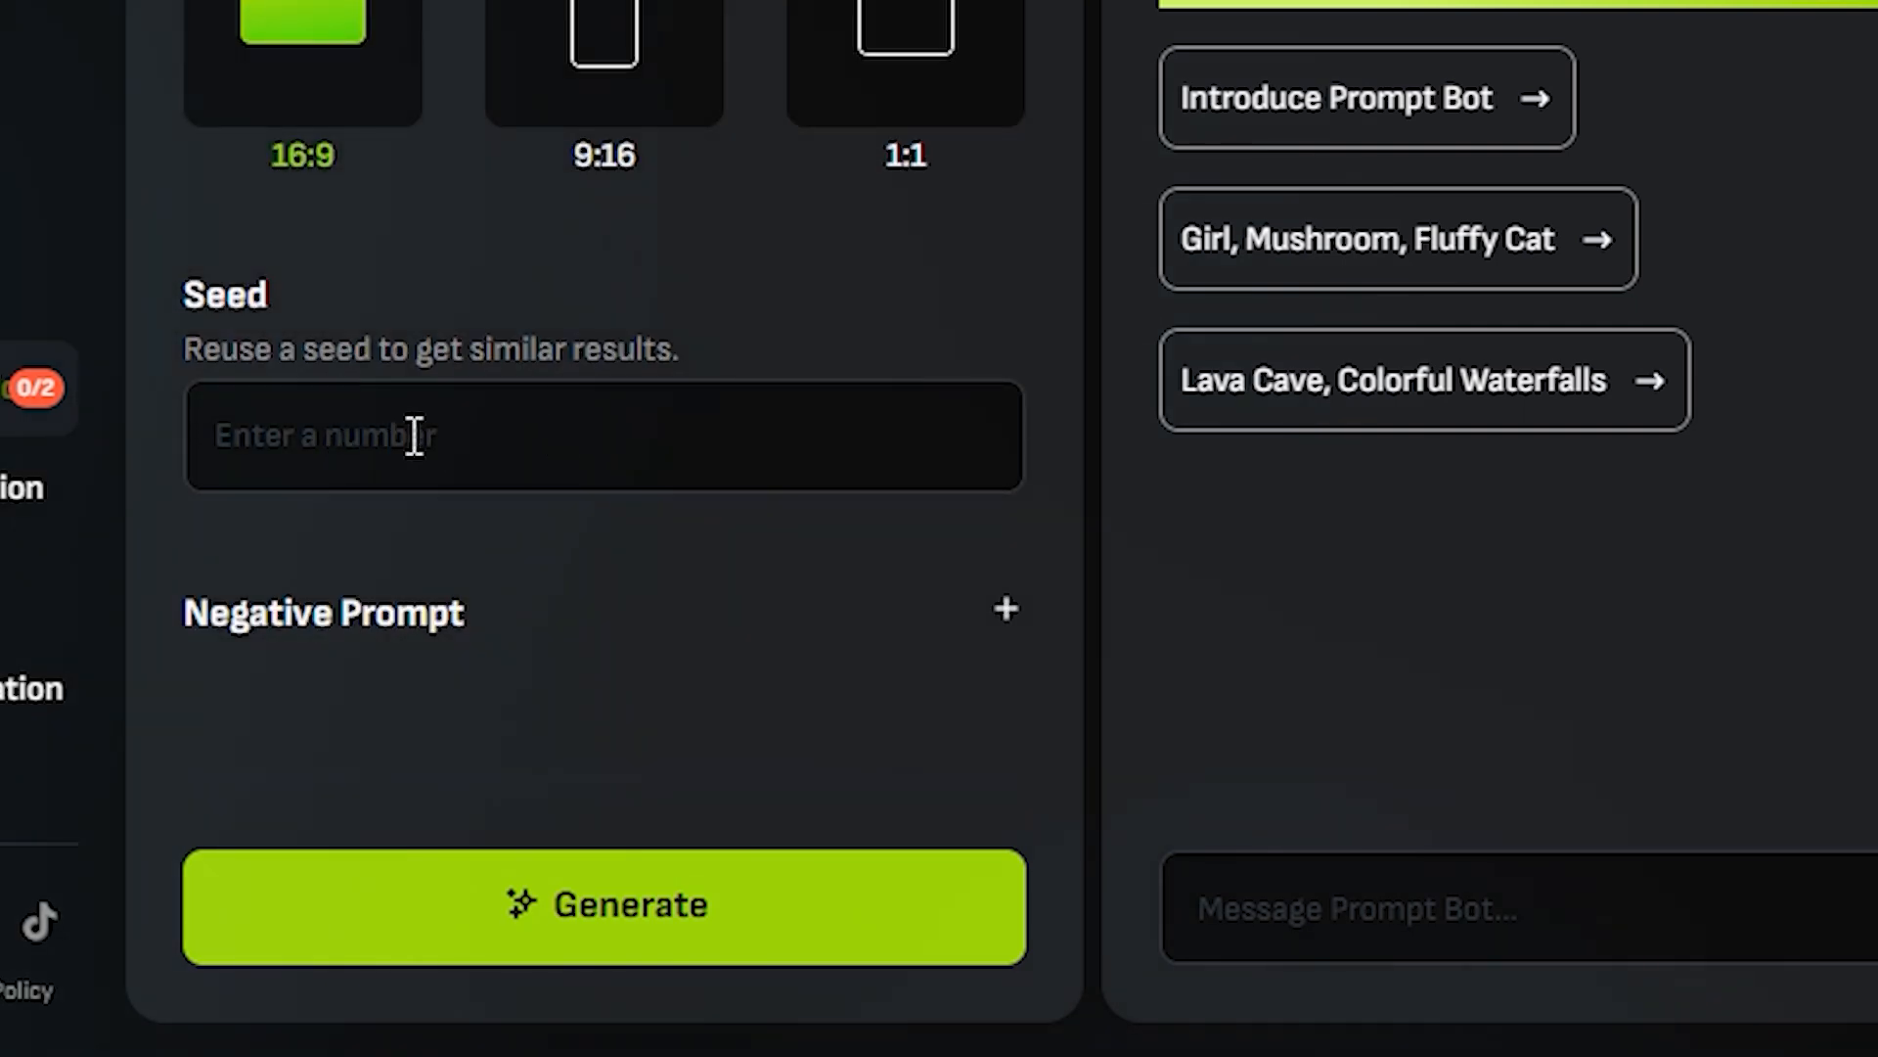
{"action": "left_click", "coordinate": [1005, 608]}
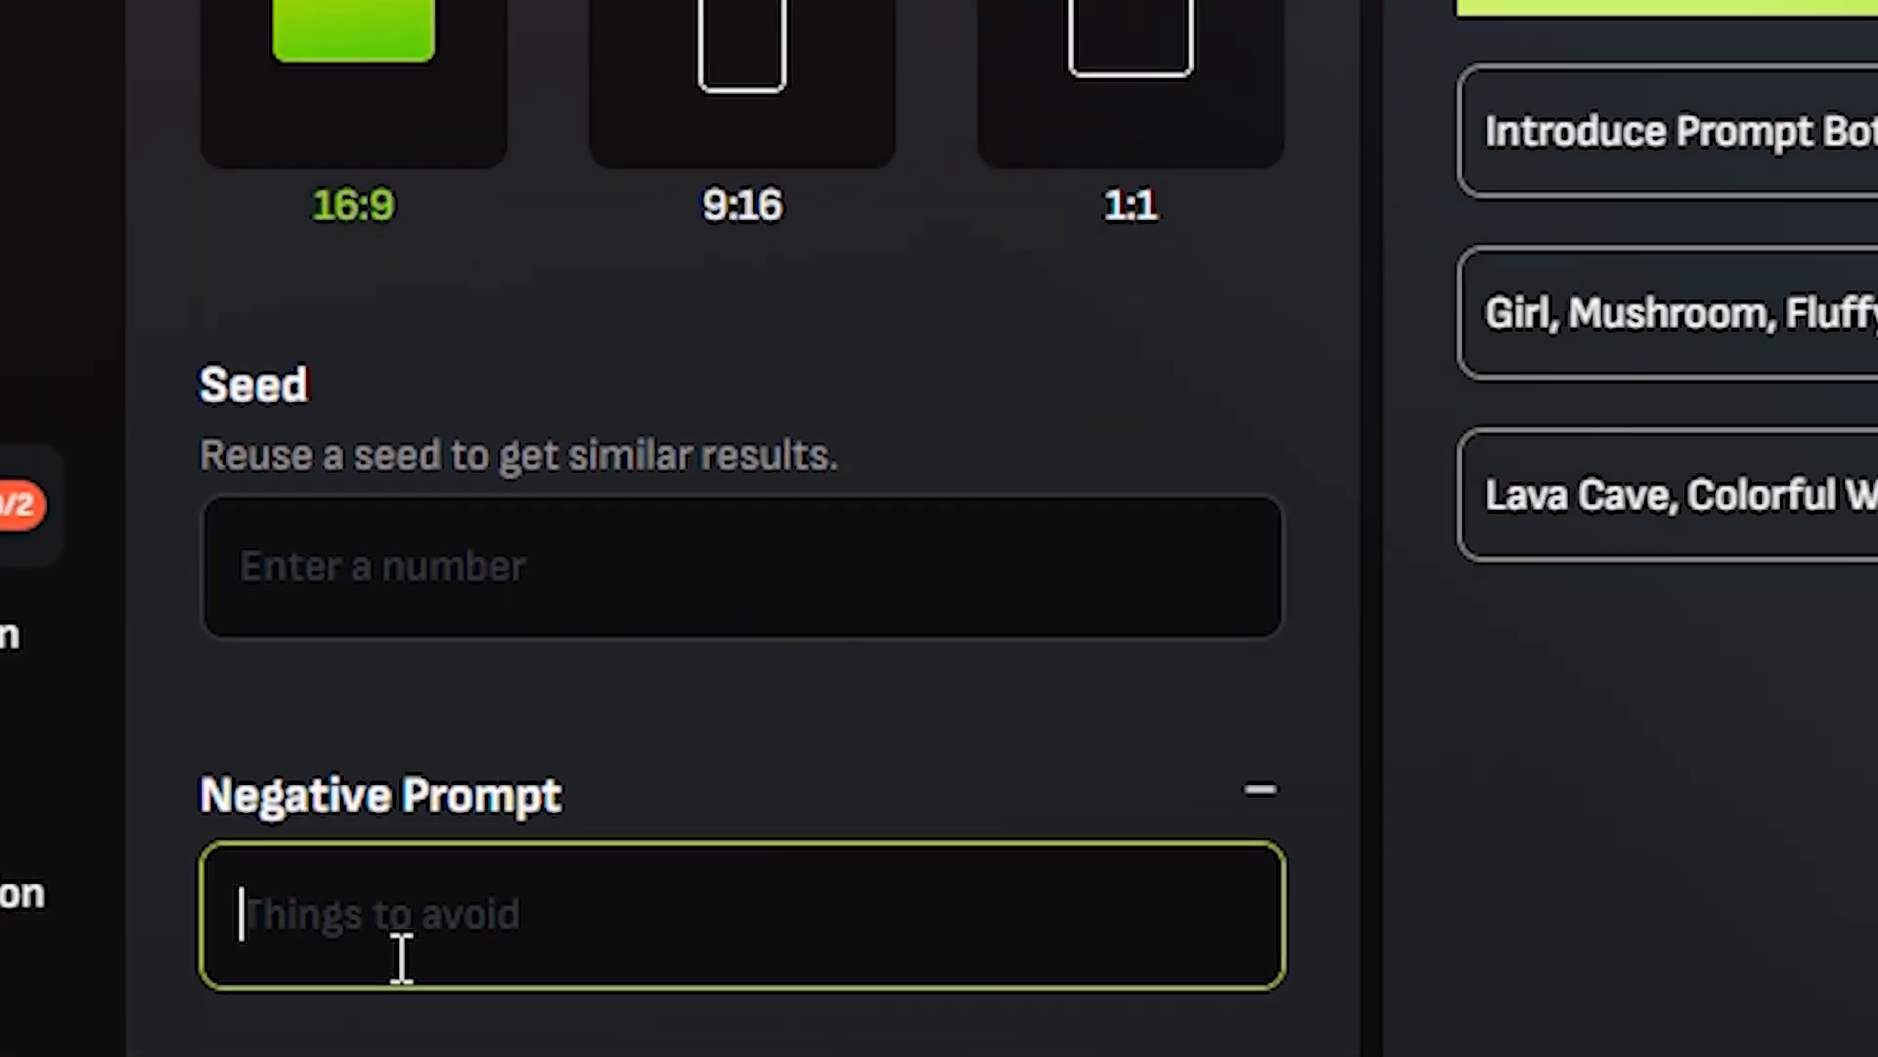
{"action": "type", "text": "blur , morph"}
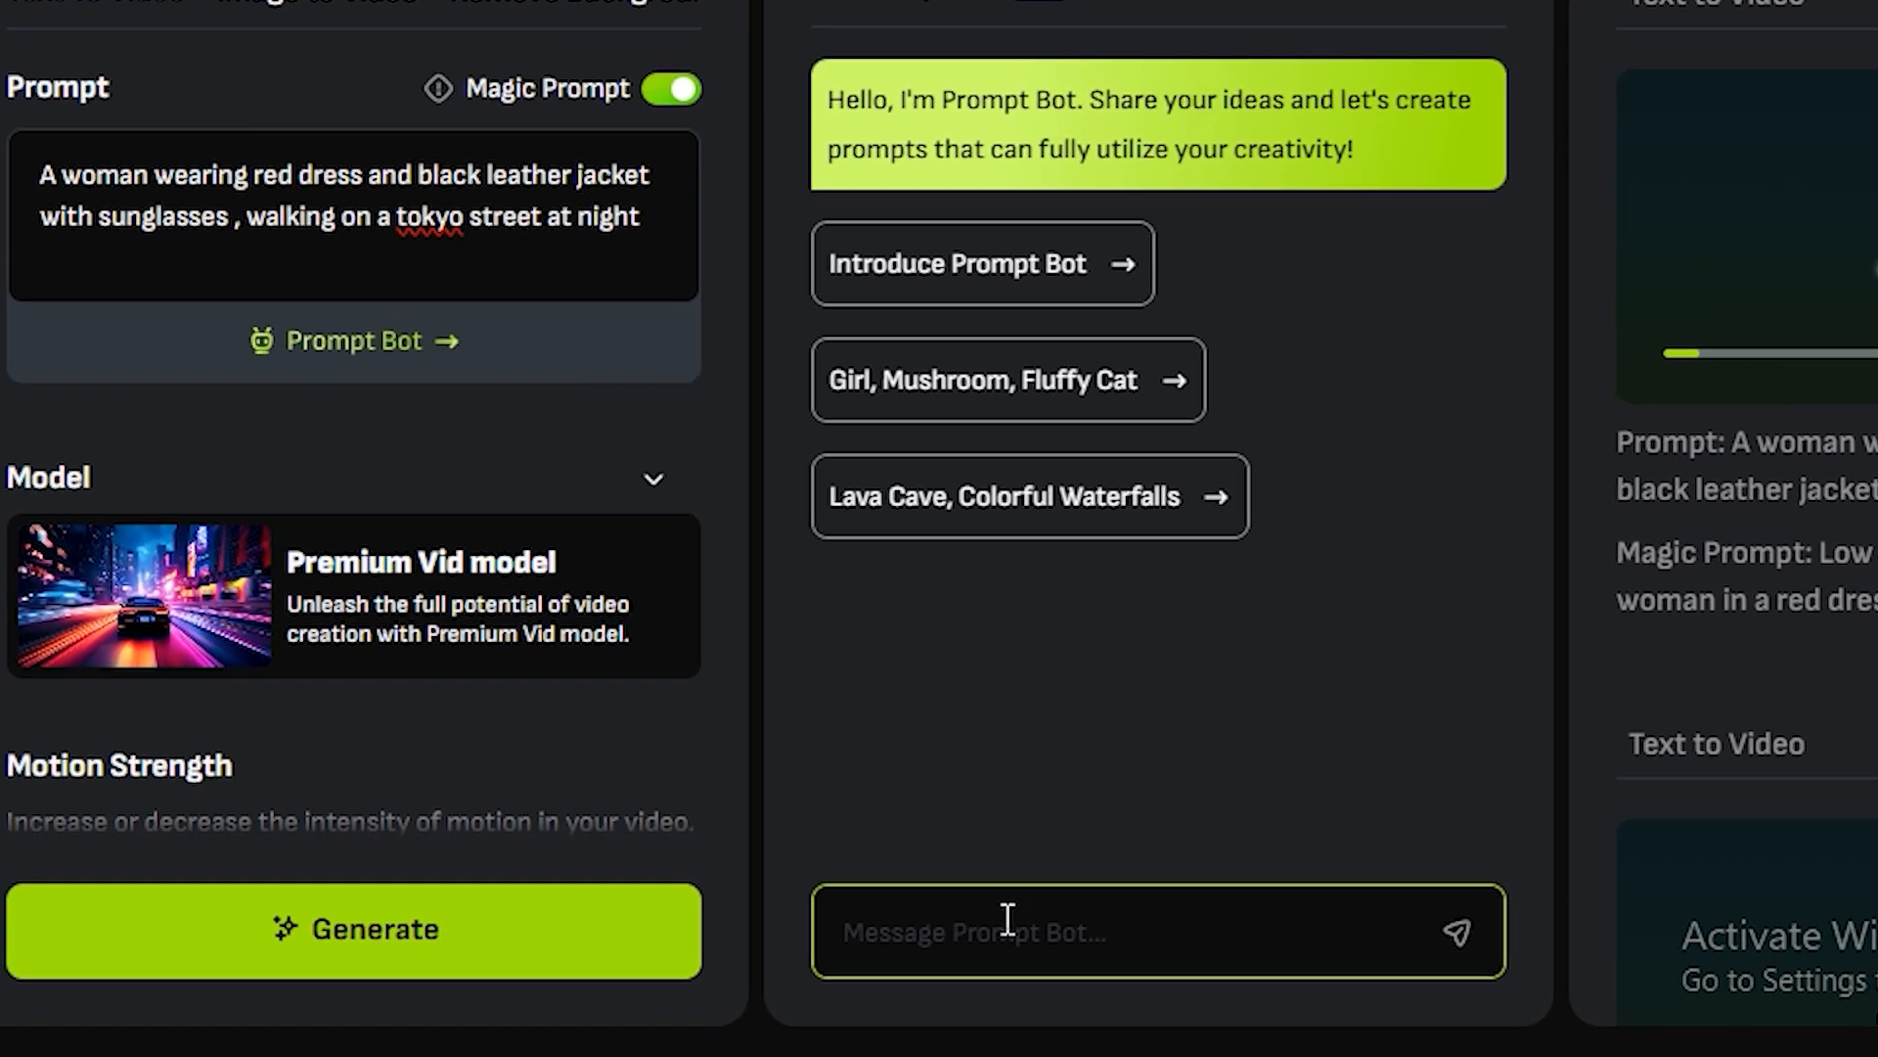
Send the idea 'An instagram model' to Prompt Bot
{"action": "type", "text": "An instagram model"}
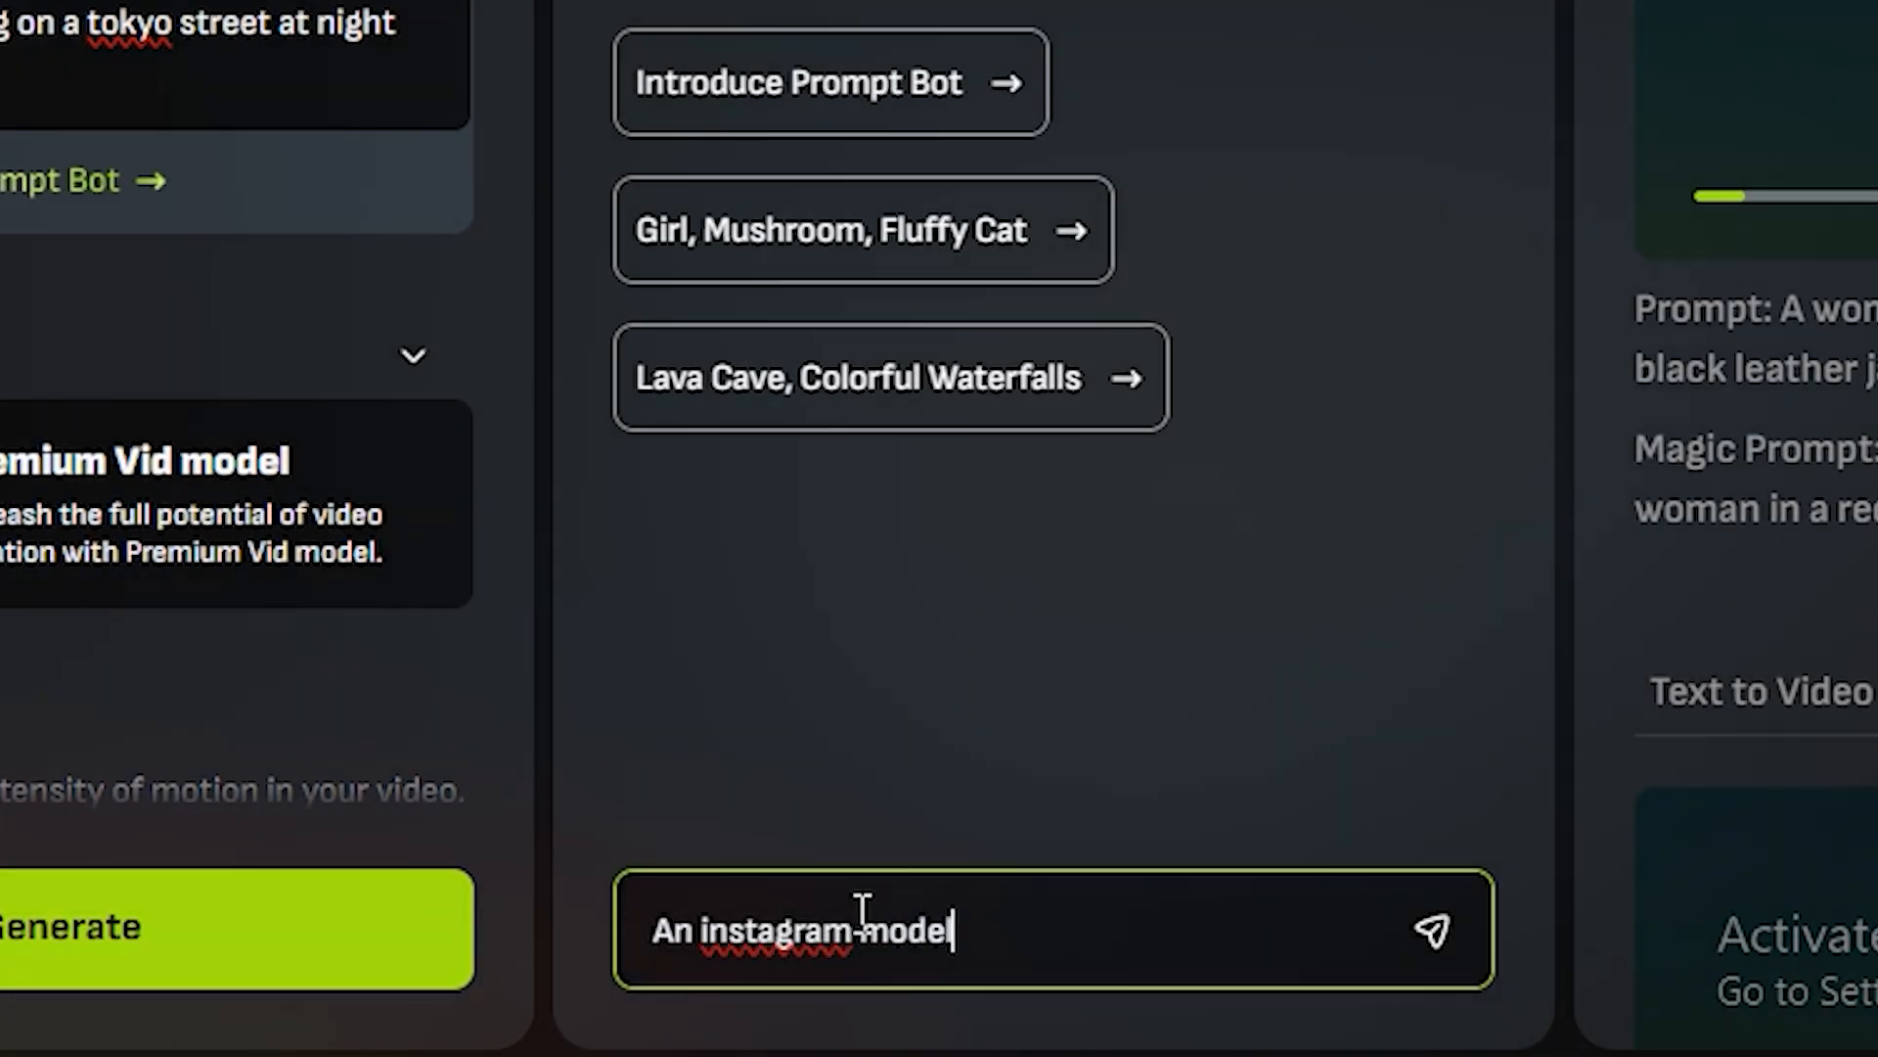
{"action": "left_click", "coordinate": [1432, 930]}
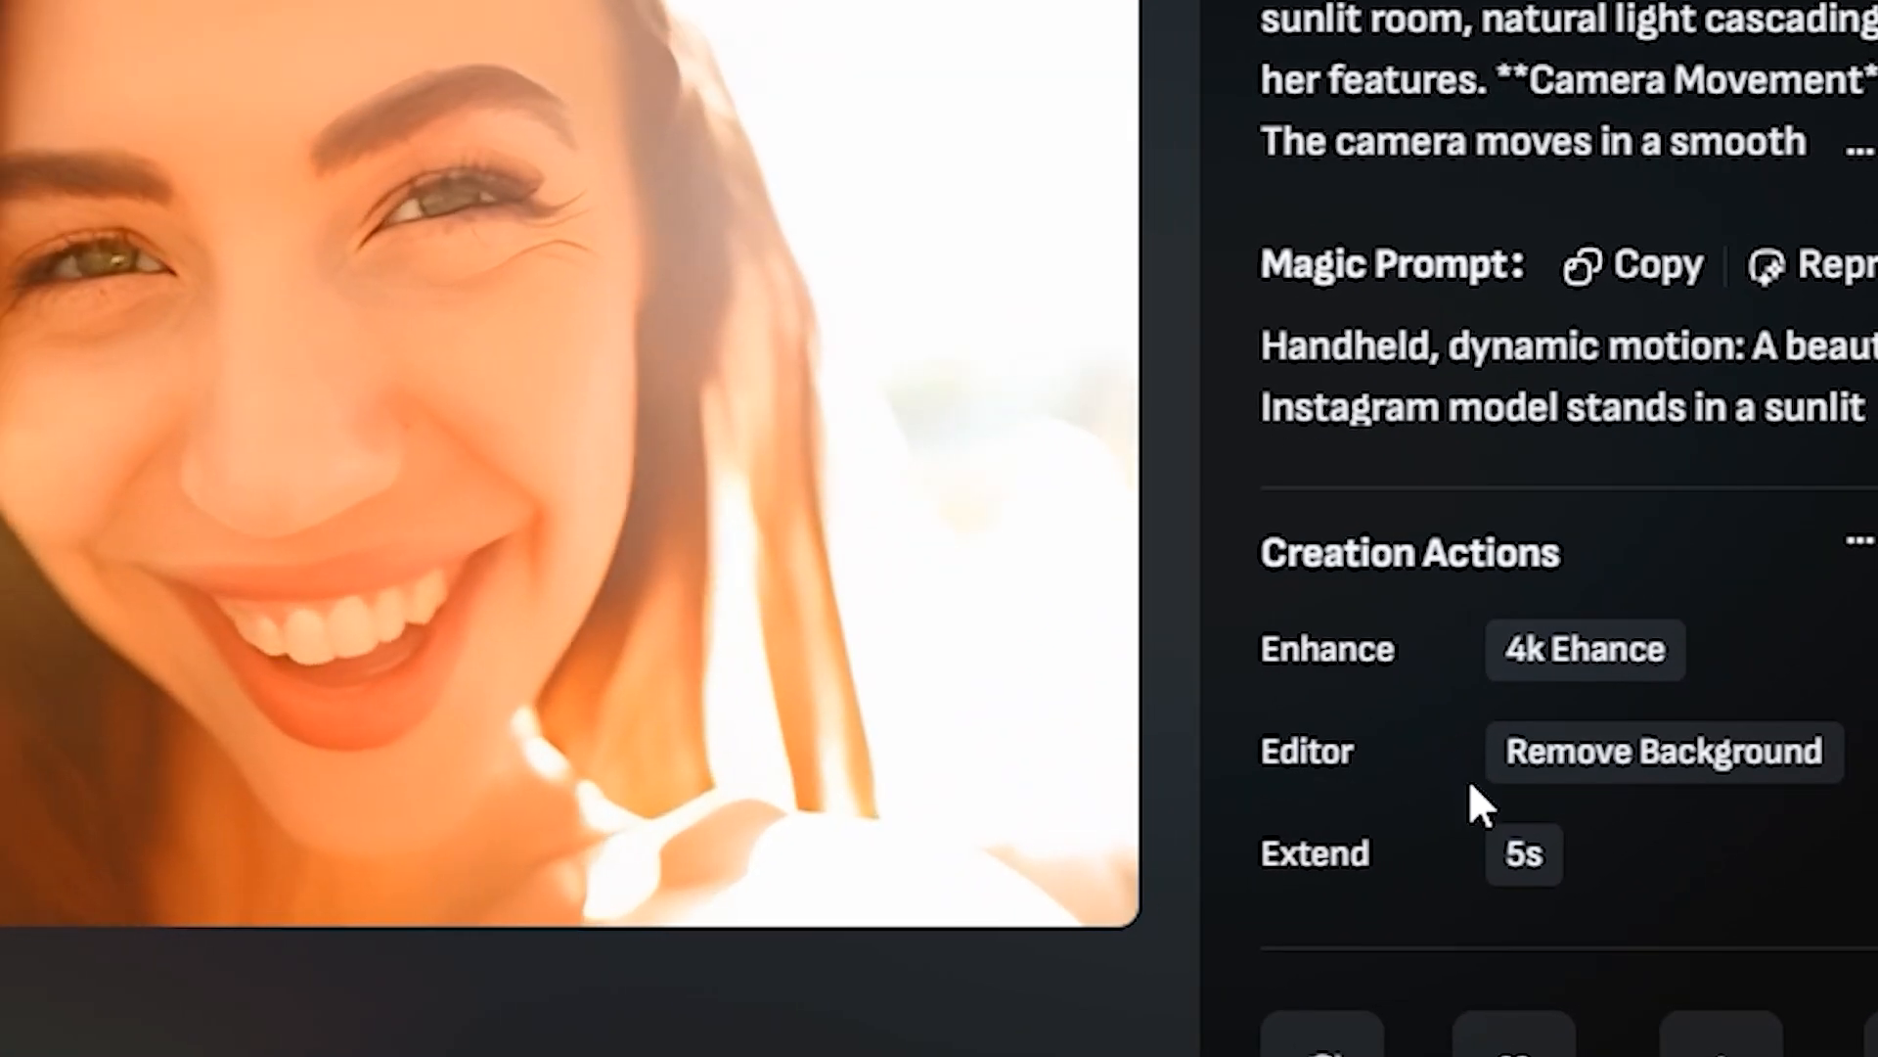
Switch to Image to Video with first and last keyframes and upload the night-time lake photo
{"action": "left_click", "coordinate": [1522, 854]}
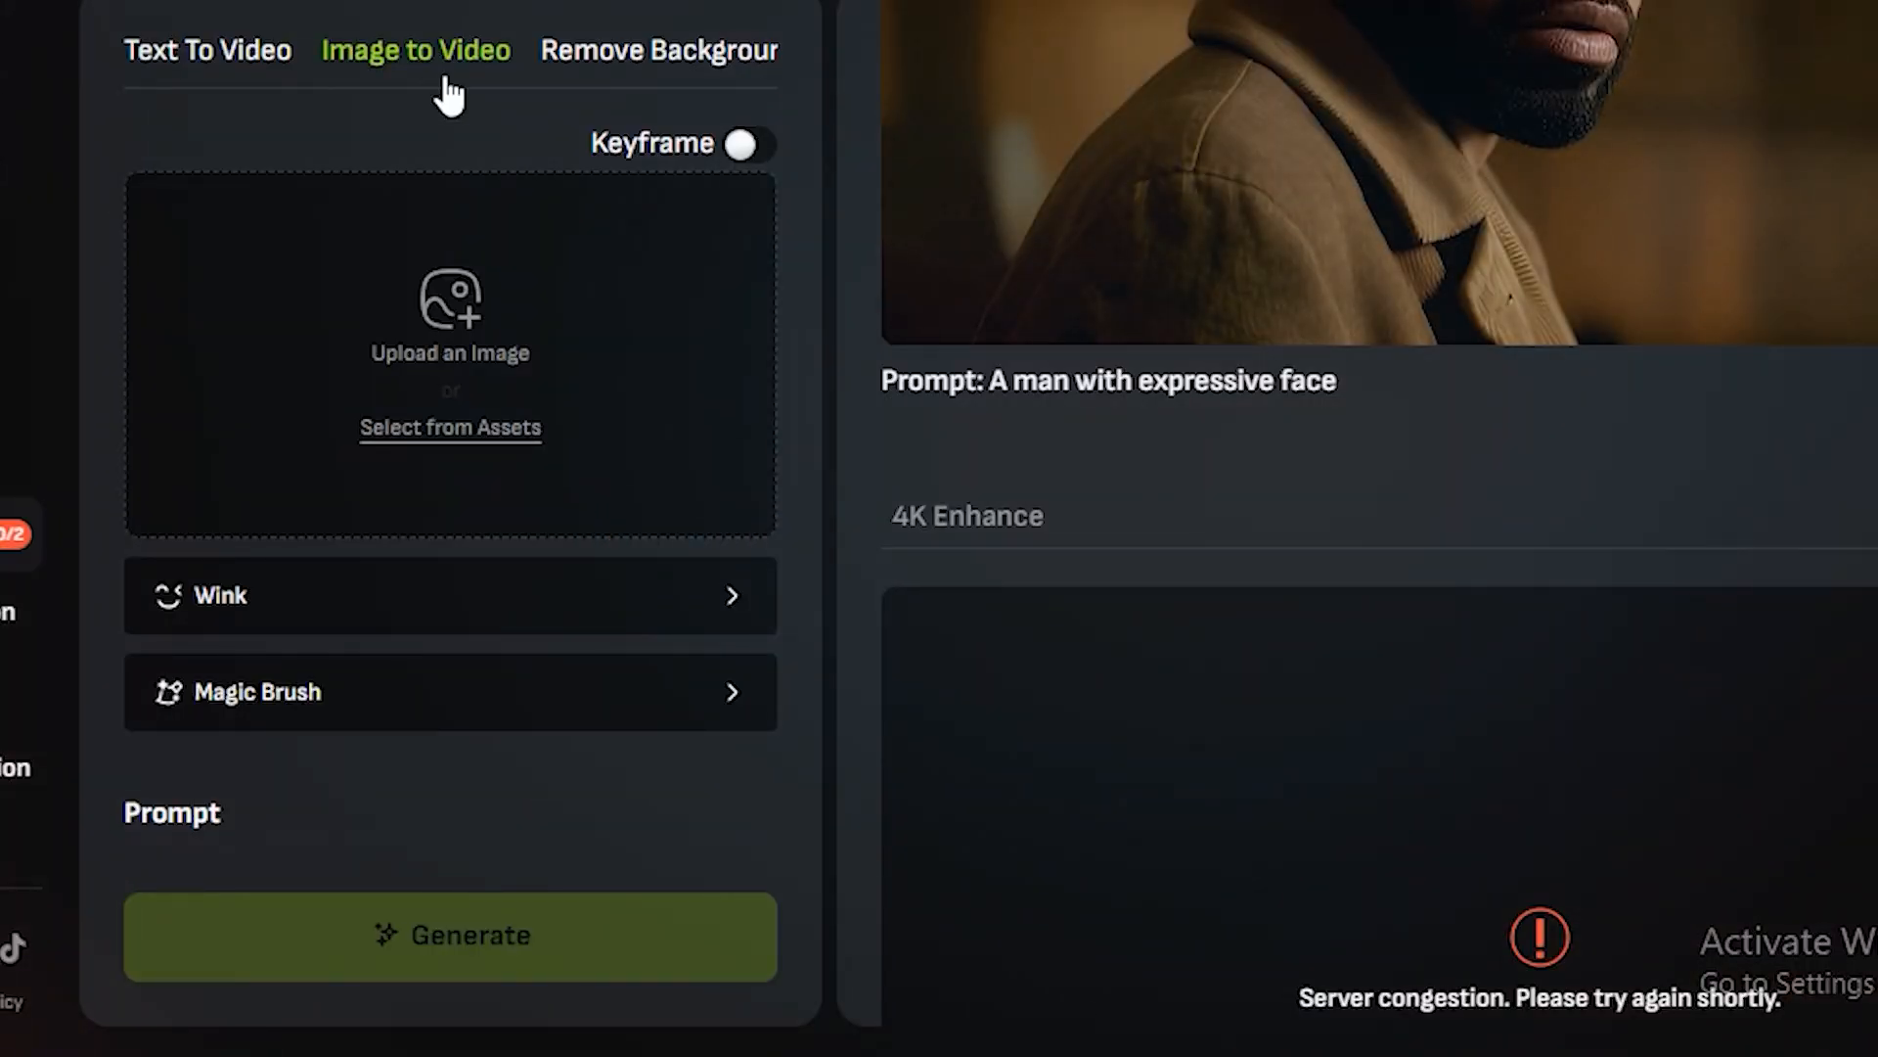
{"action": "left_click", "coordinate": [747, 143]}
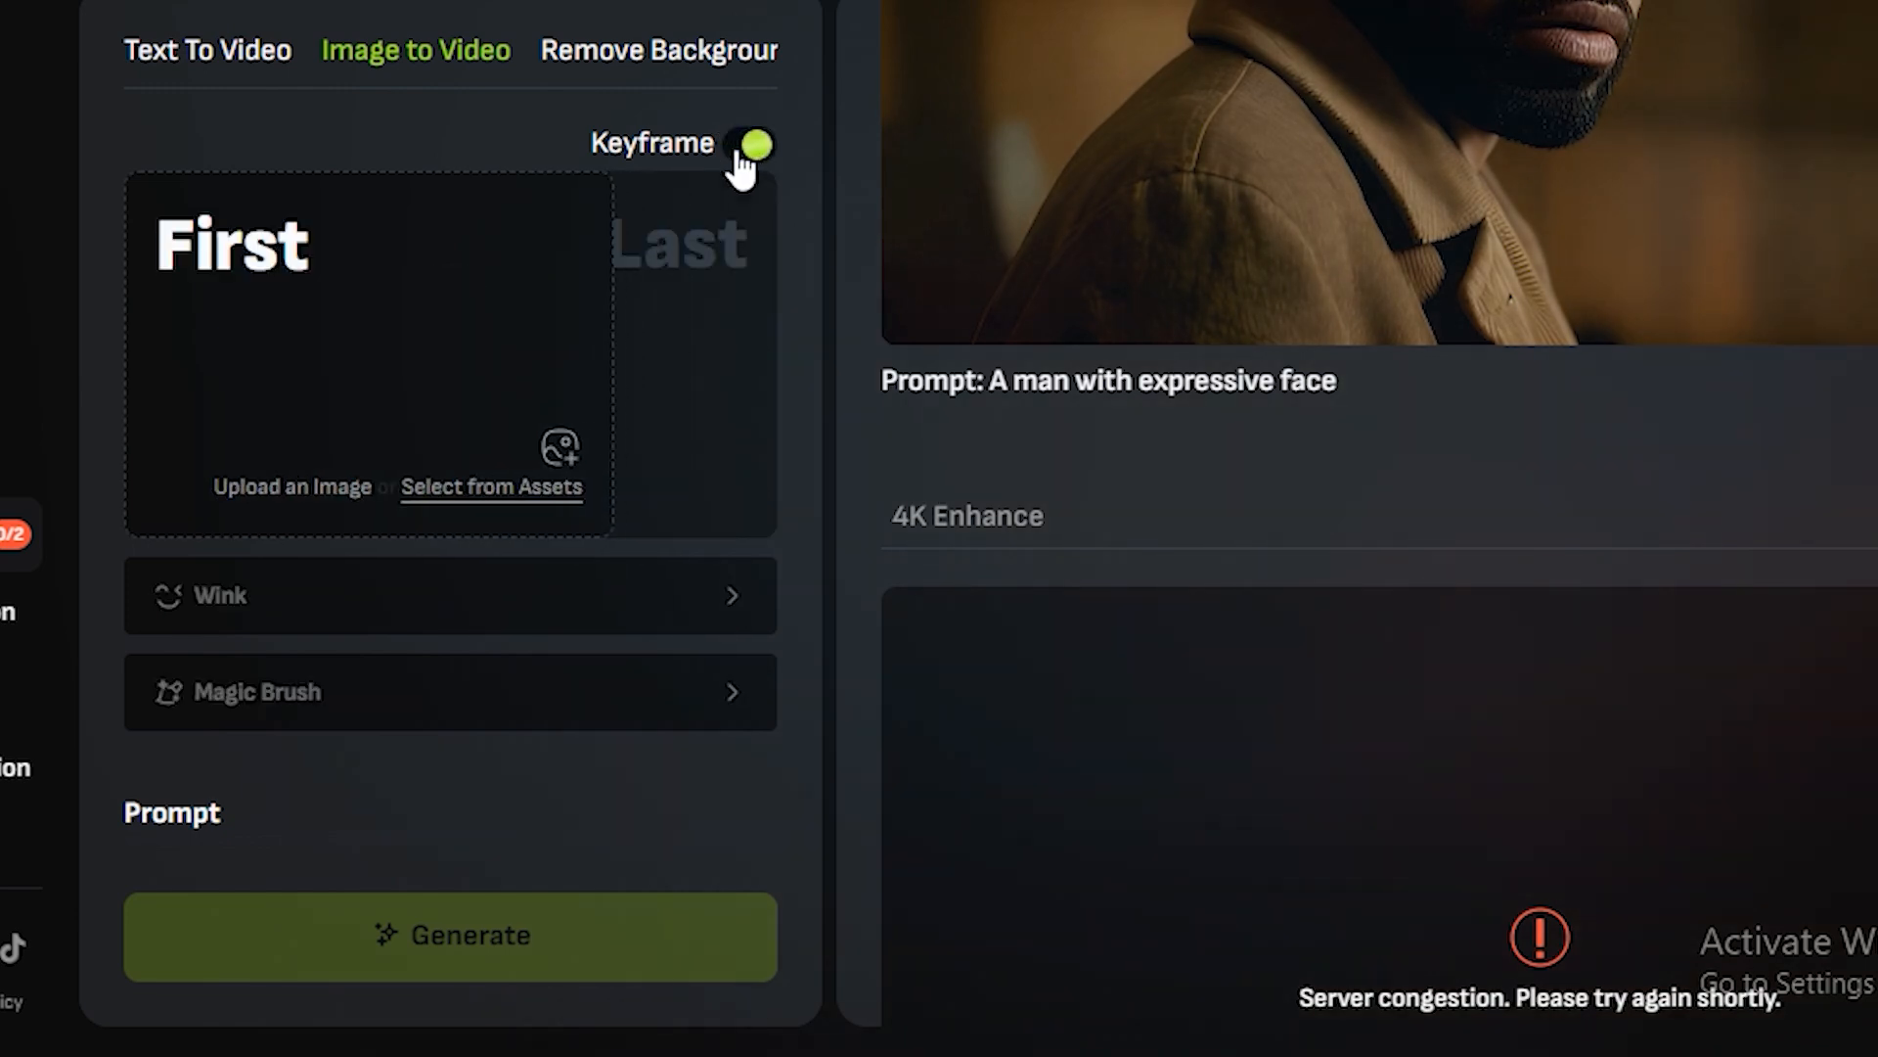
{"action": "left_click", "coordinate": [749, 143]}
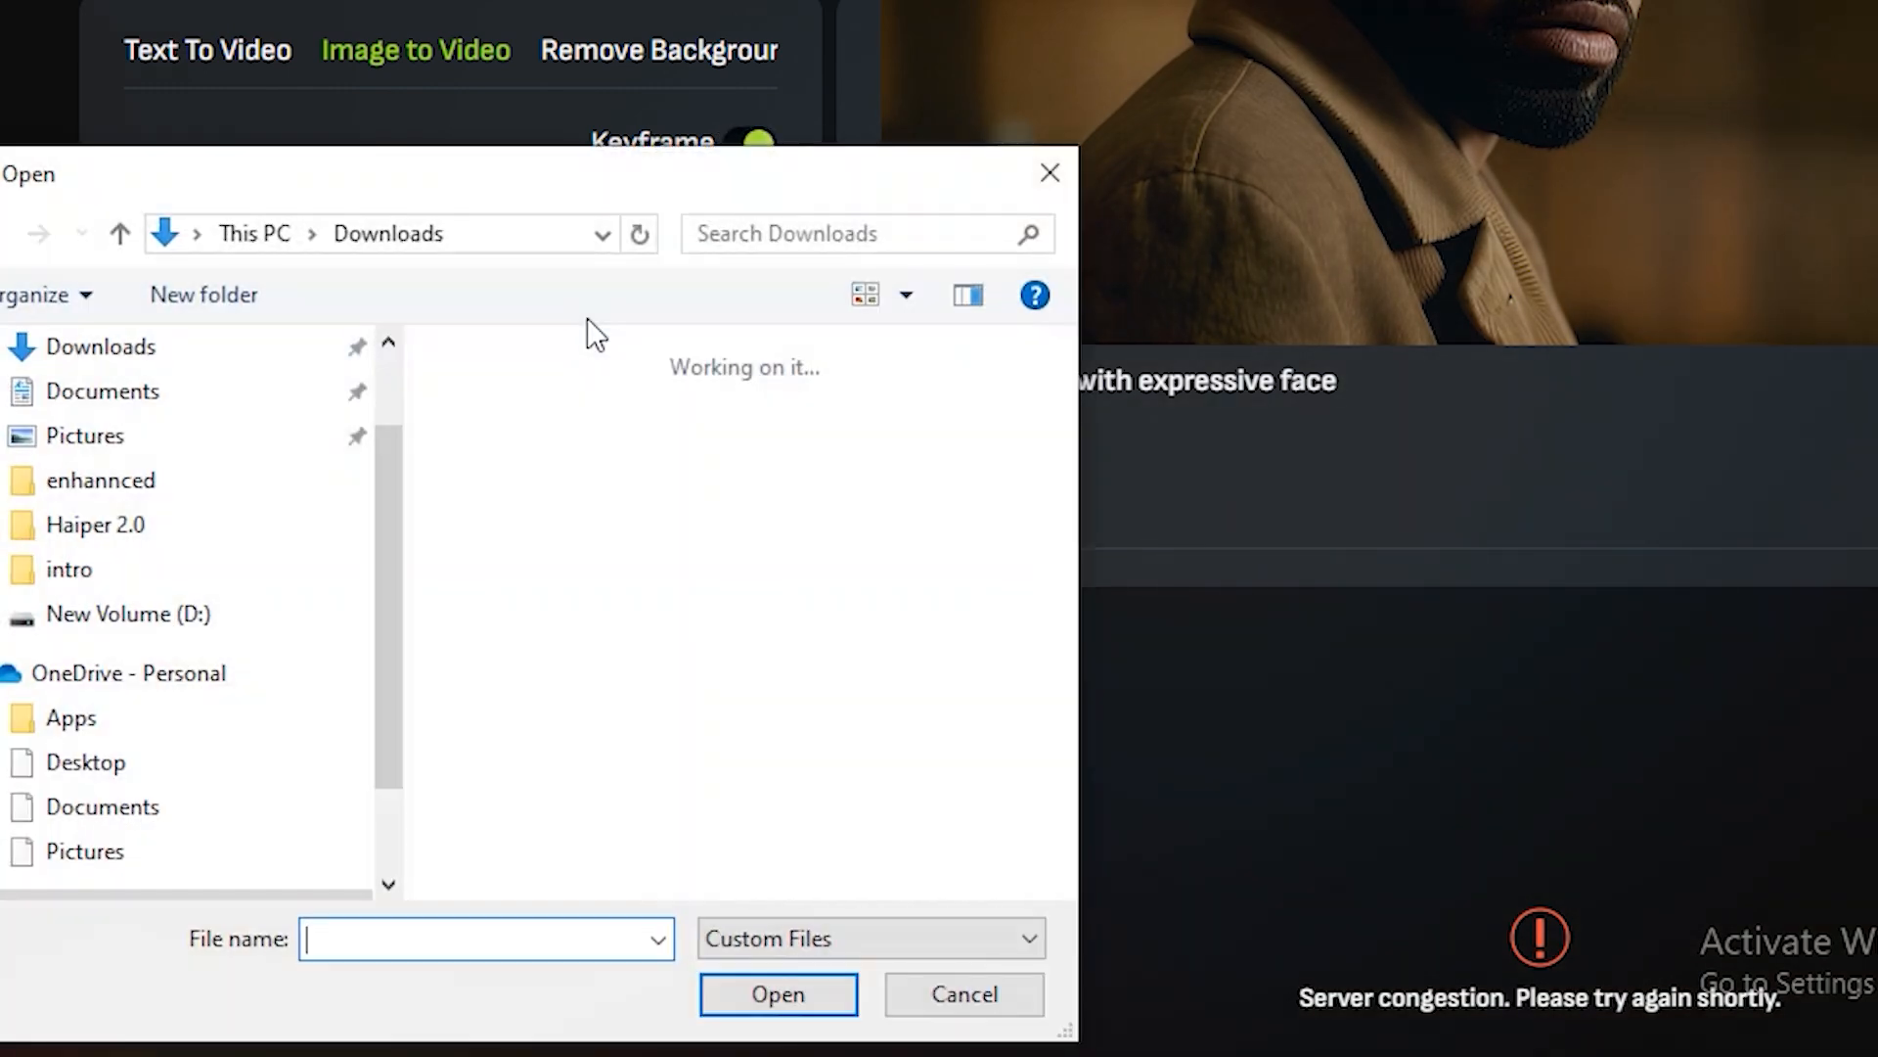
{"action": "left_click", "coordinate": [527, 470]}
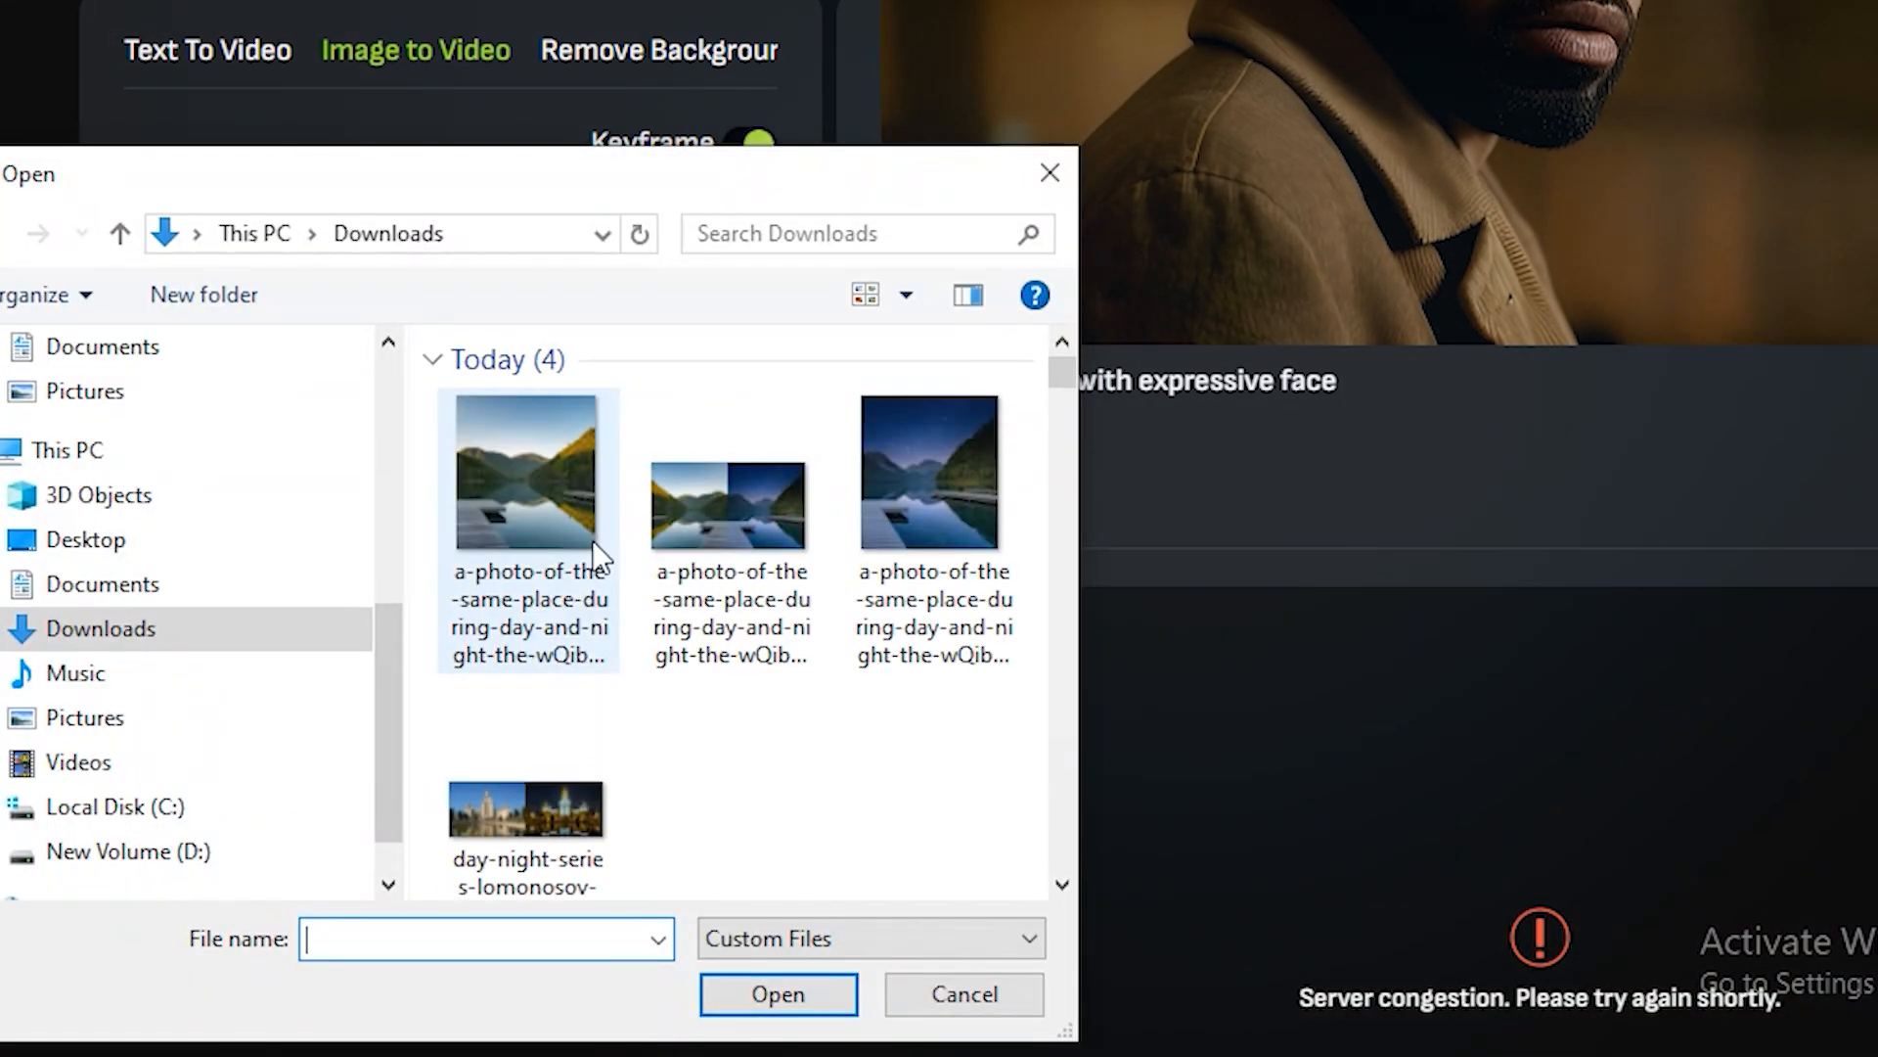
{"action": "left_click", "coordinate": [933, 471]}
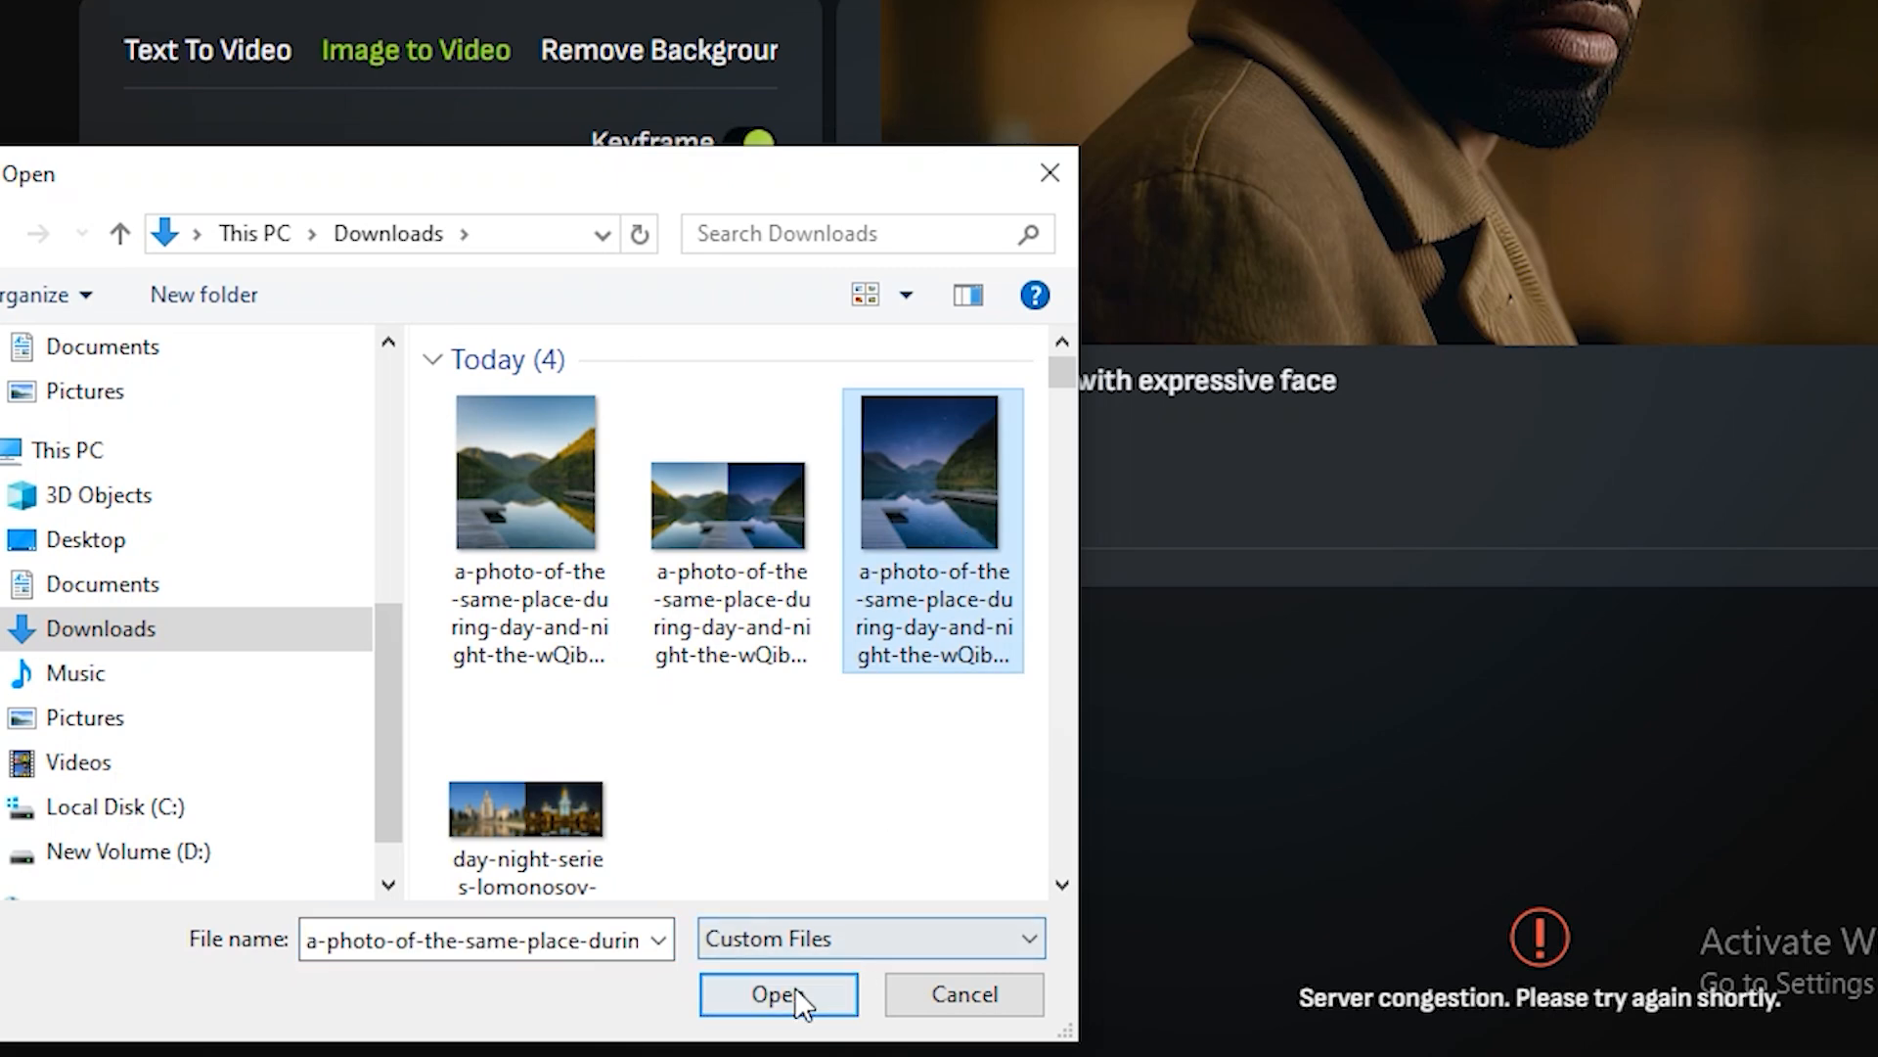
Describe the shot as 'a day to night' and generate the video
{"action": "left_click", "coordinate": [778, 994]}
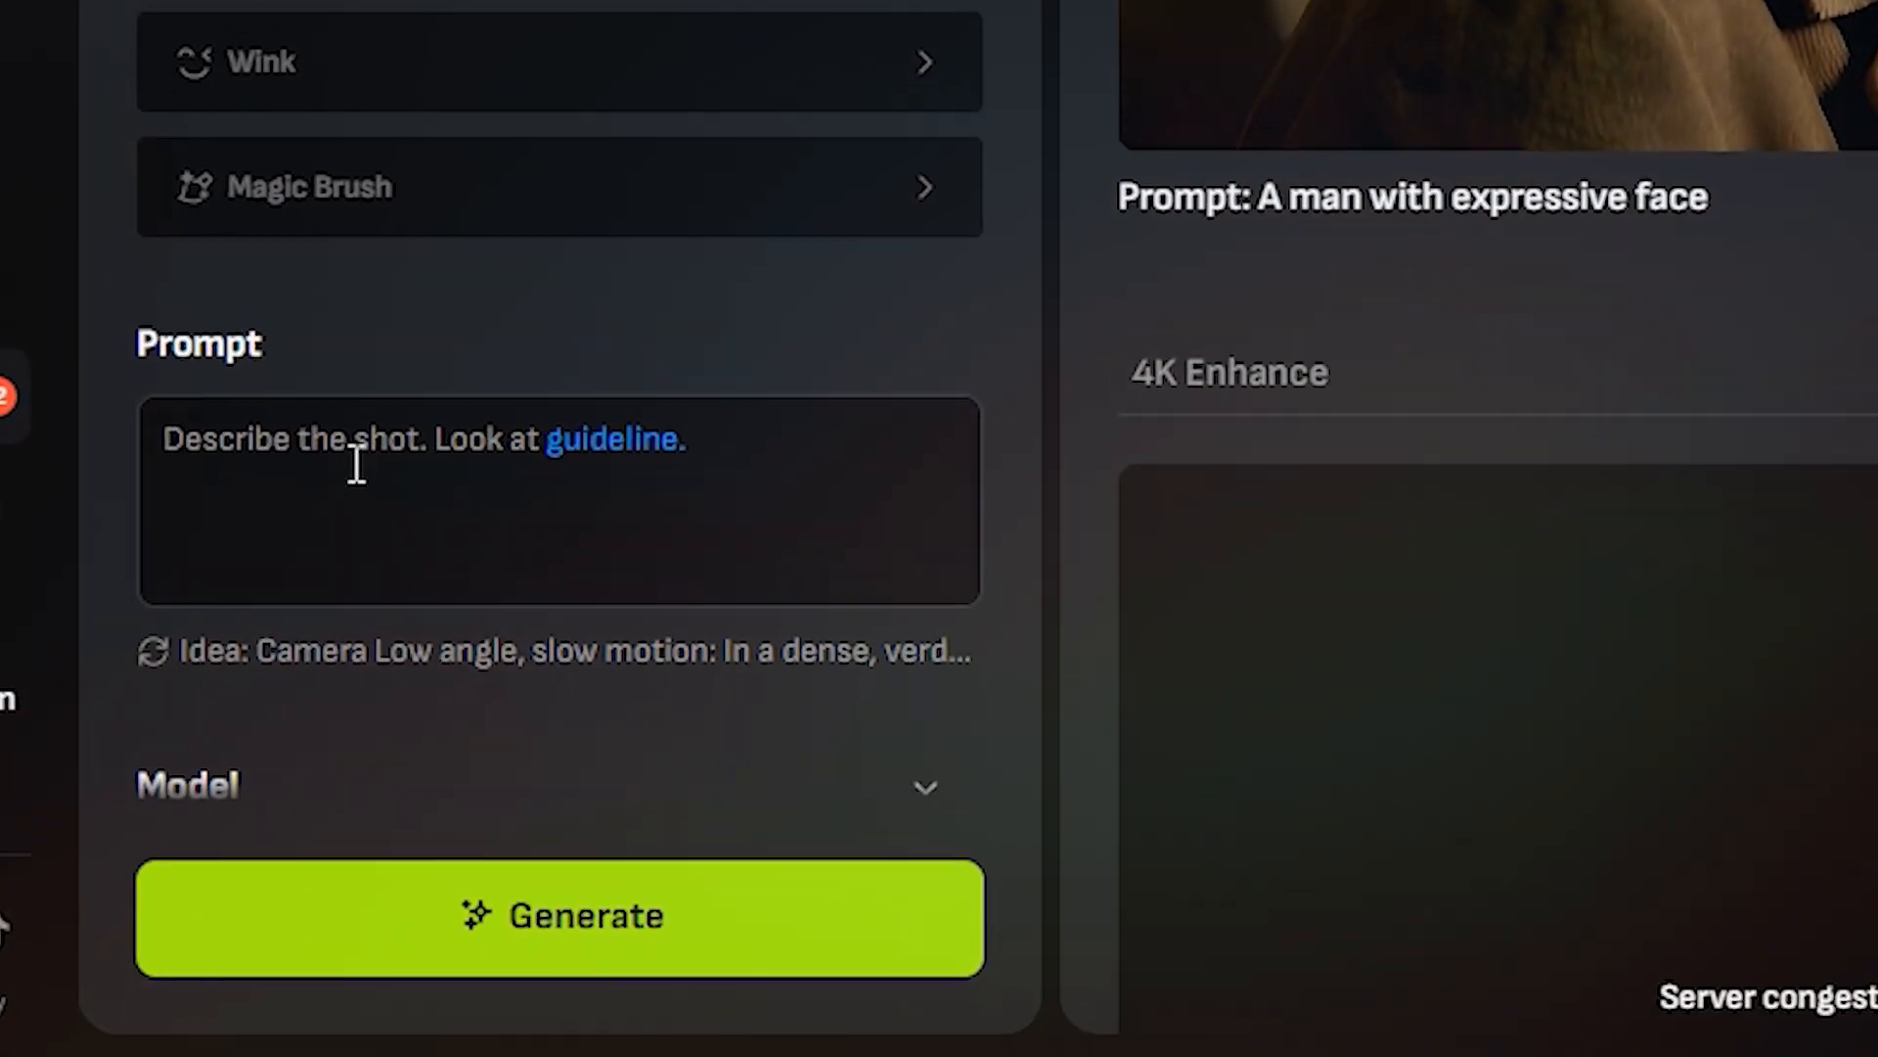
{"action": "type", "text": "a day to night"}
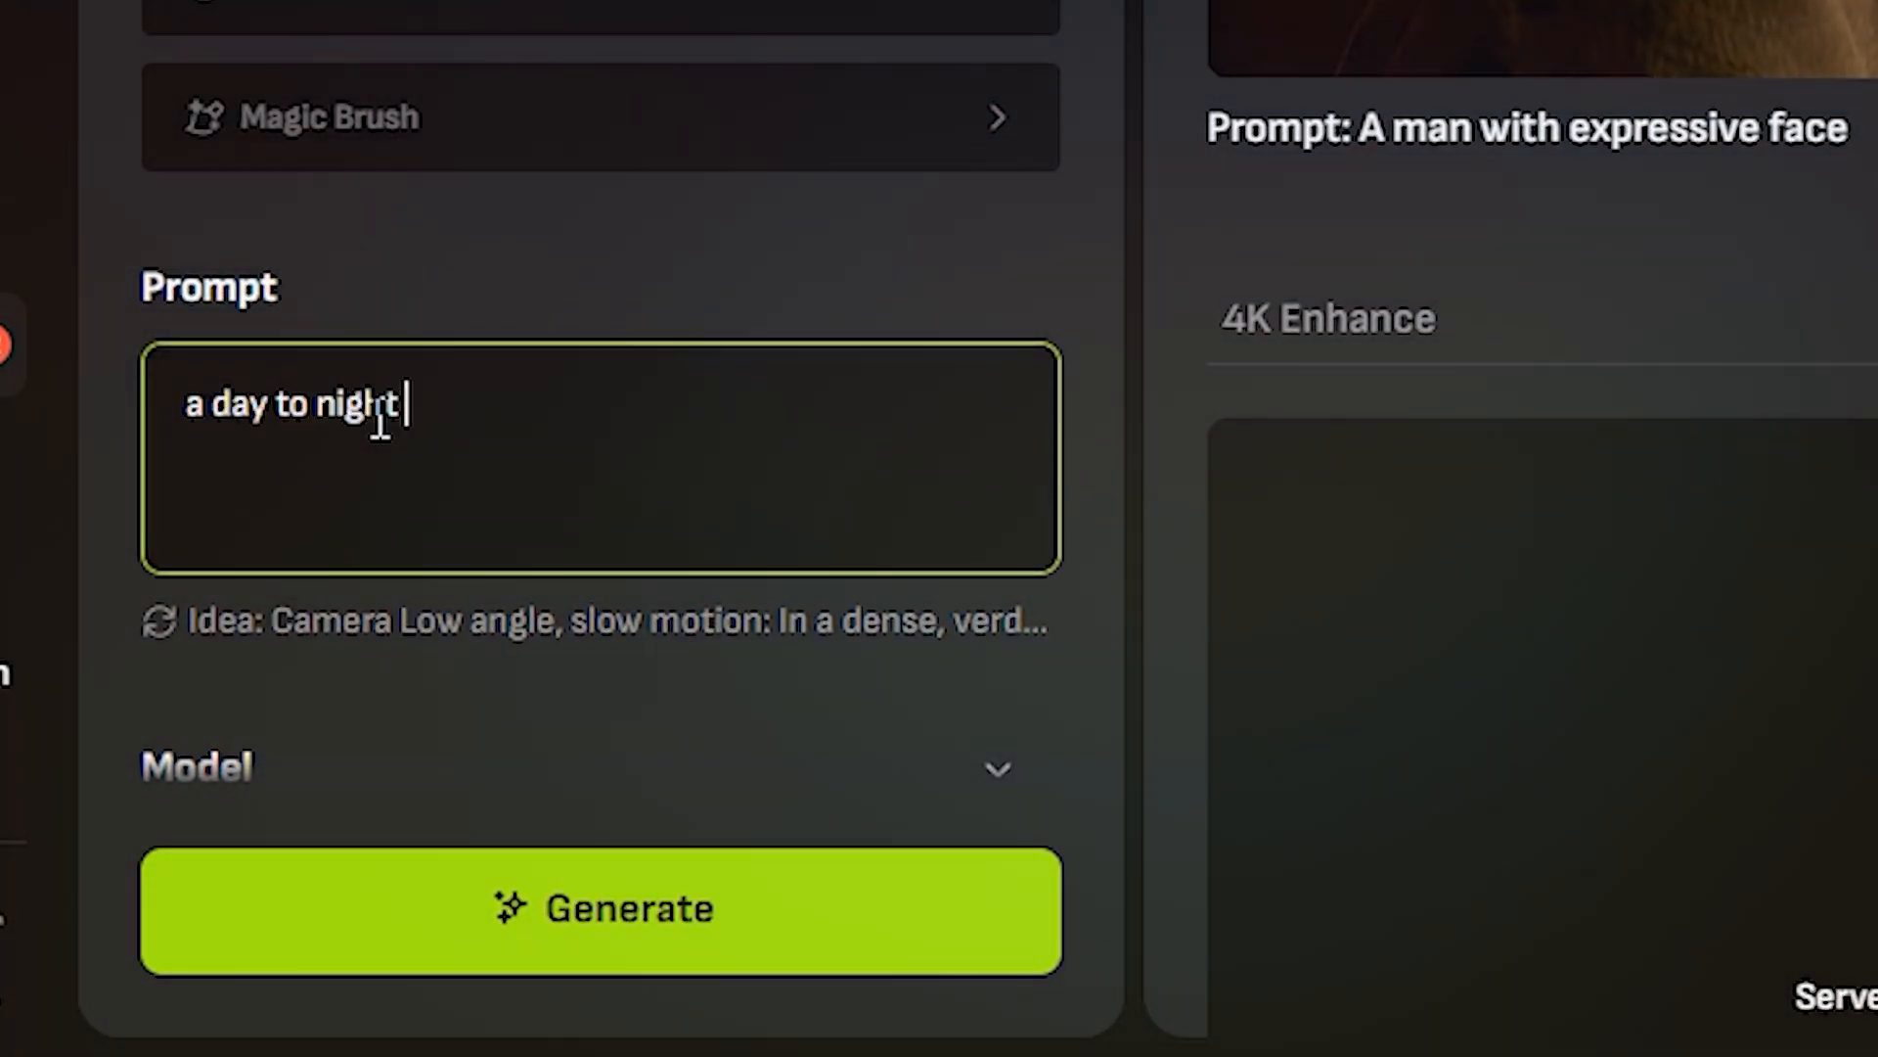
{"action": "left_click", "coordinate": [600, 908]}
{"action": "type", "text": "a man smiling"}
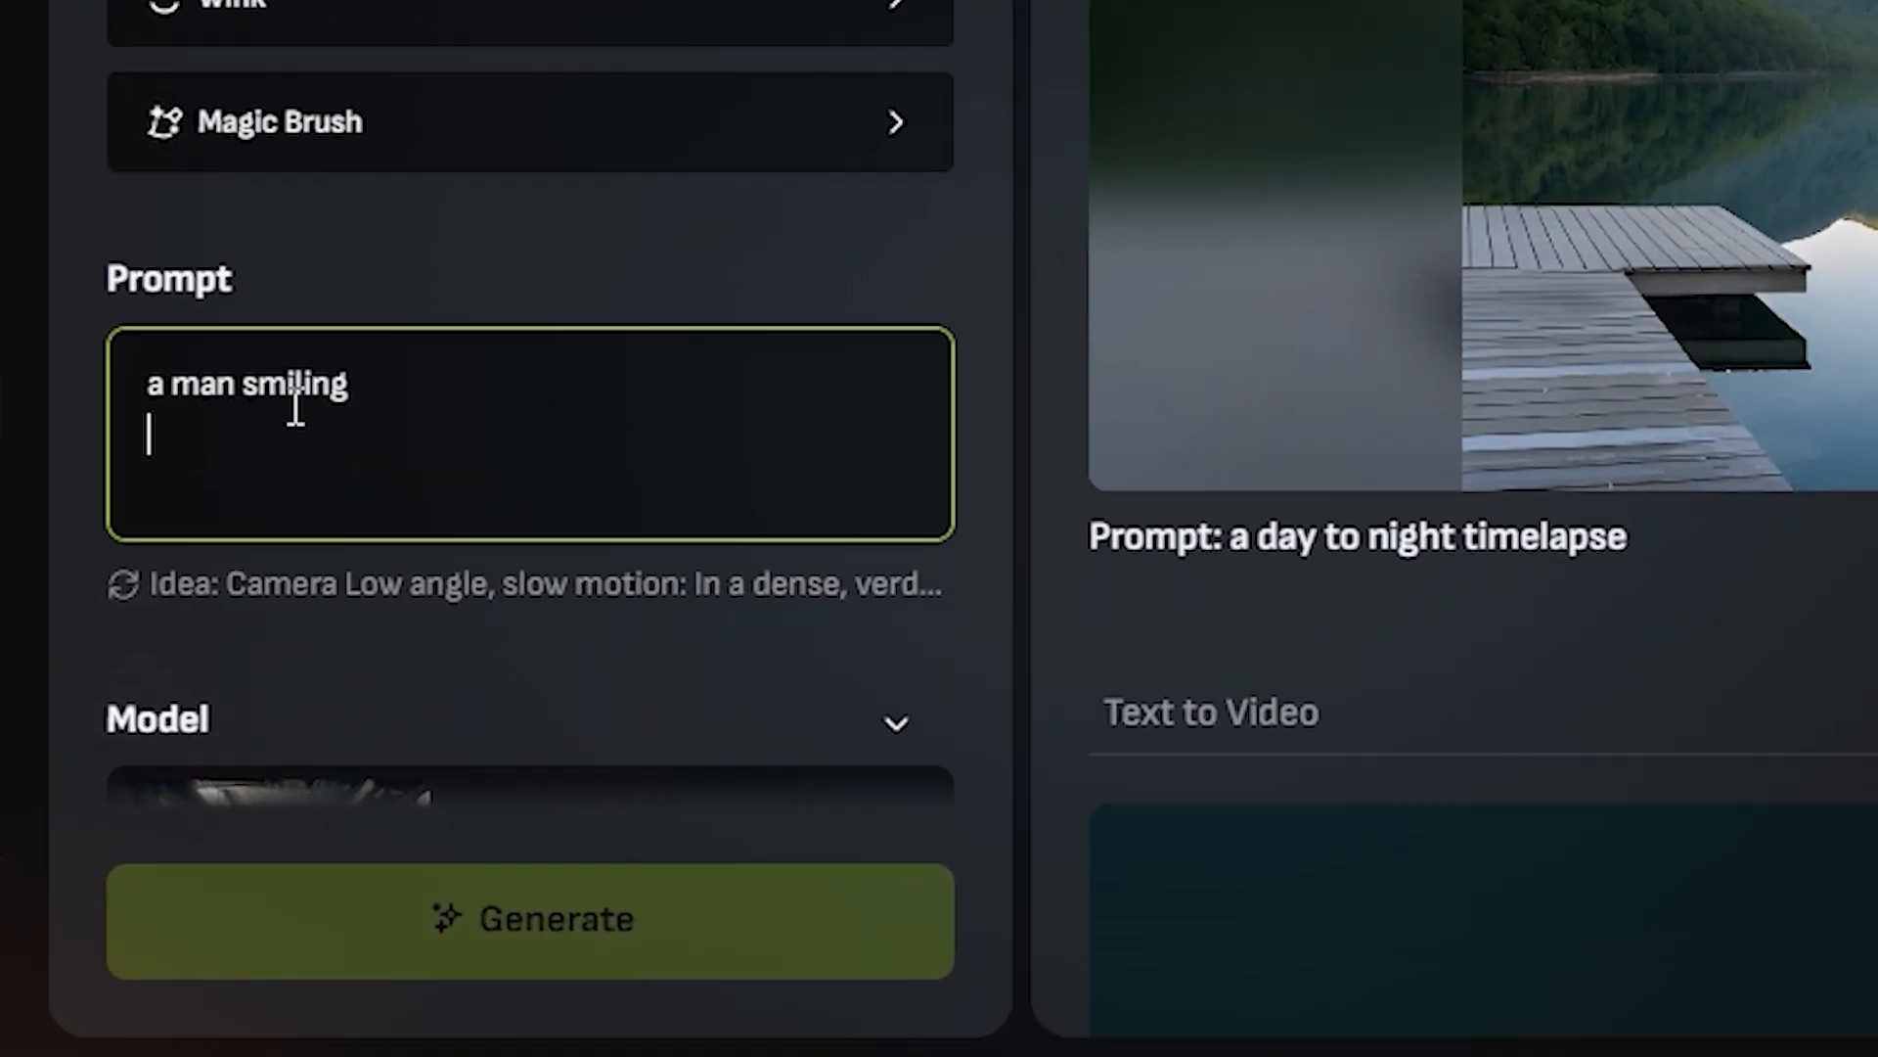
Generate the 'a man smiling, expressive' video, then close its enlarged preview
{"action": "type", "text": ", express"}
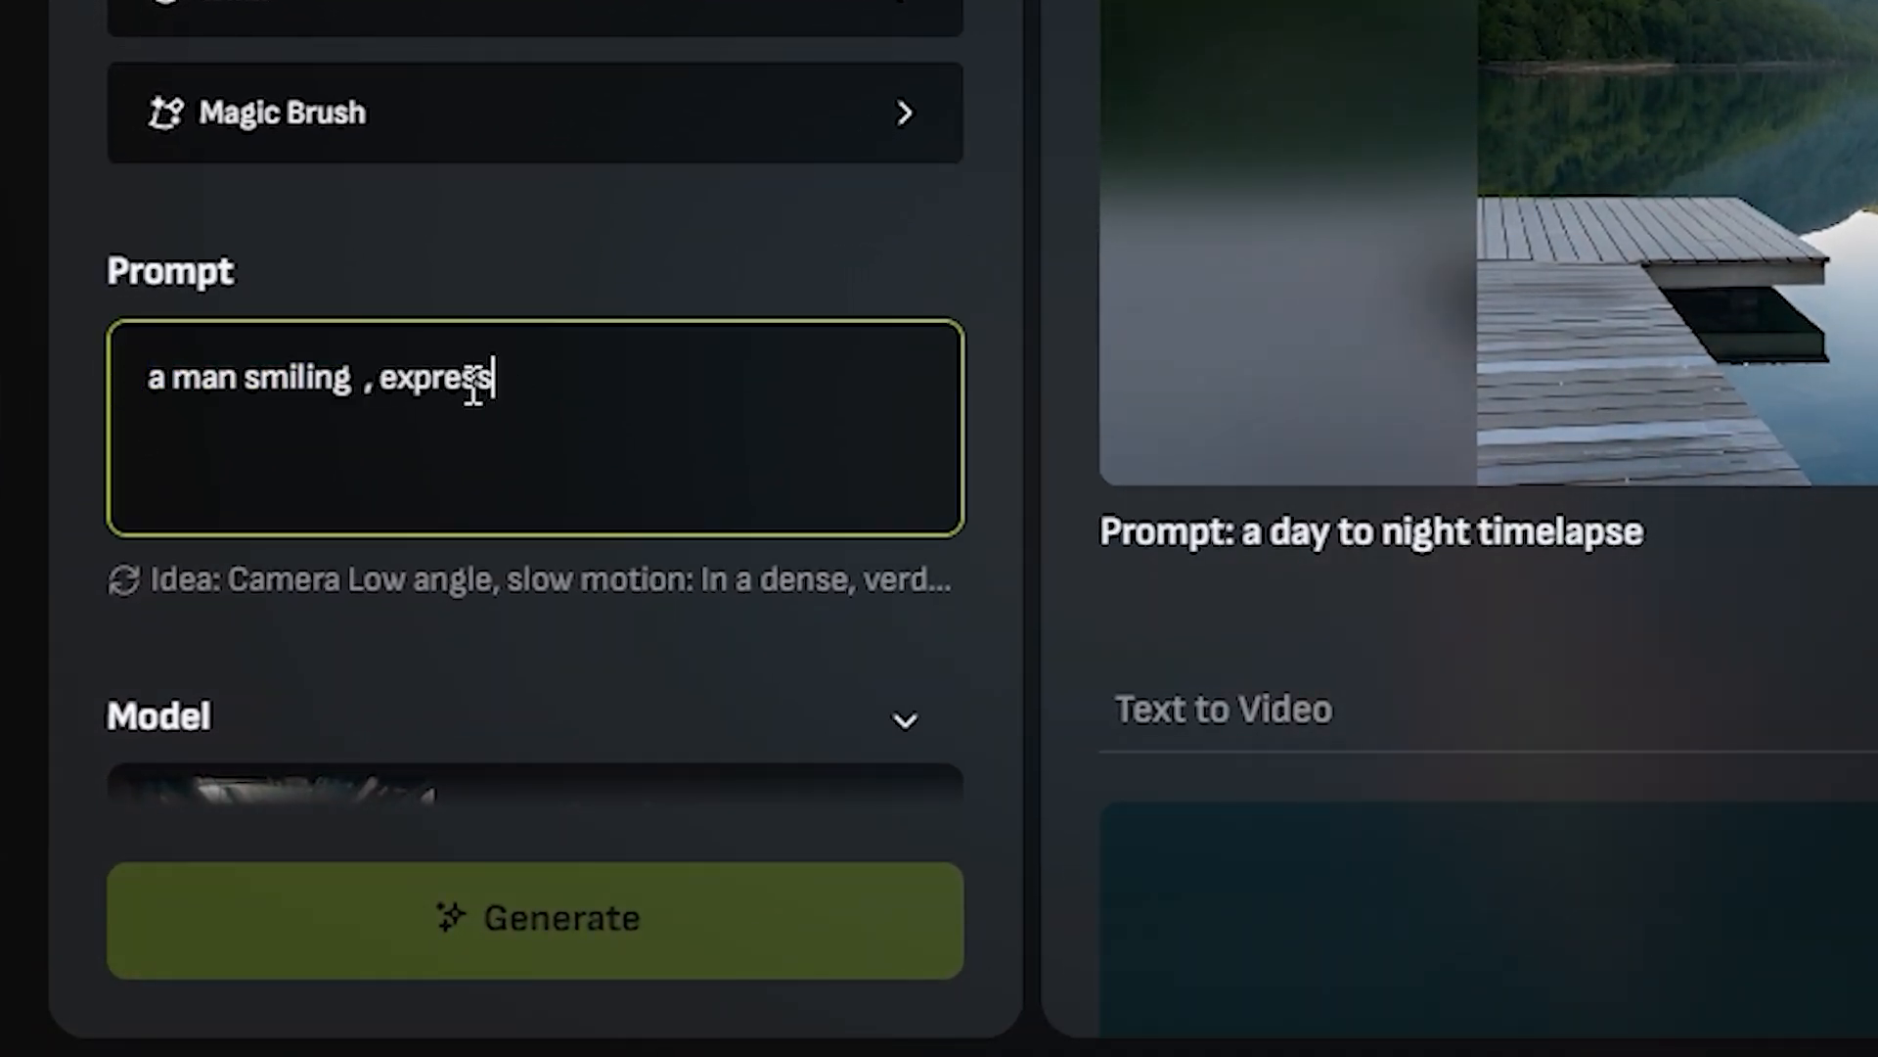
{"action": "left_click", "coordinate": [534, 916]}
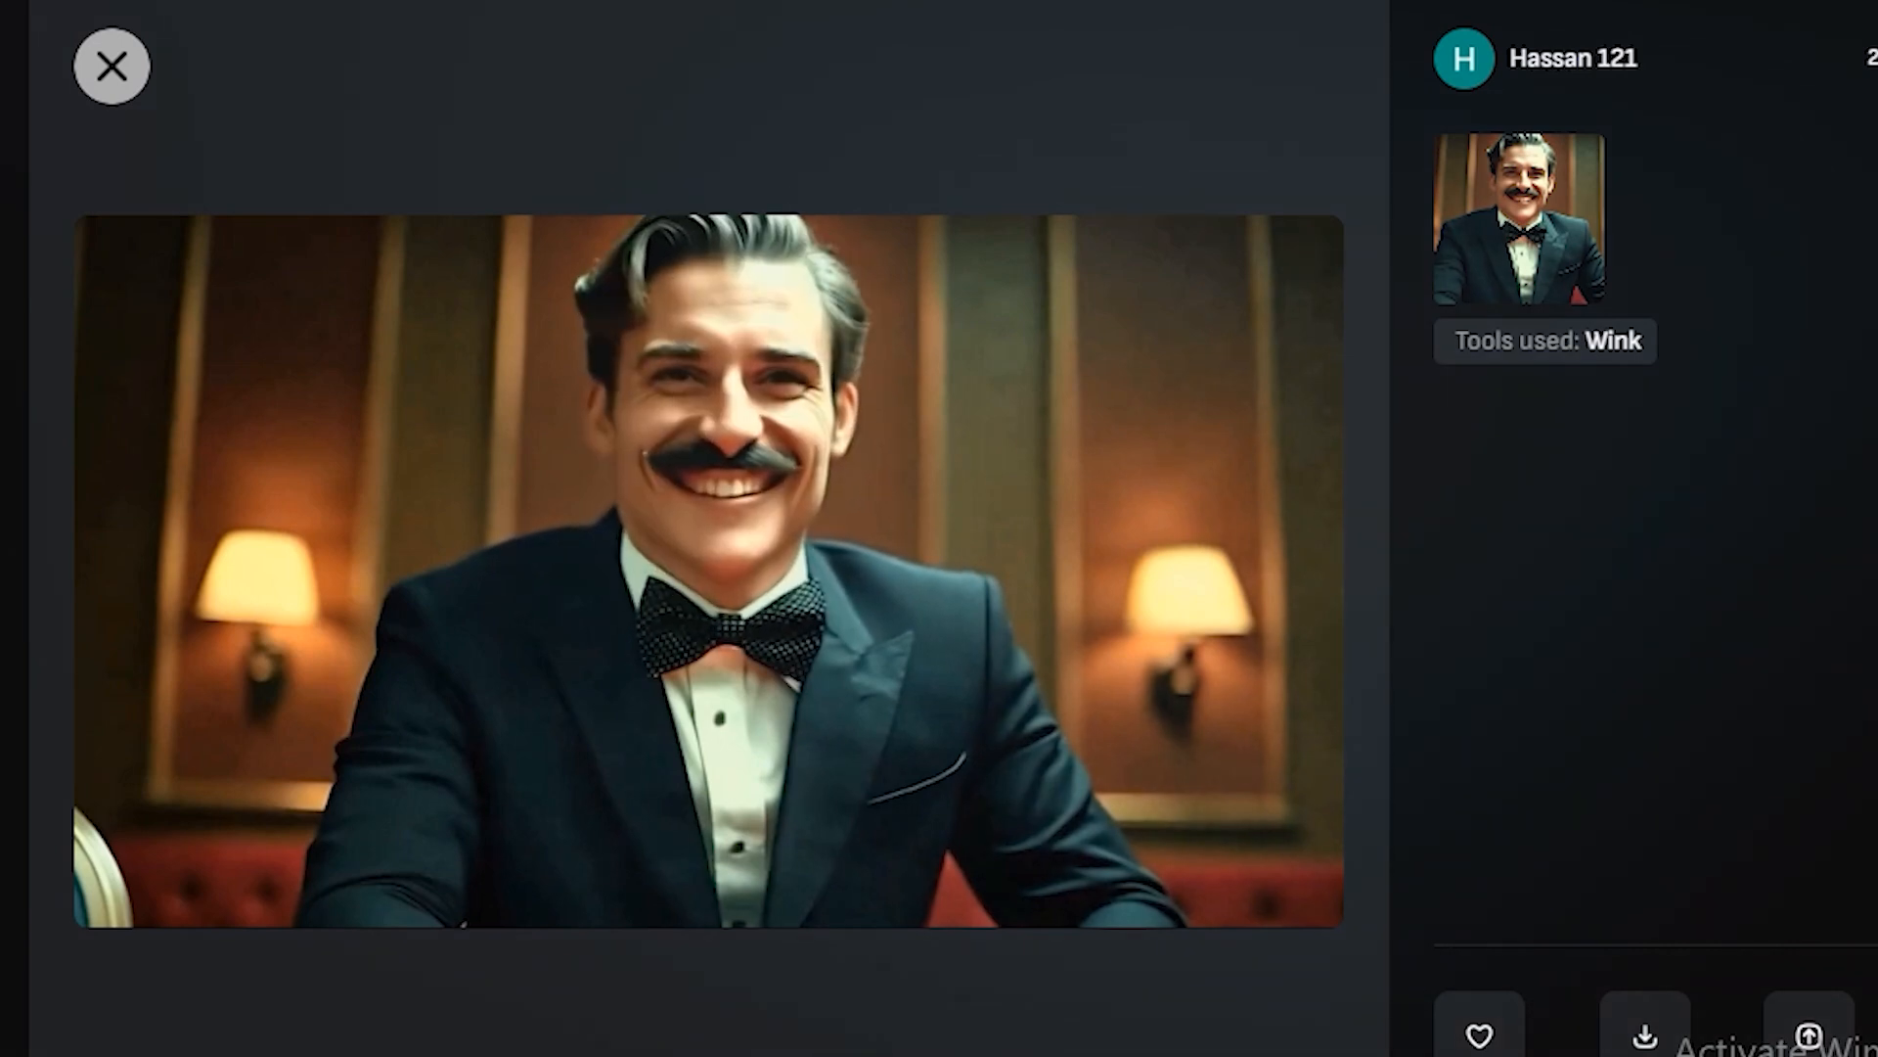
{"action": "left_click", "coordinate": [112, 66]}
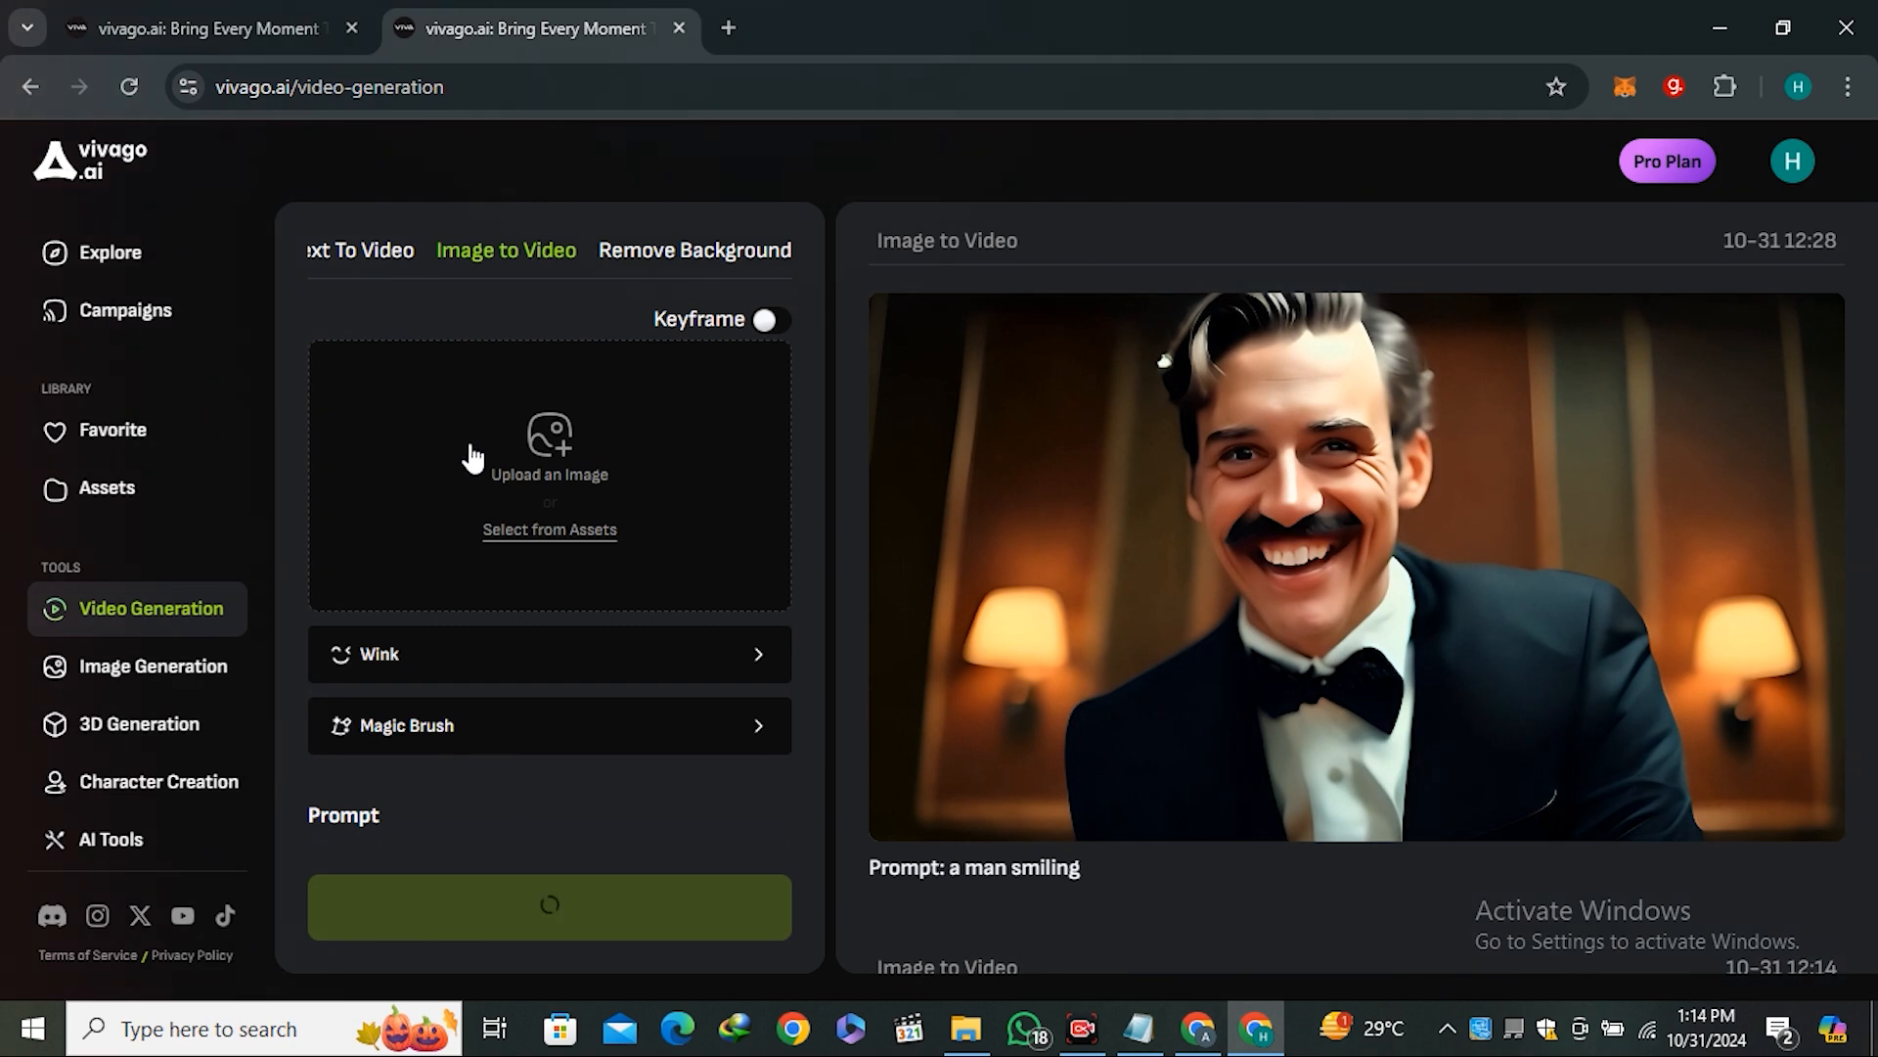
Upload the short-haired woman portrait with a 1:1 crop and switch to Upload Video
{"action": "left_click", "coordinate": [549, 455]}
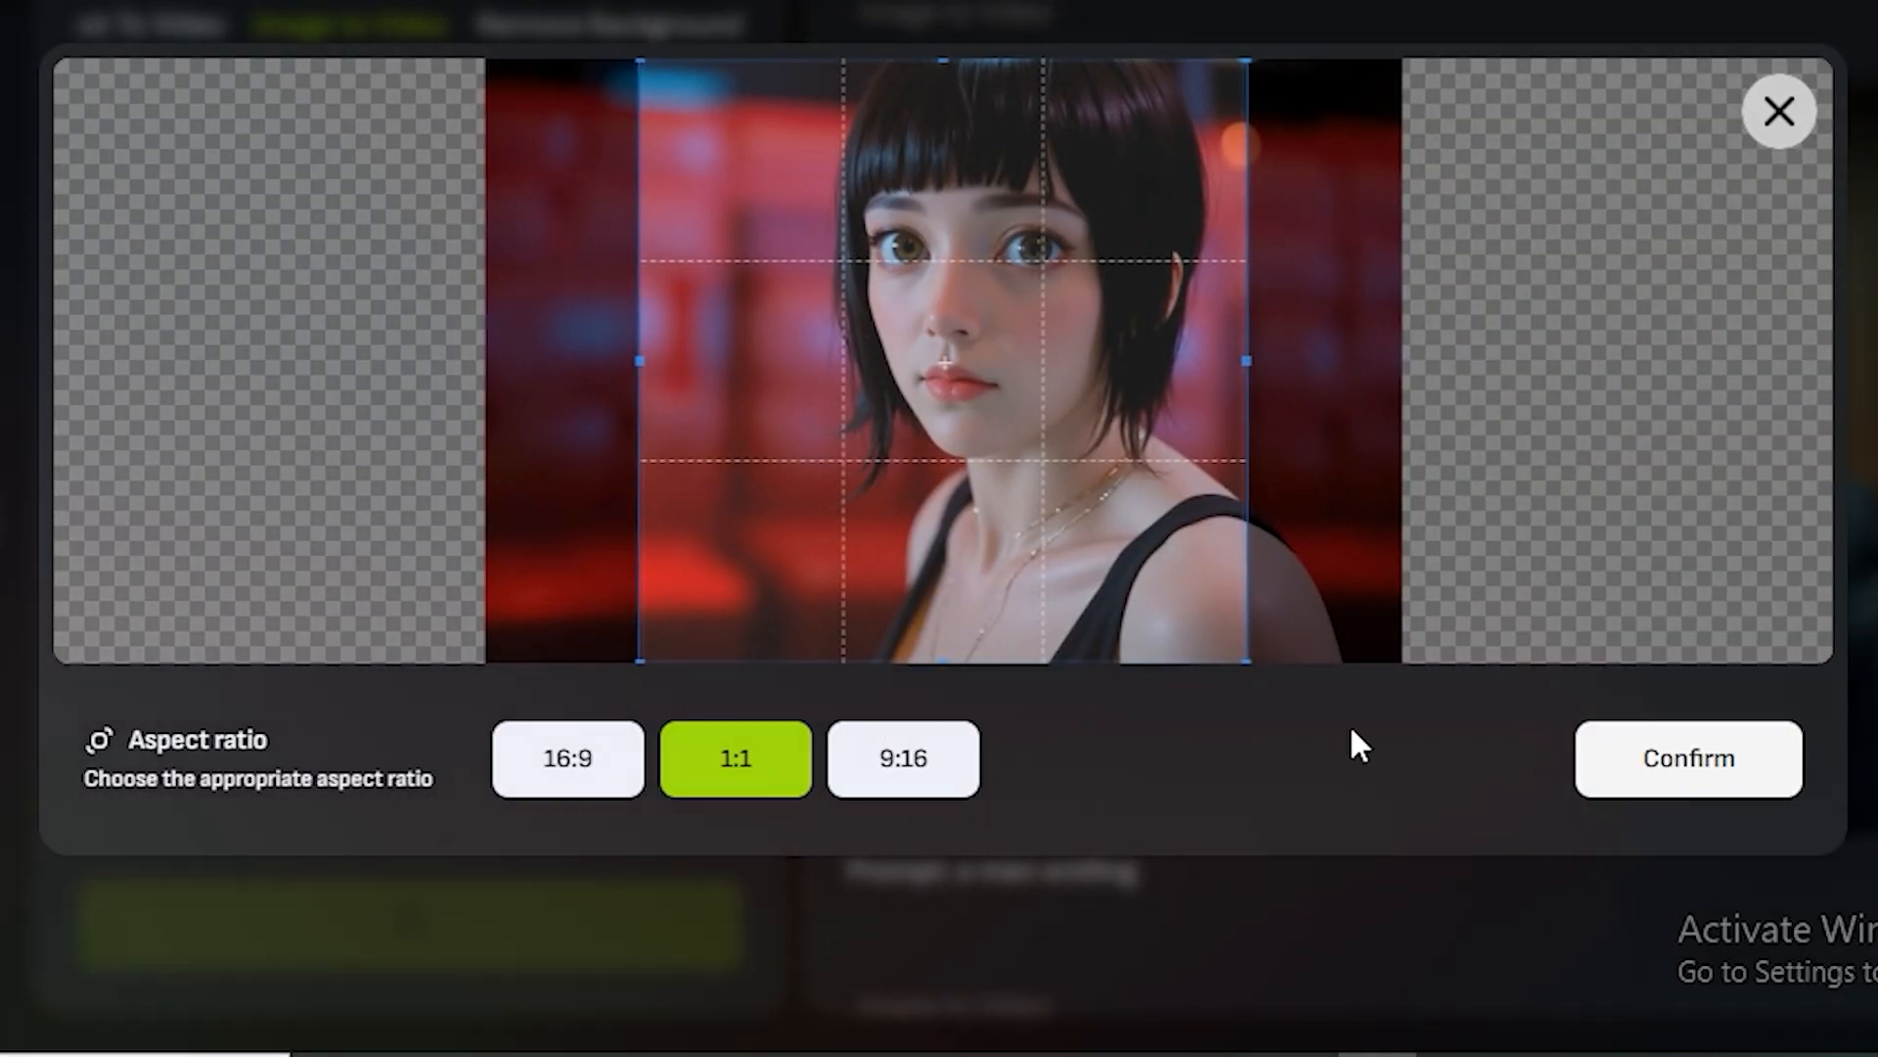
{"action": "left_click", "coordinate": [1686, 758]}
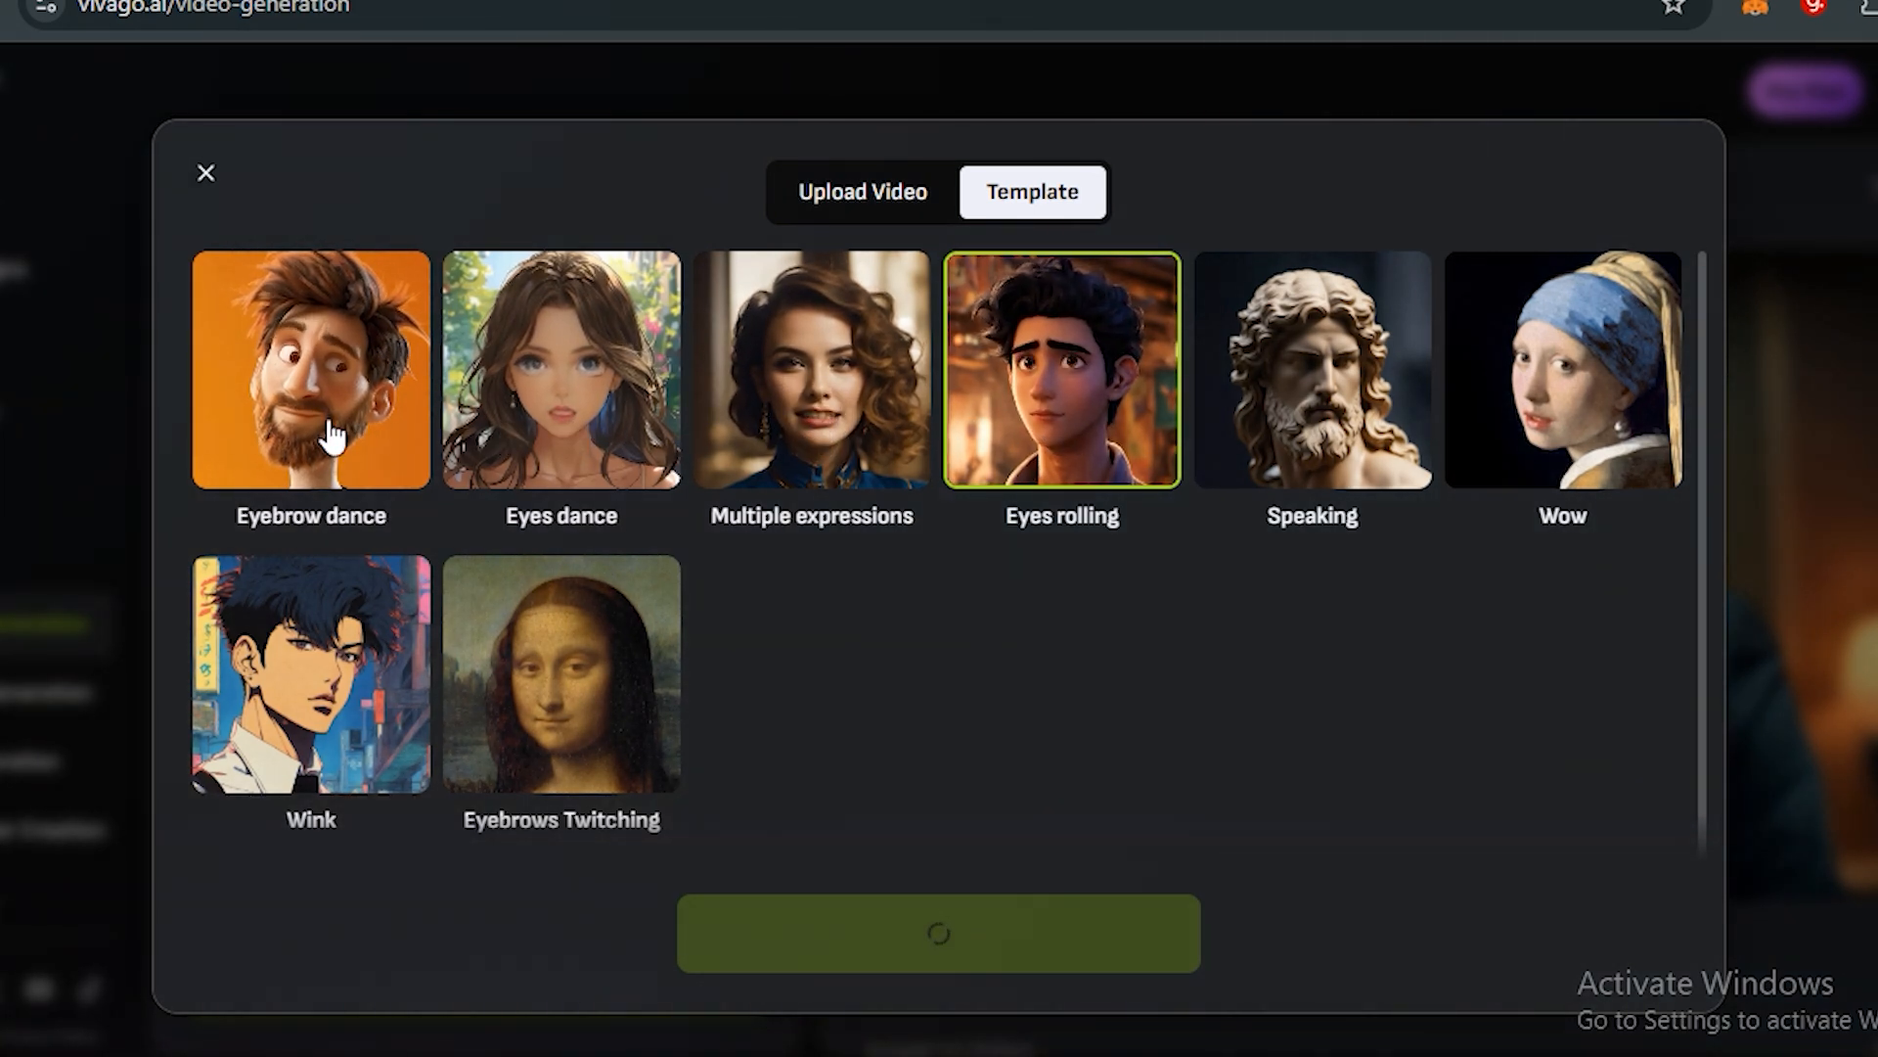
{"action": "mouse_move", "coordinate": [1402, 461]}
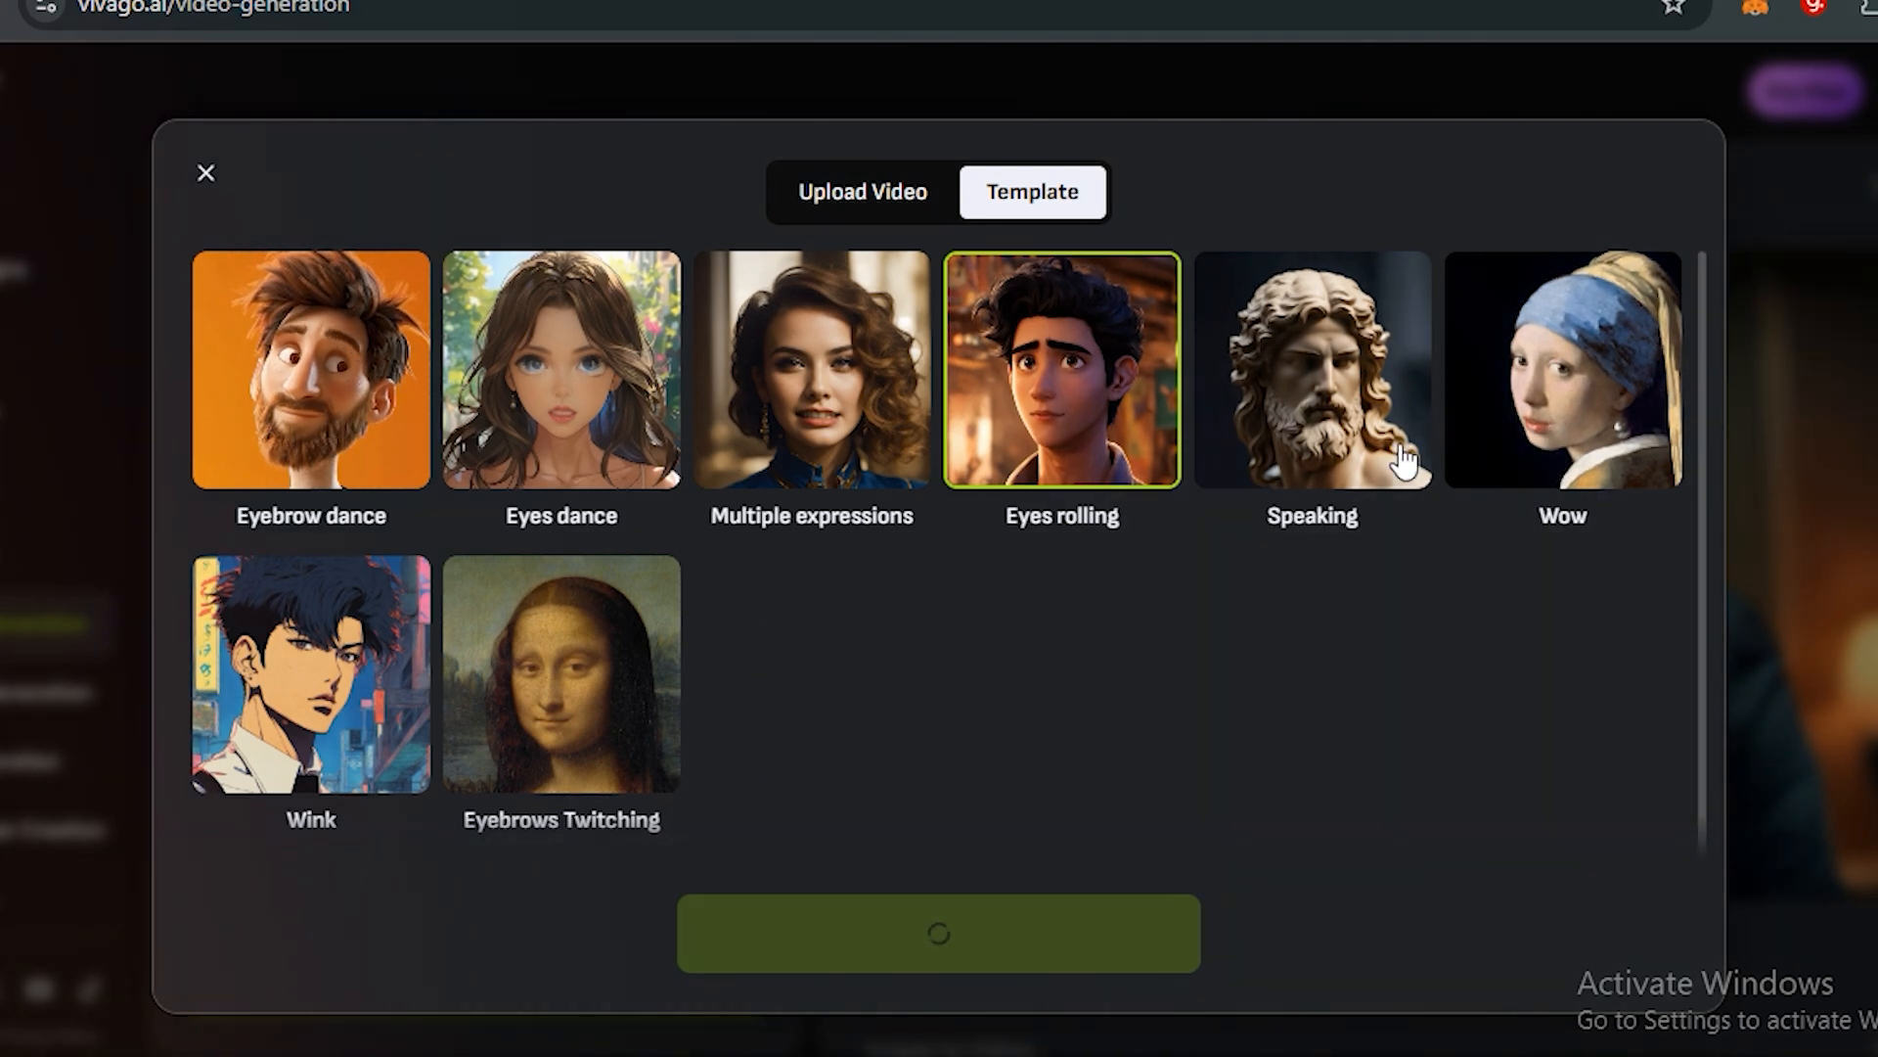
{"action": "left_click", "coordinate": [861, 191]}
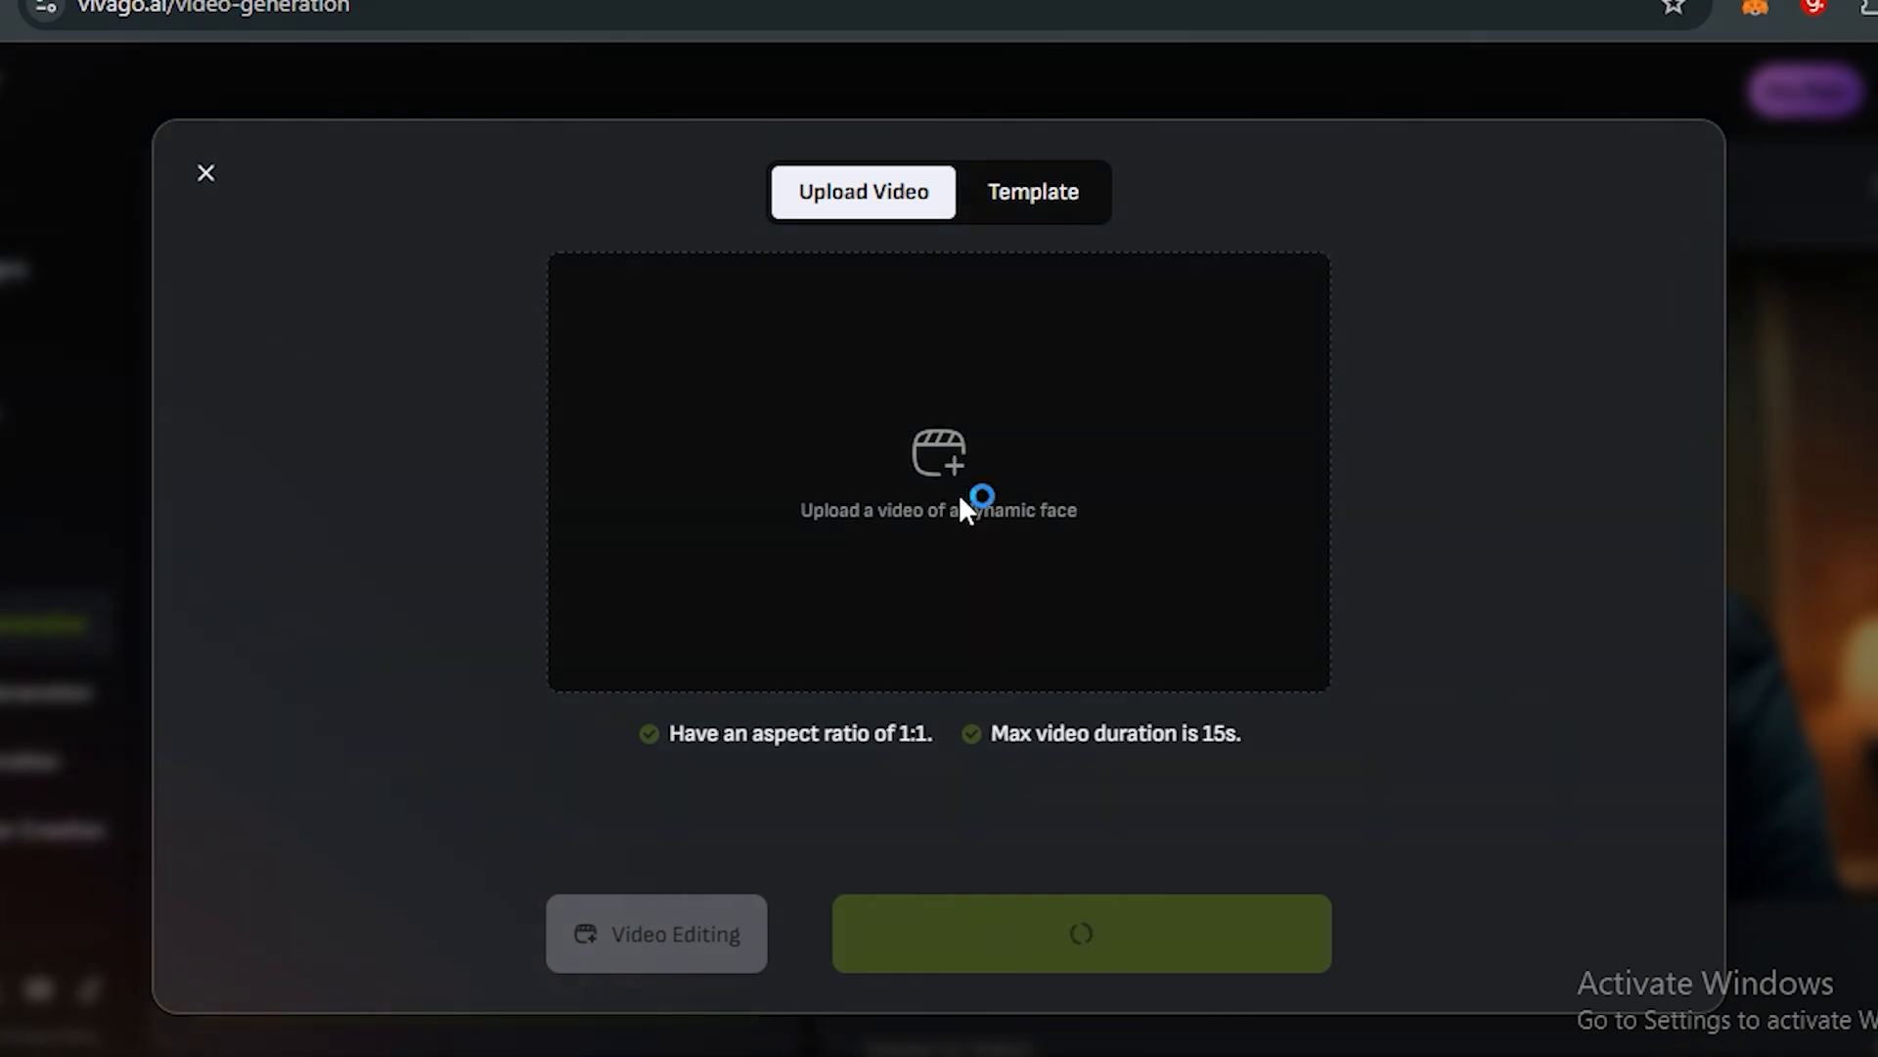
Upload a dynamic face video to drive the portrait's Wink animation
{"action": "left_click", "coordinate": [938, 468]}
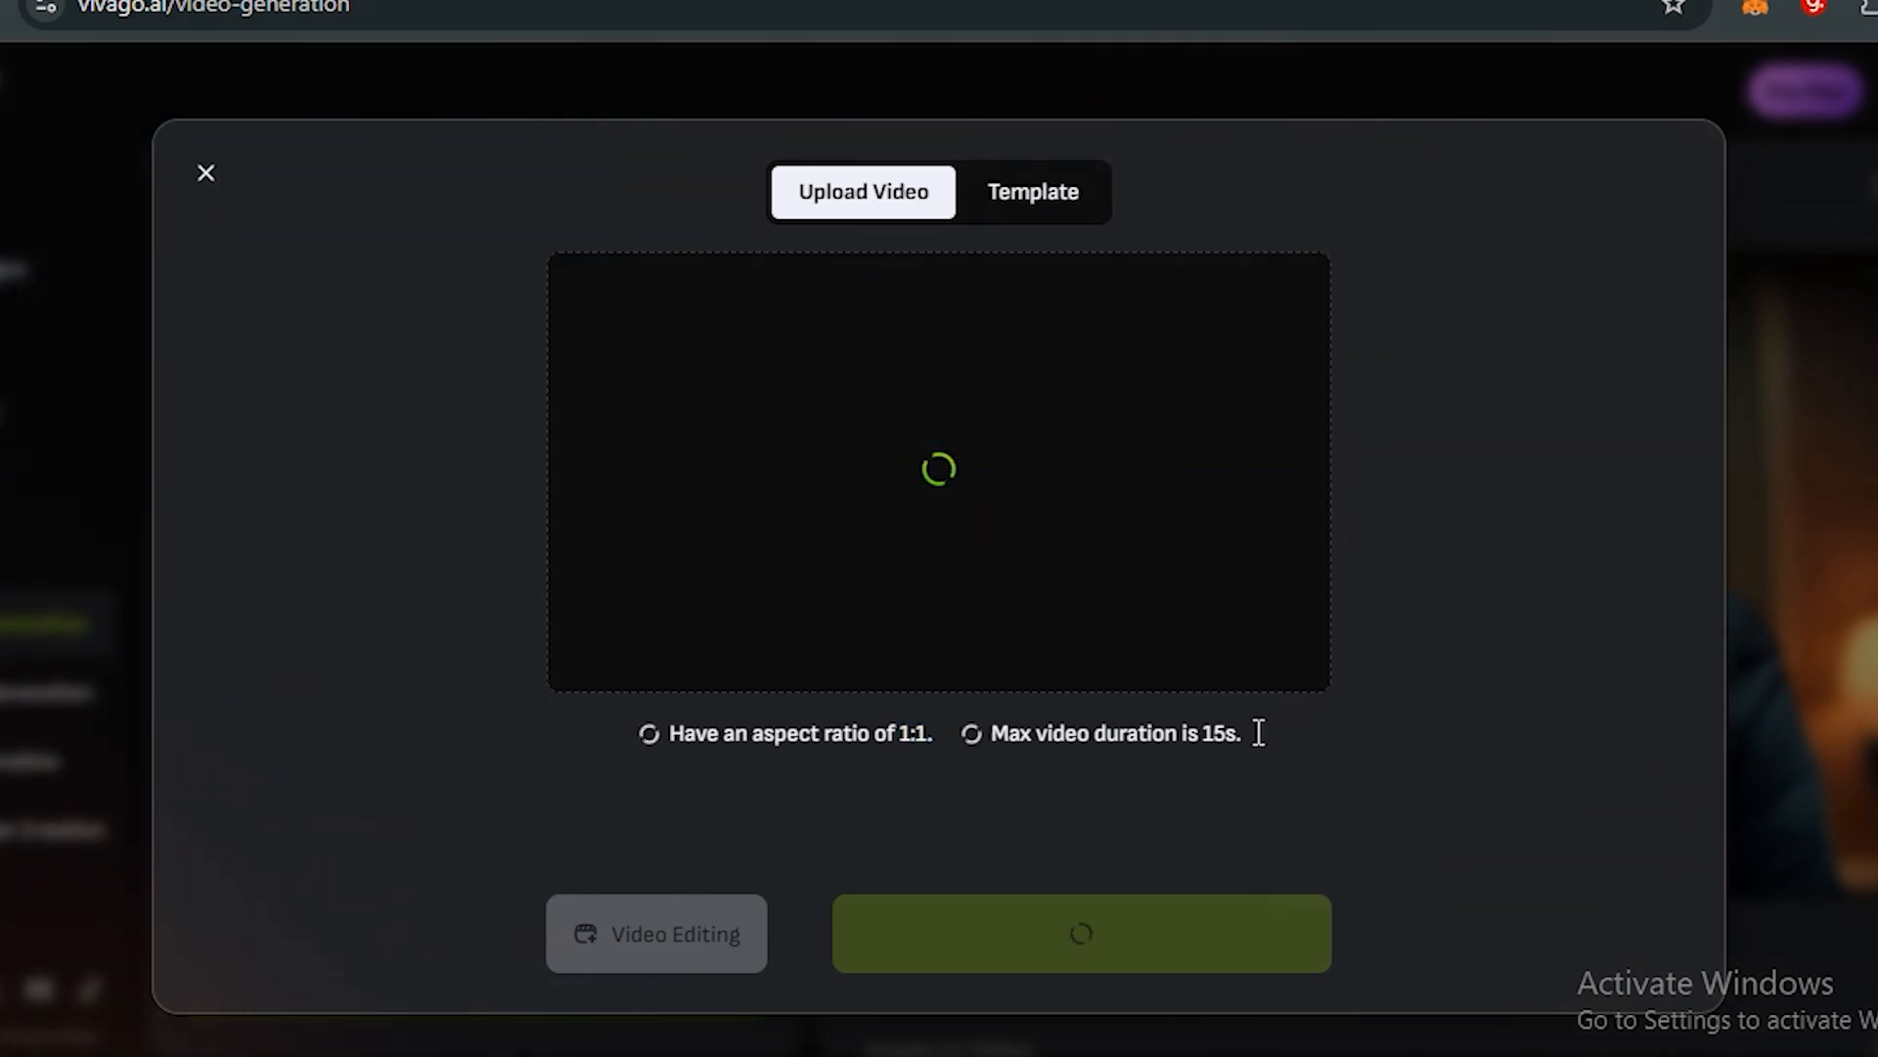
{"action": "left_click_drag", "start_coordinate": [1162, 732], "coordinate": [1242, 731]}
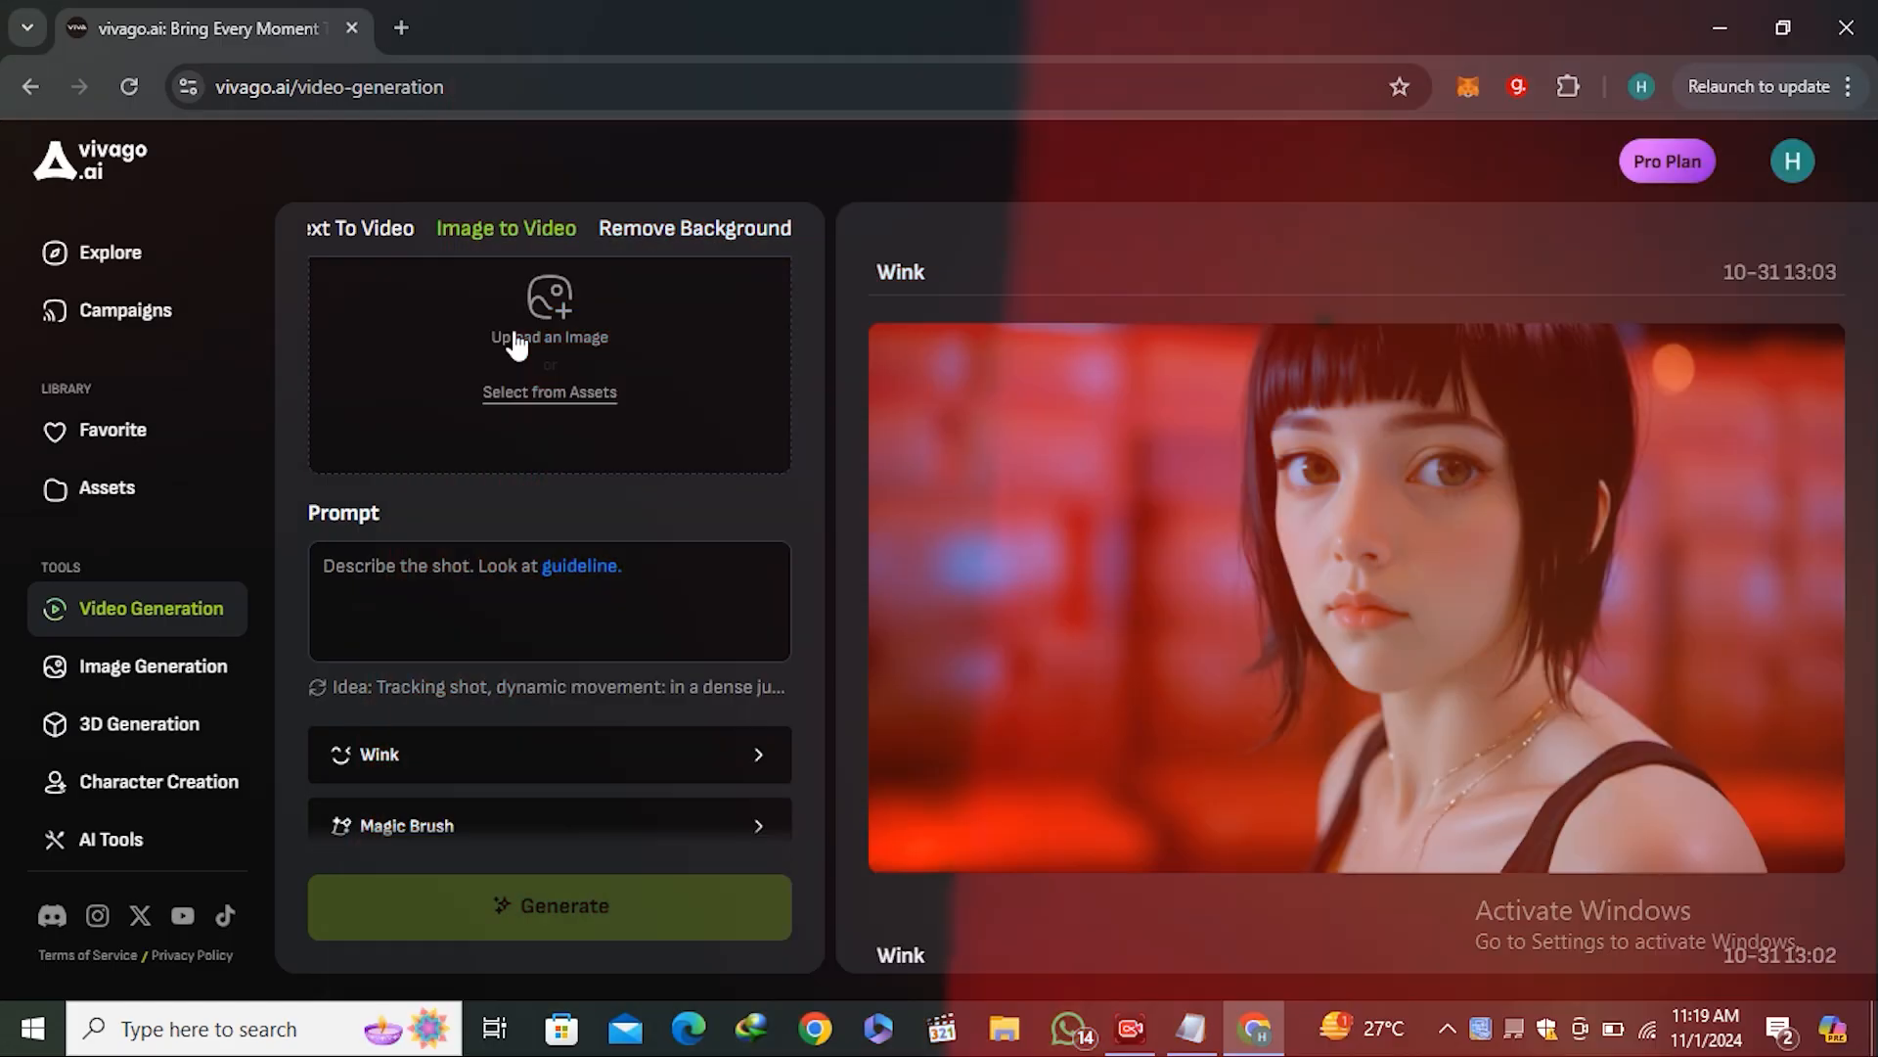
Upload the three-cats photo with a 16:9 crop and open Magic Brush
{"action": "left_click", "coordinate": [549, 324]}
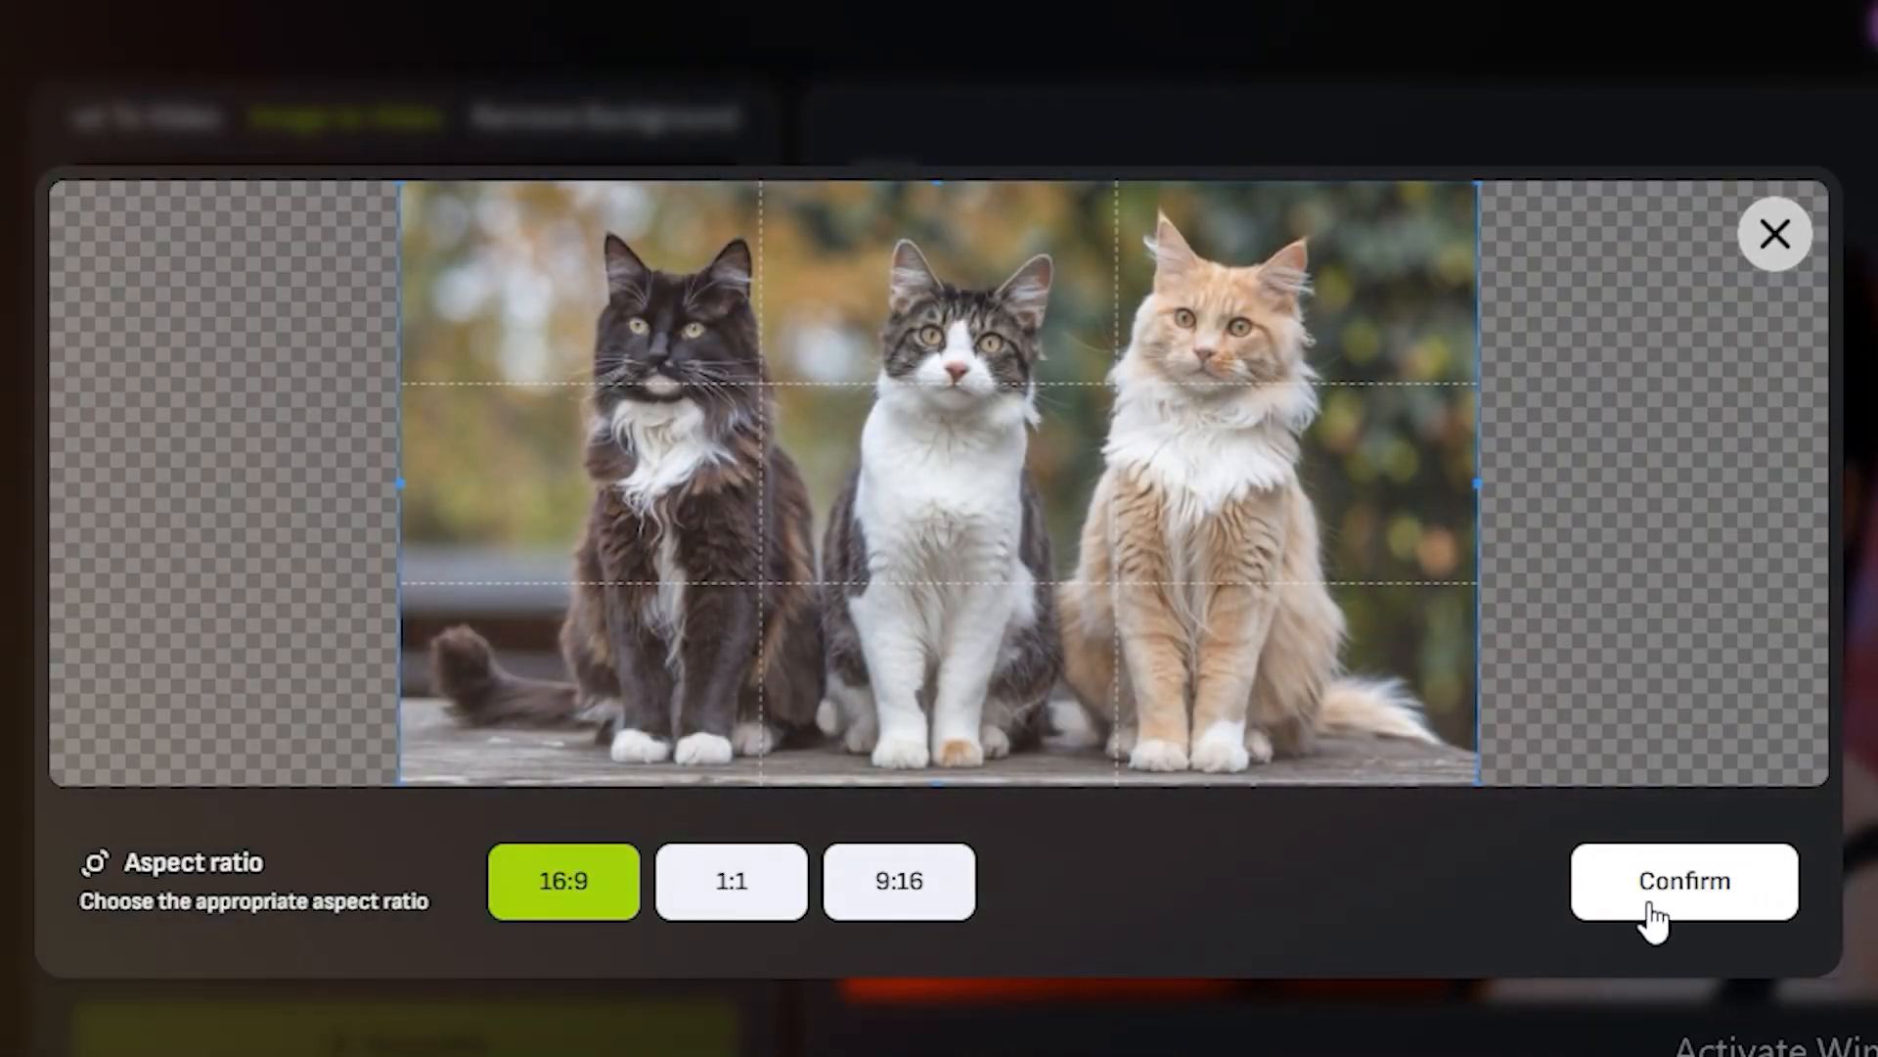
{"action": "left_click", "coordinate": [1683, 881]}
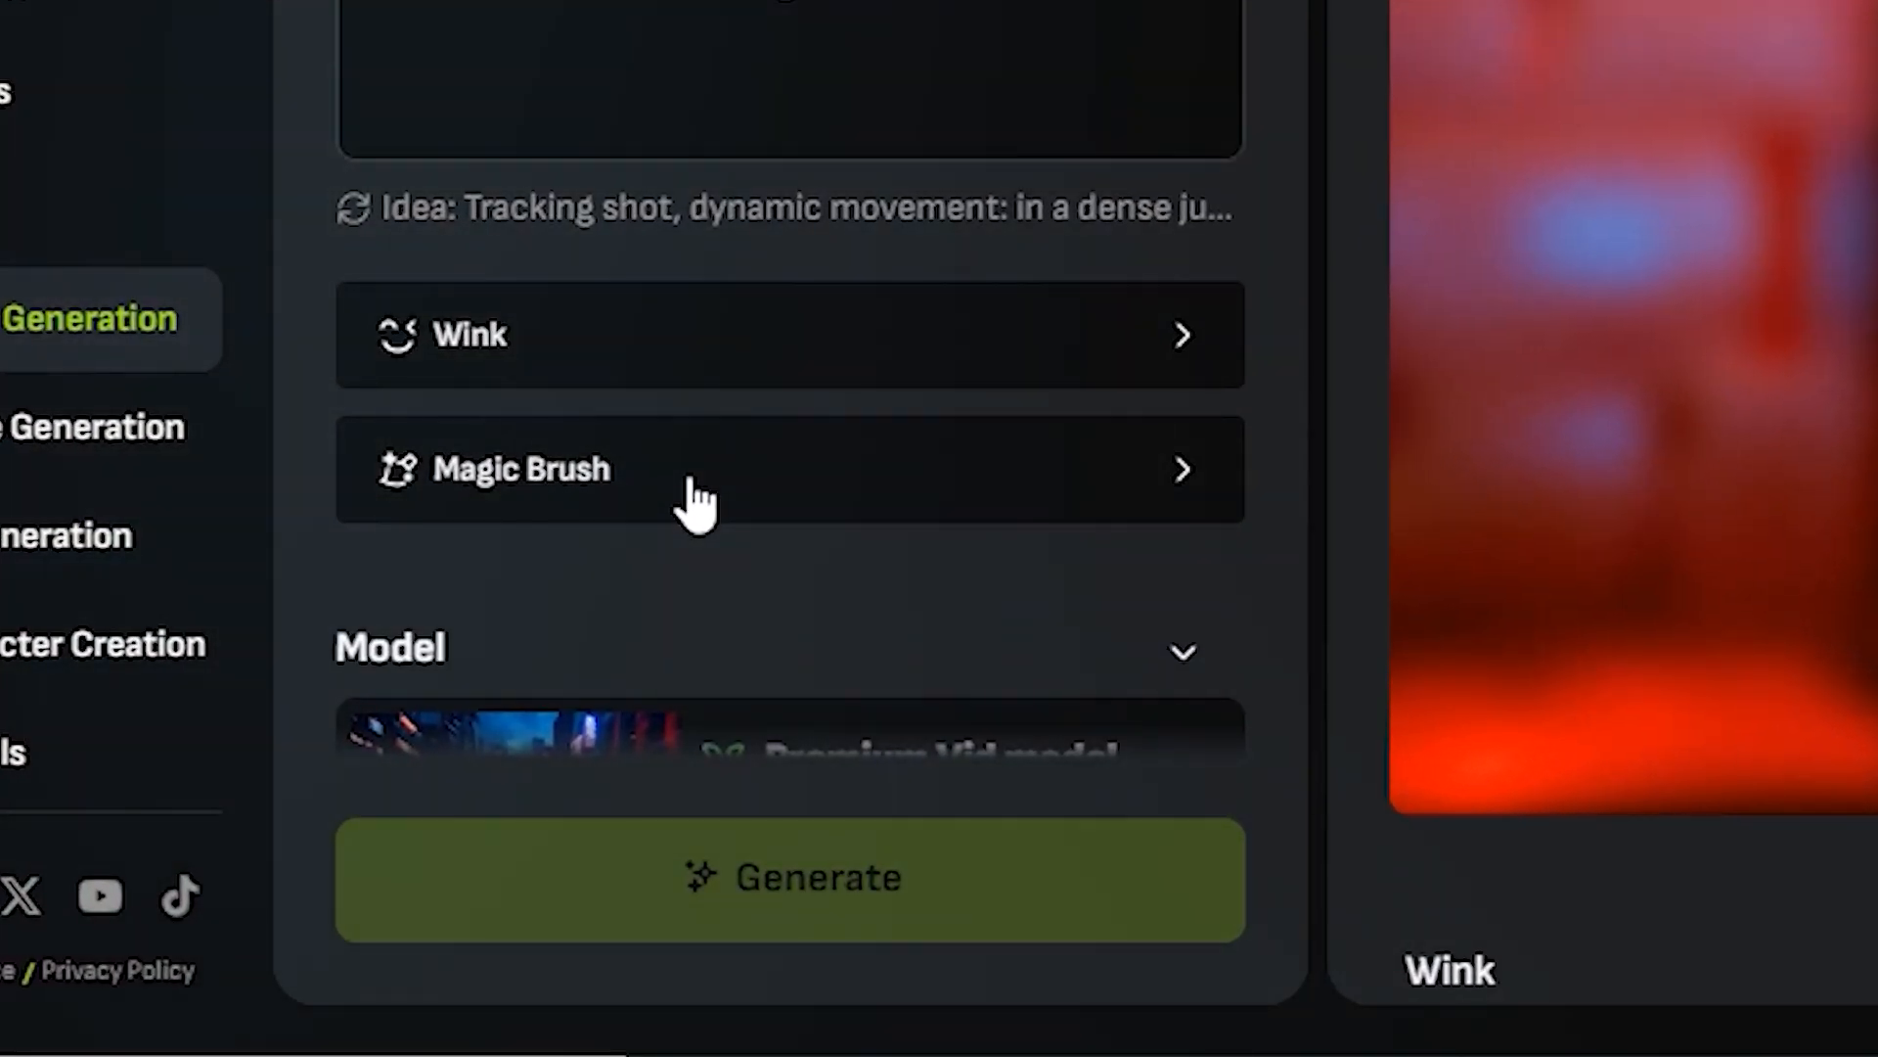
{"action": "left_click", "coordinate": [789, 469]}
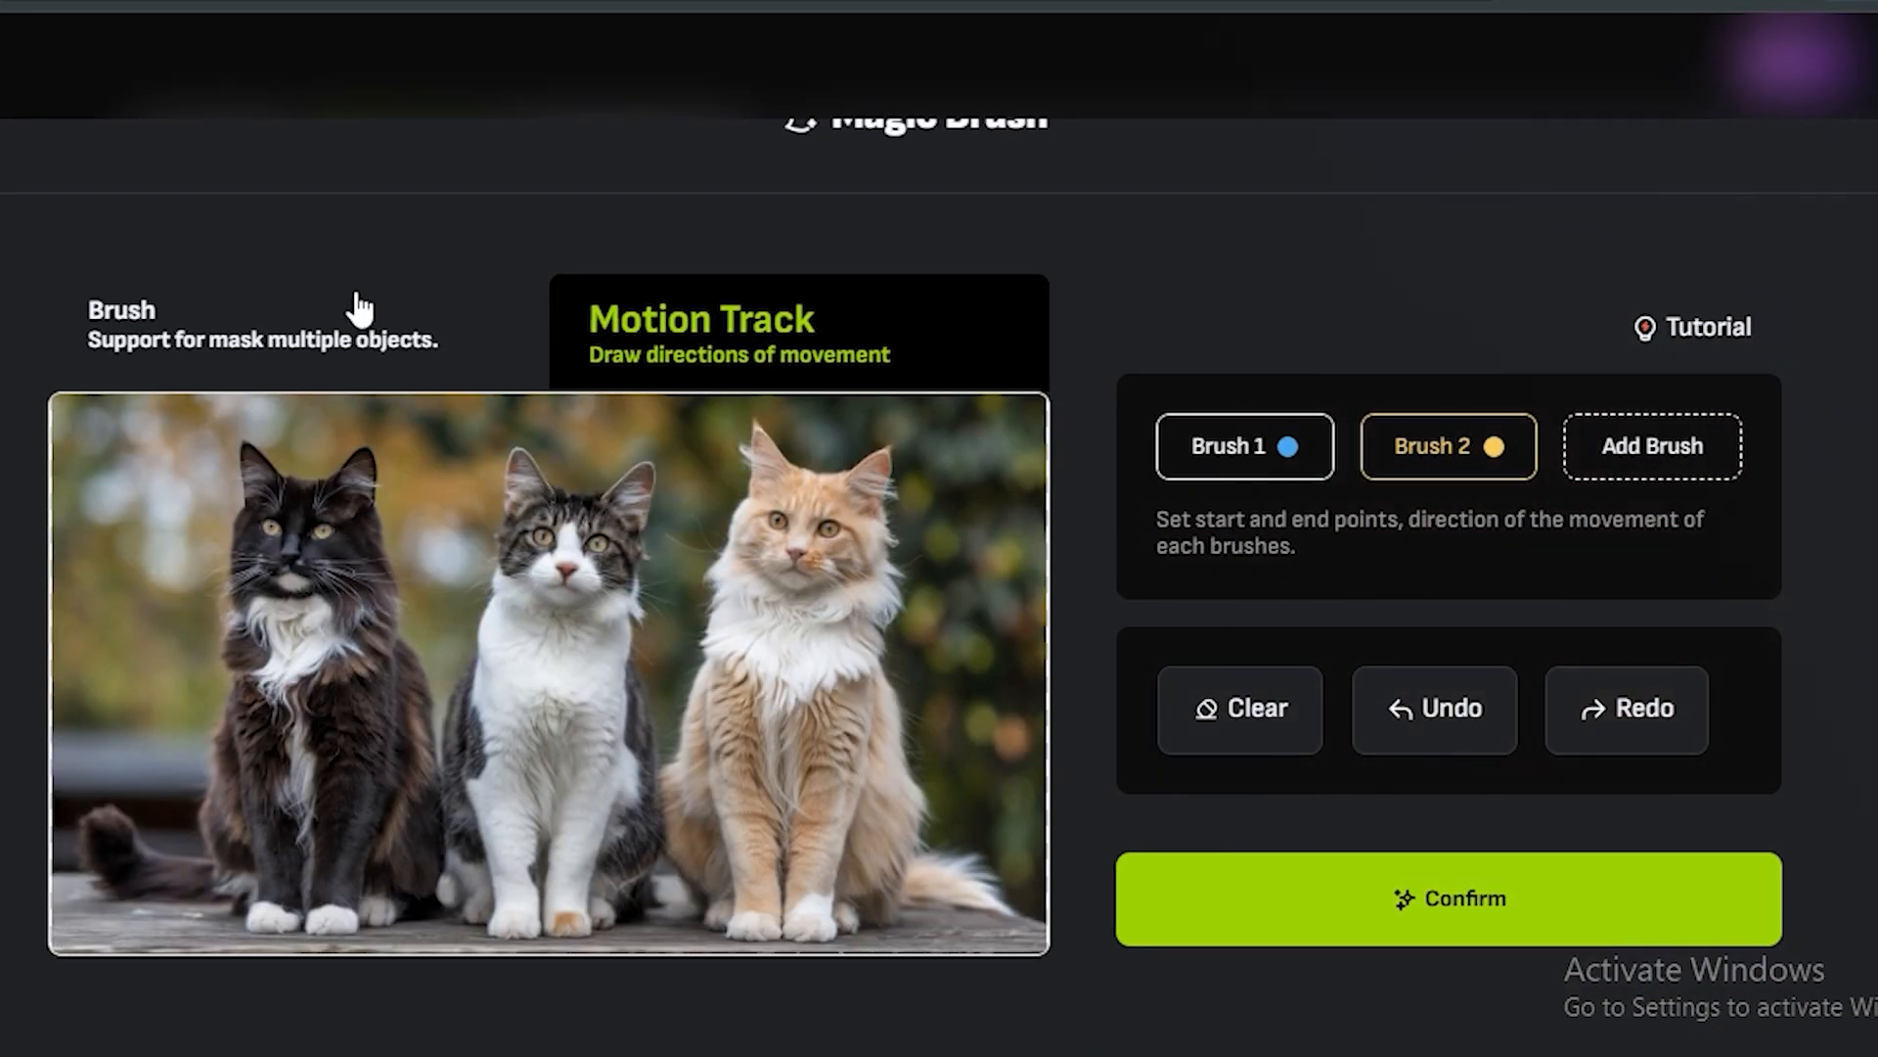
Paint a Brush 1 mask over the orange cat's head
{"action": "left_click", "coordinate": [119, 323]}
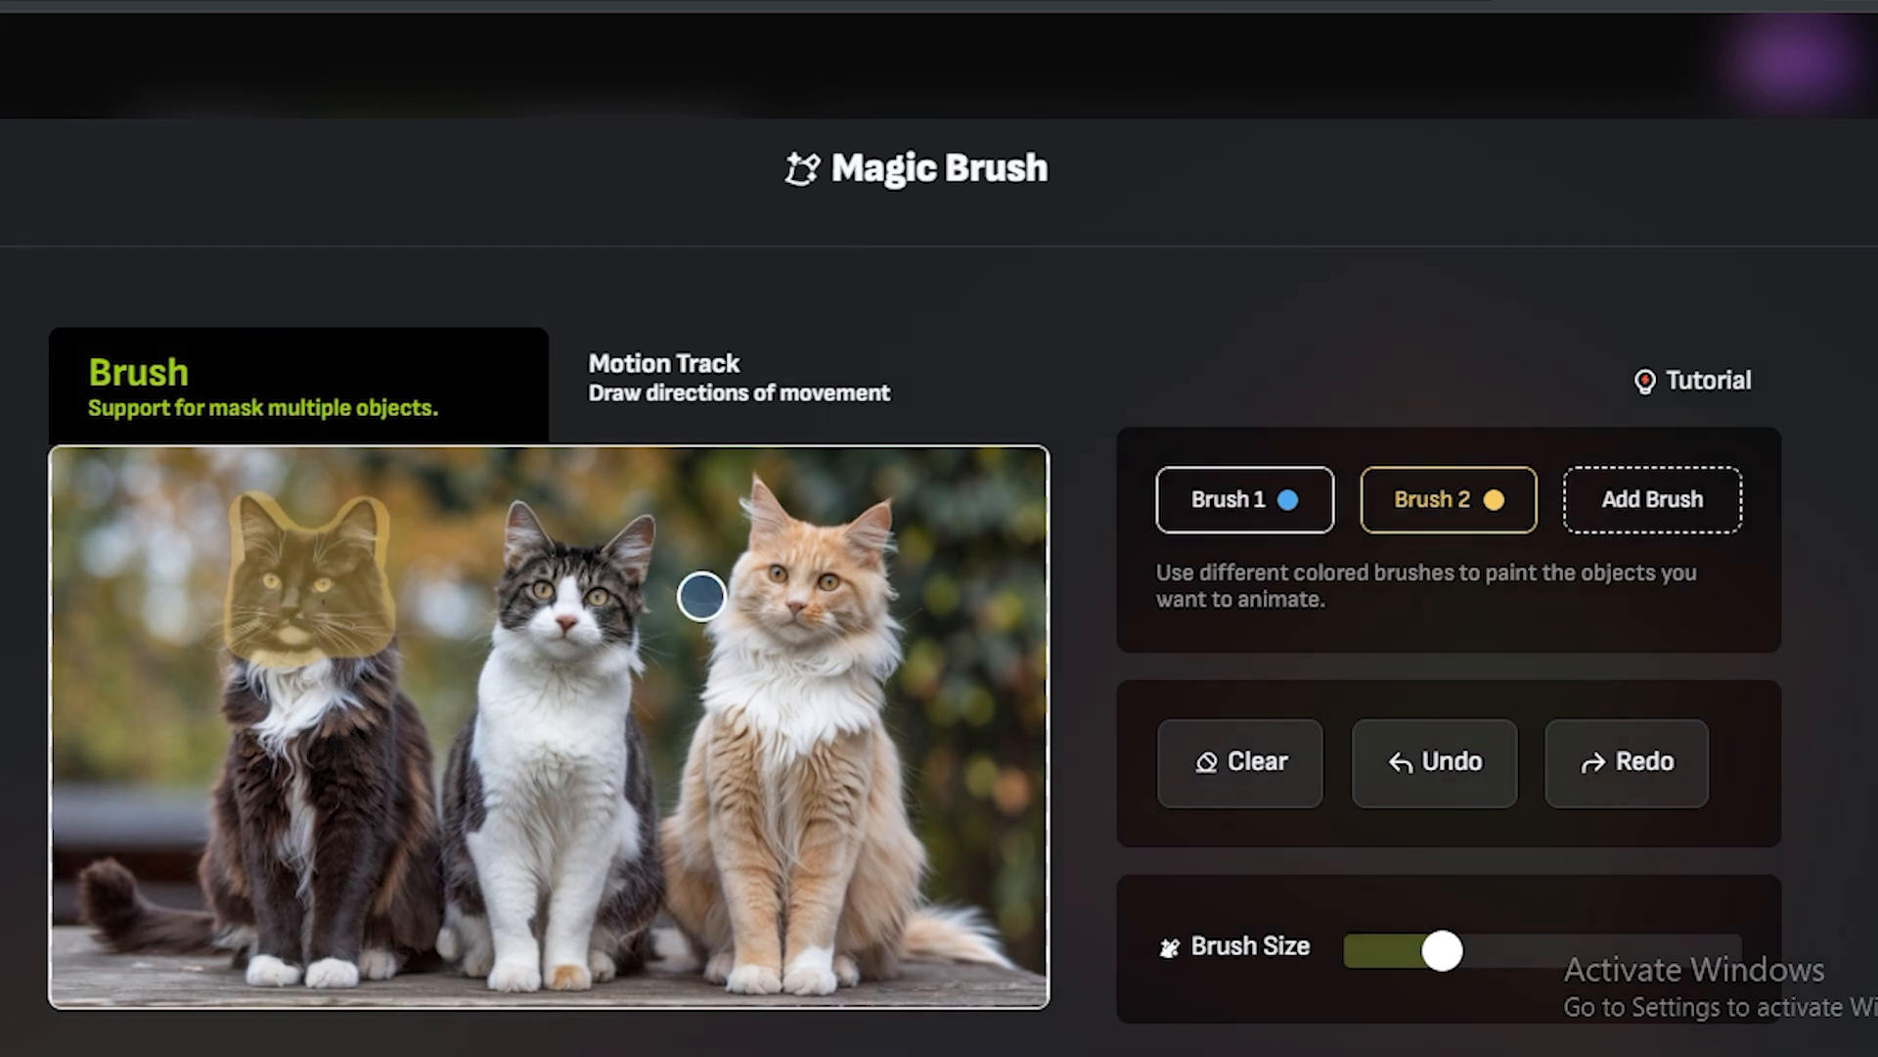
{"action": "left_click", "coordinate": [1245, 500]}
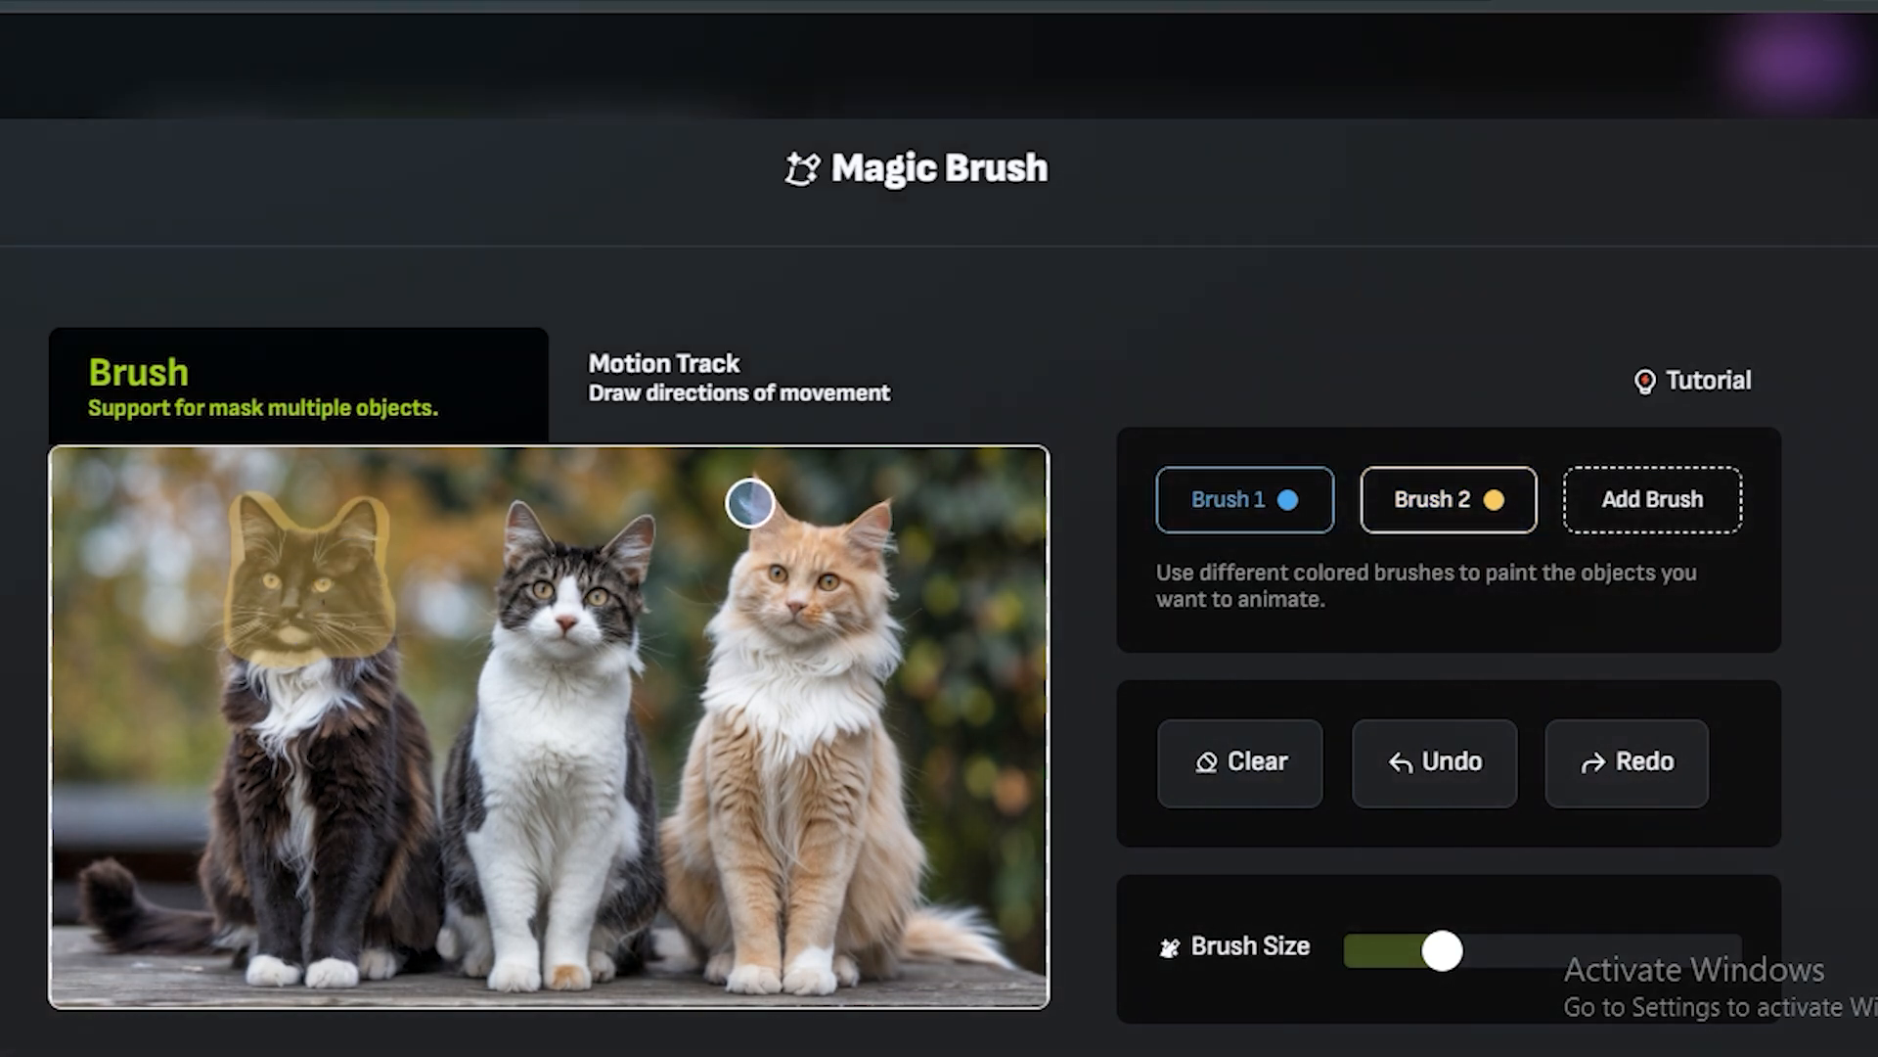
{"action": "left_click_drag", "start_coordinate": [755, 503], "coordinate": [797, 581]}
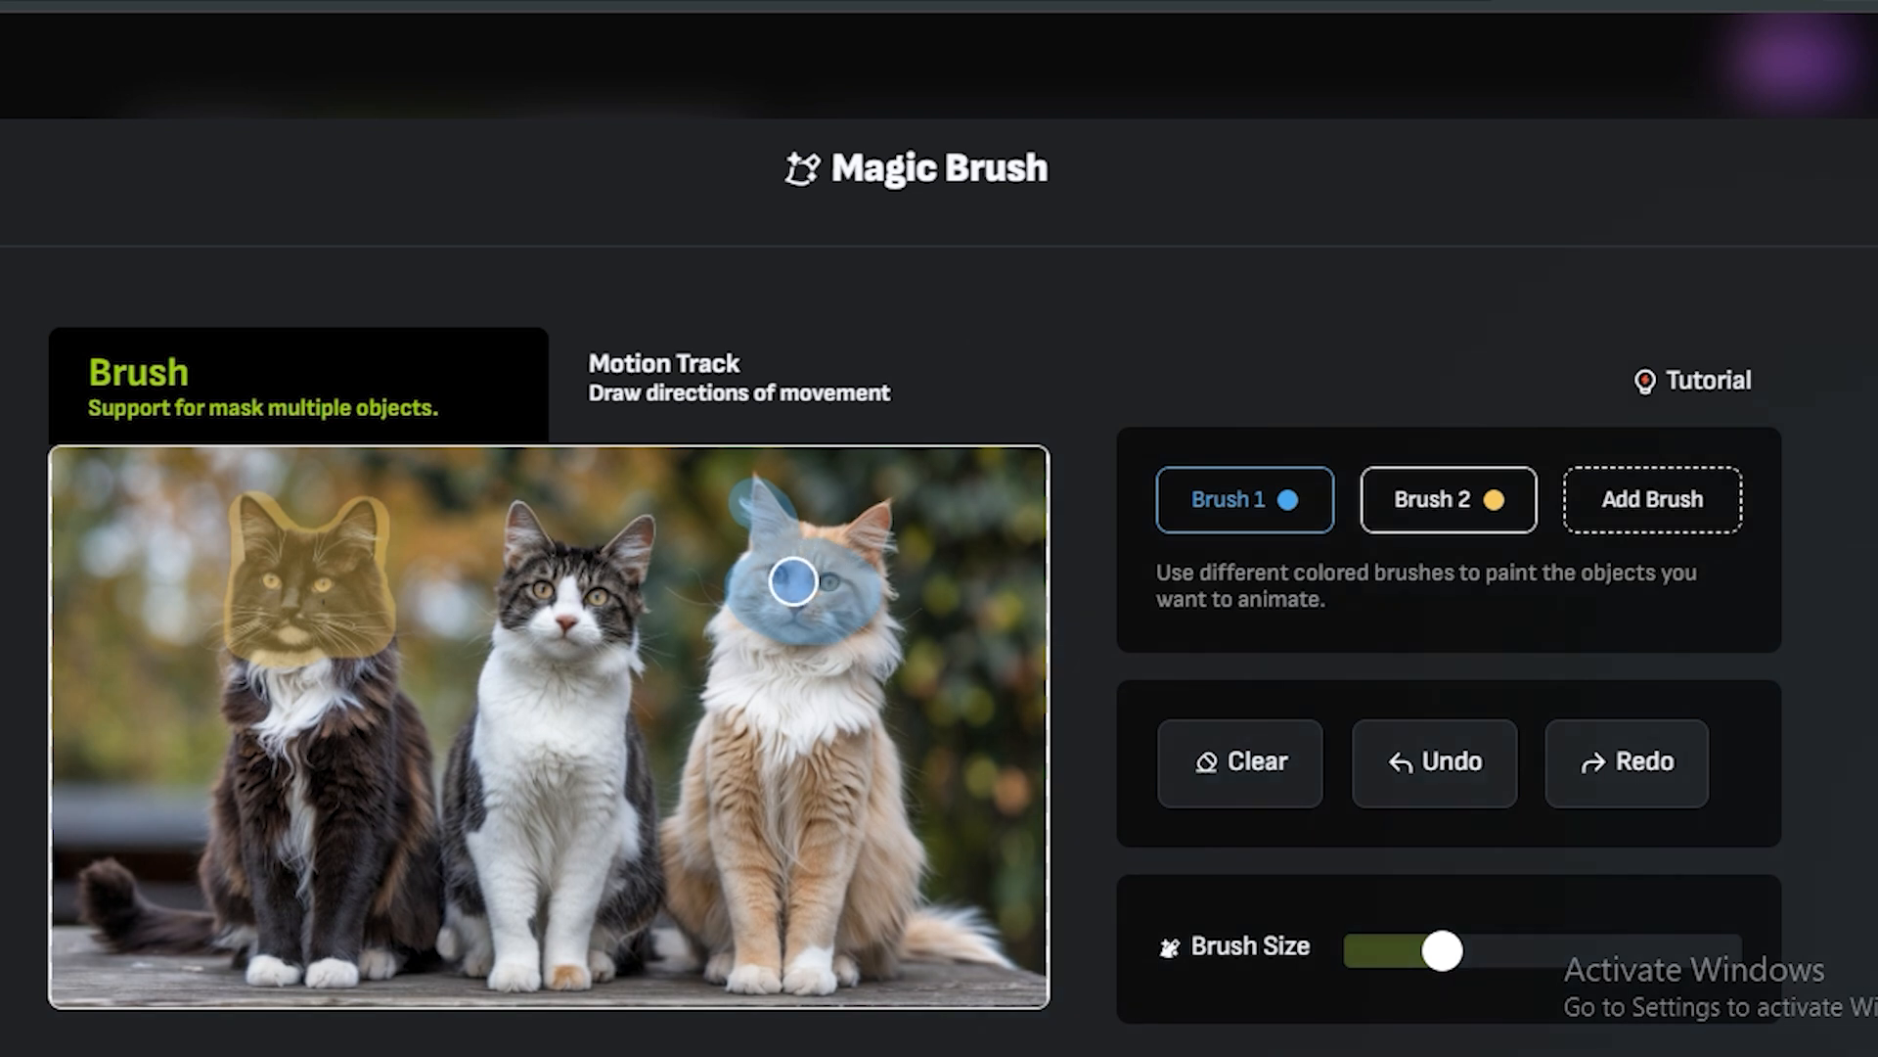
{"action": "left_click_drag", "start_coordinate": [794, 582], "coordinate": [775, 639]}
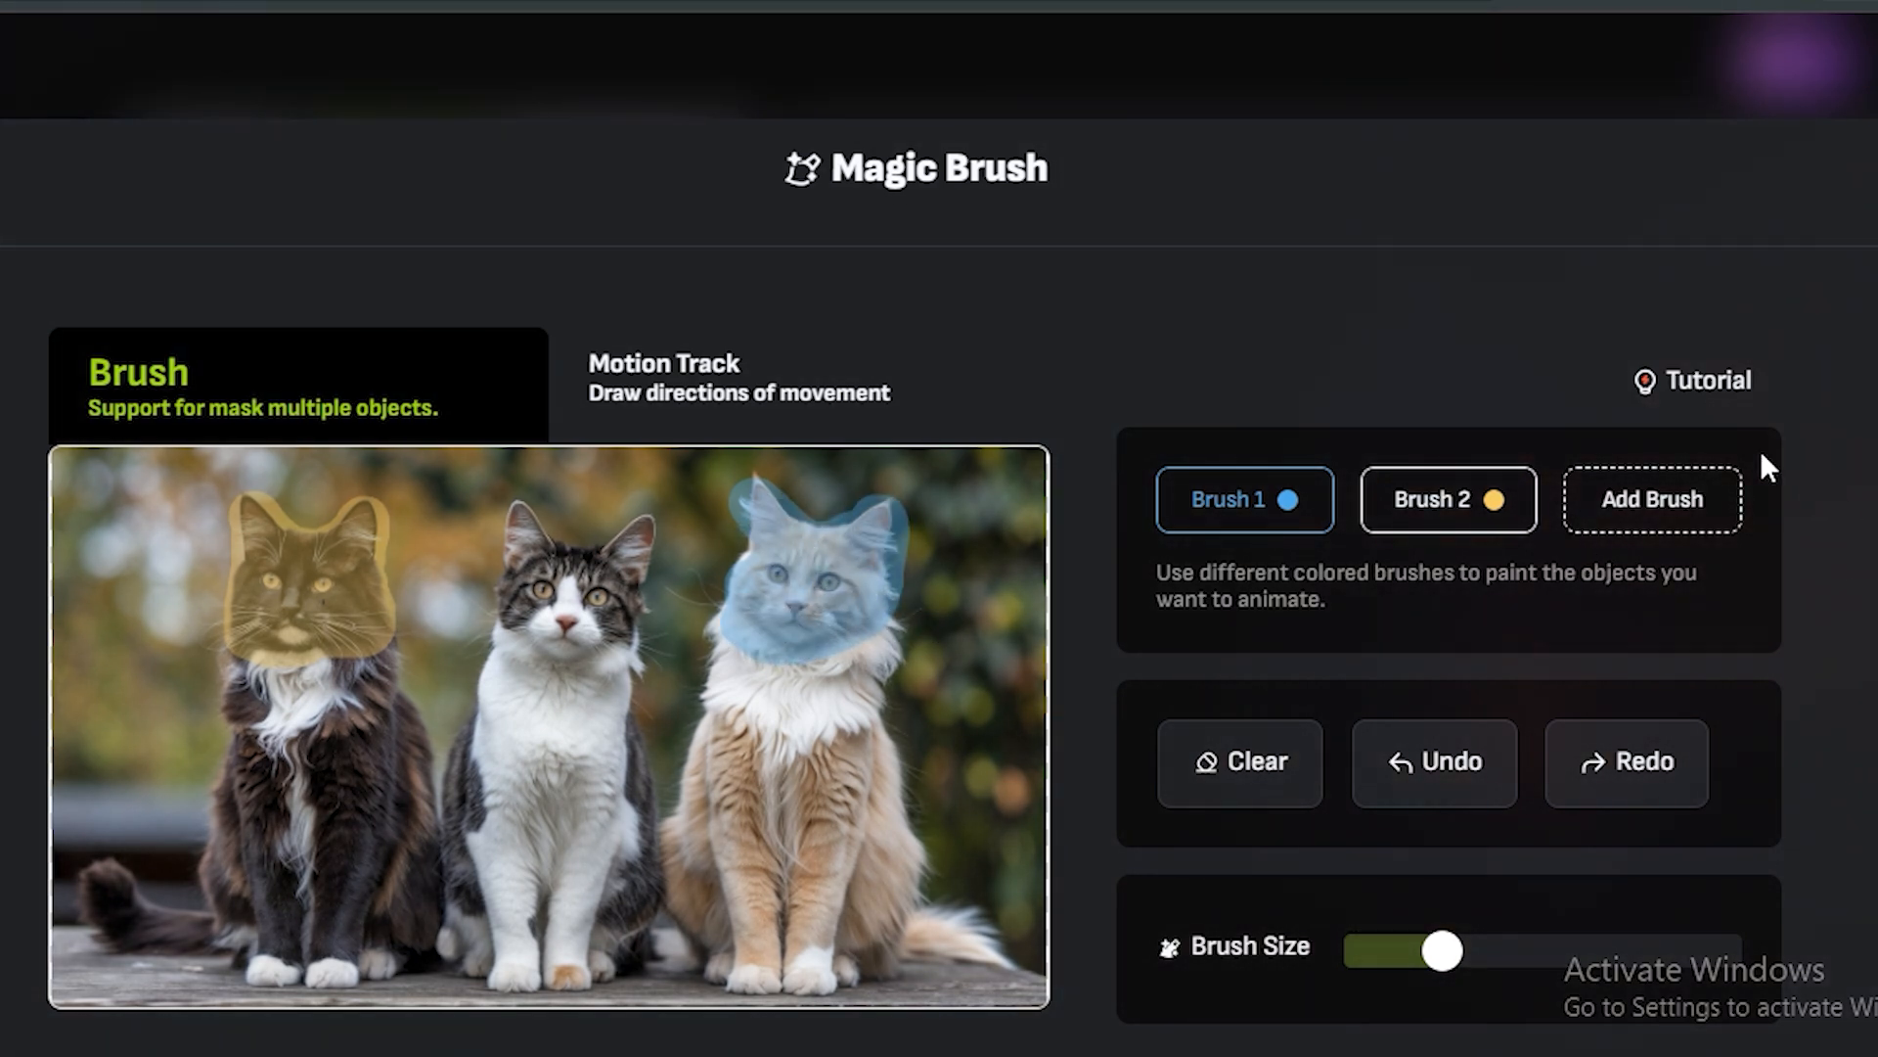
In Motion Track, give the brushed cat a leftward motion arrow
{"action": "left_click", "coordinate": [1649, 500]}
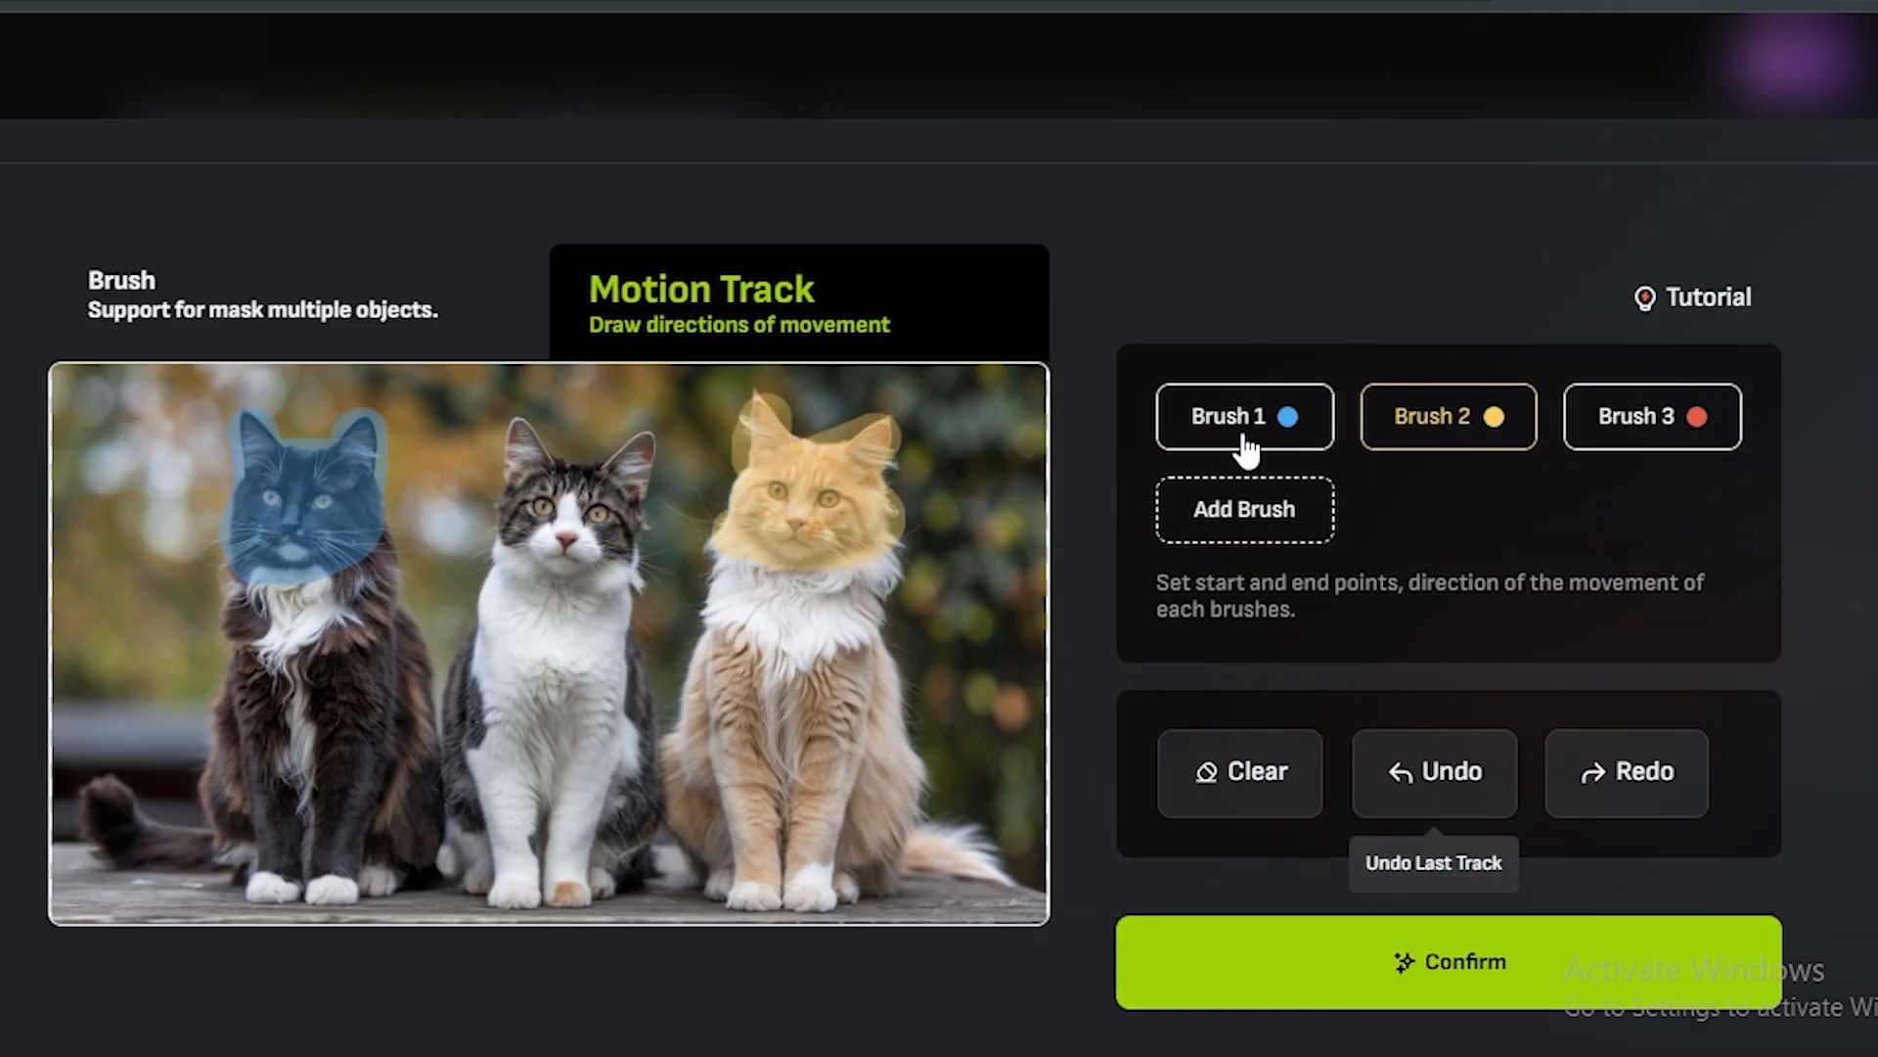
{"action": "left_click", "coordinate": [1242, 416]}
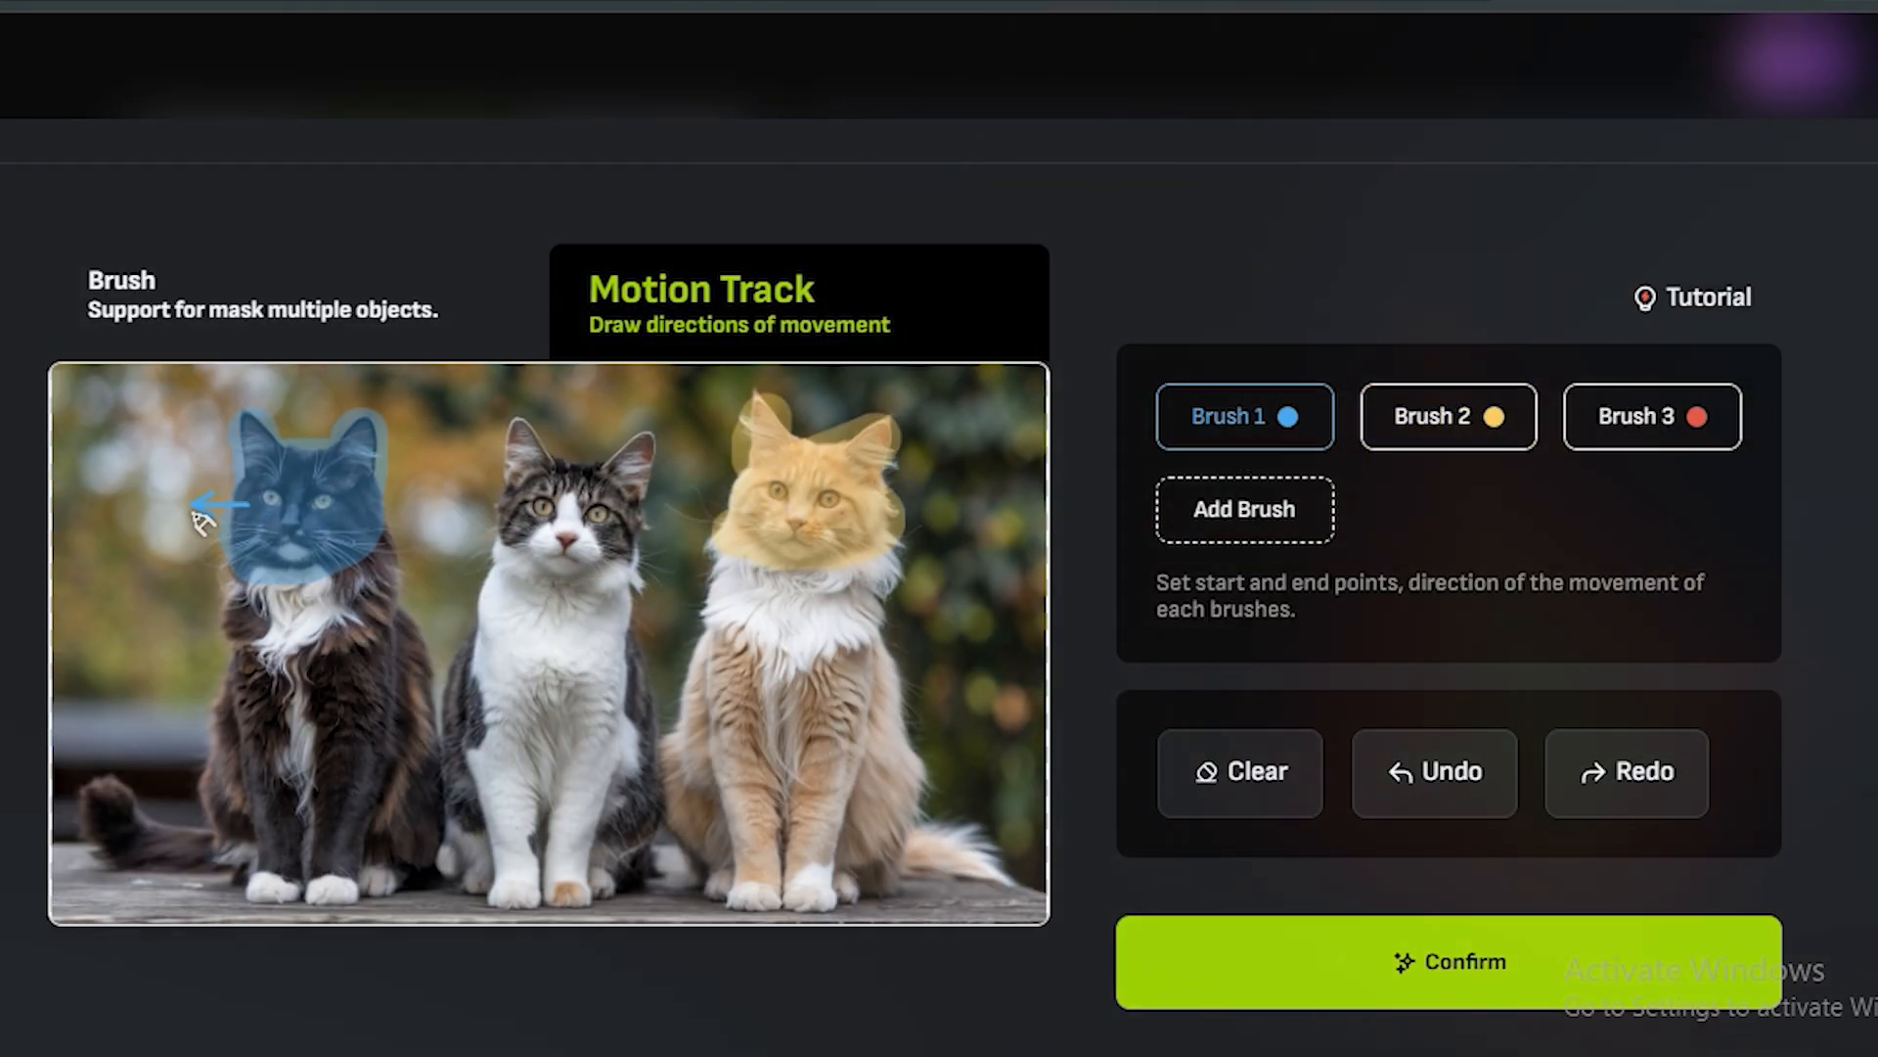
{"action": "left_click", "coordinate": [1447, 415]}
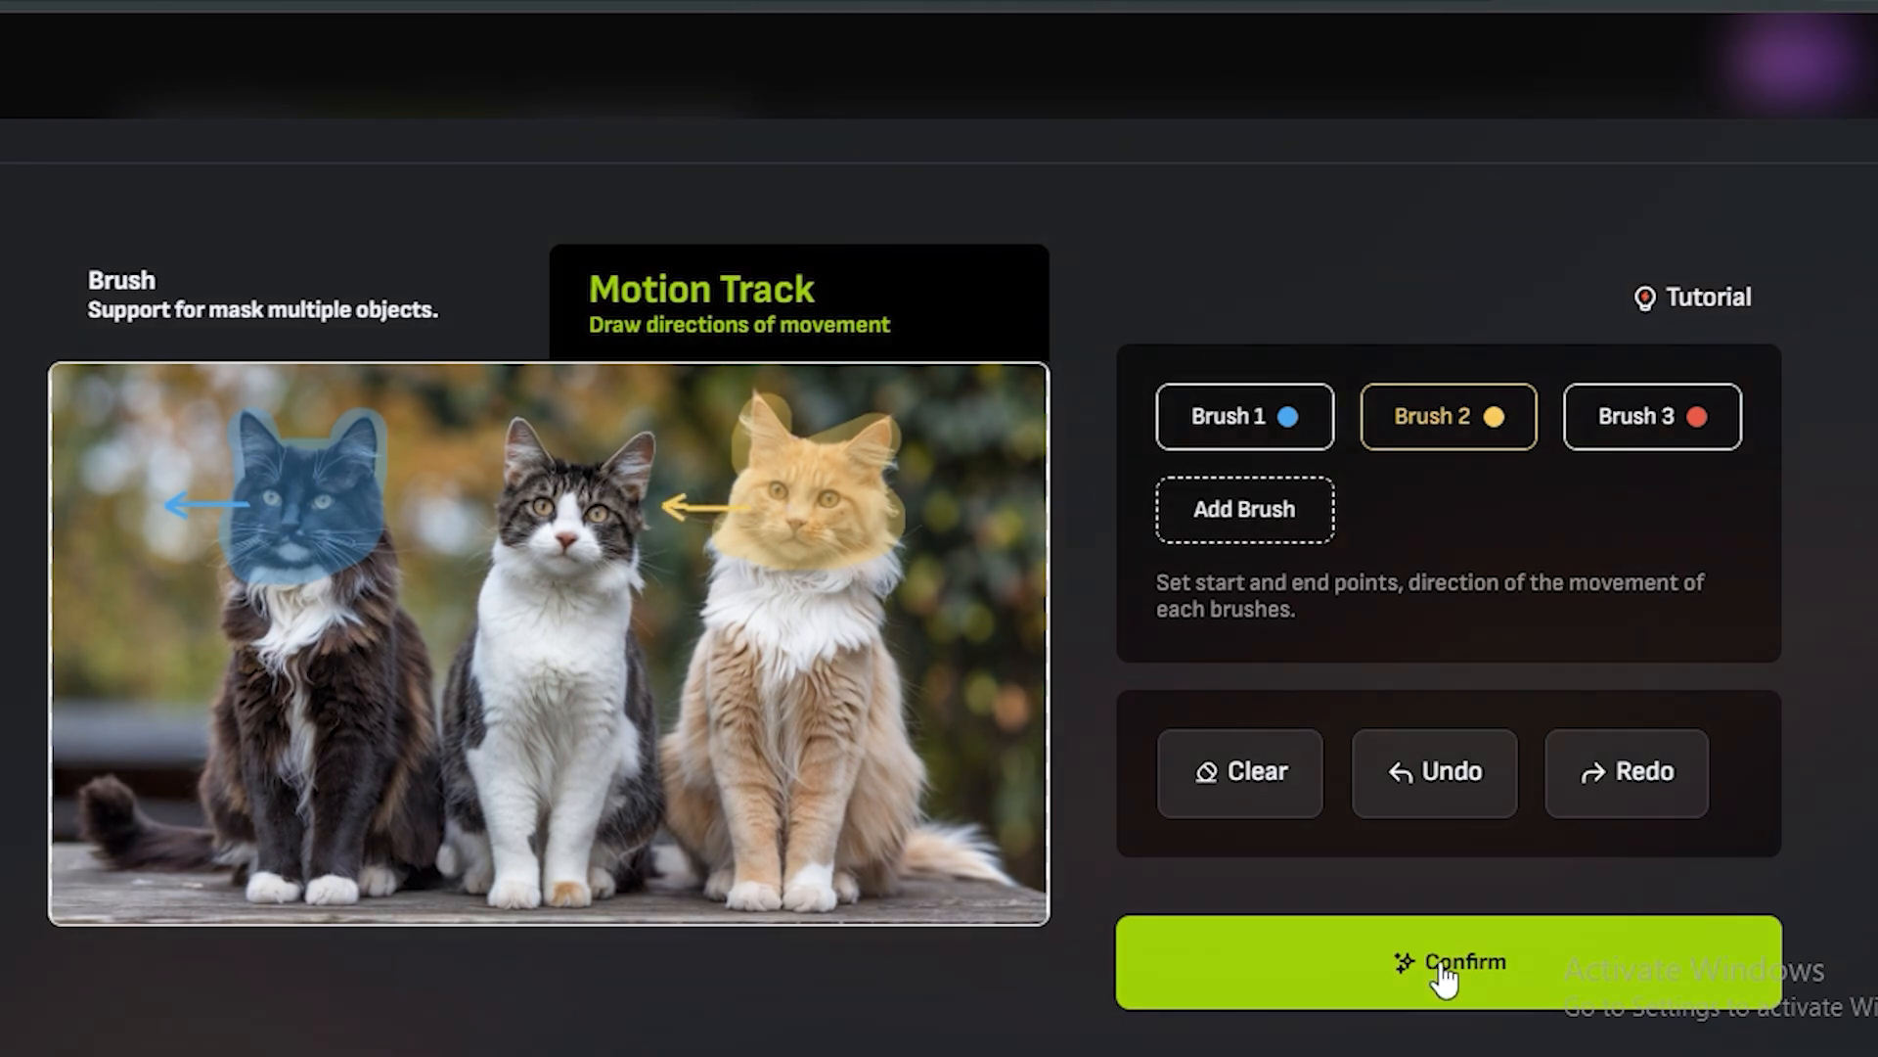
Confirm the Magic Brush masks and motion paths, then enter the prompt 'cats looking around'
{"action": "left_click", "coordinate": [1447, 962]}
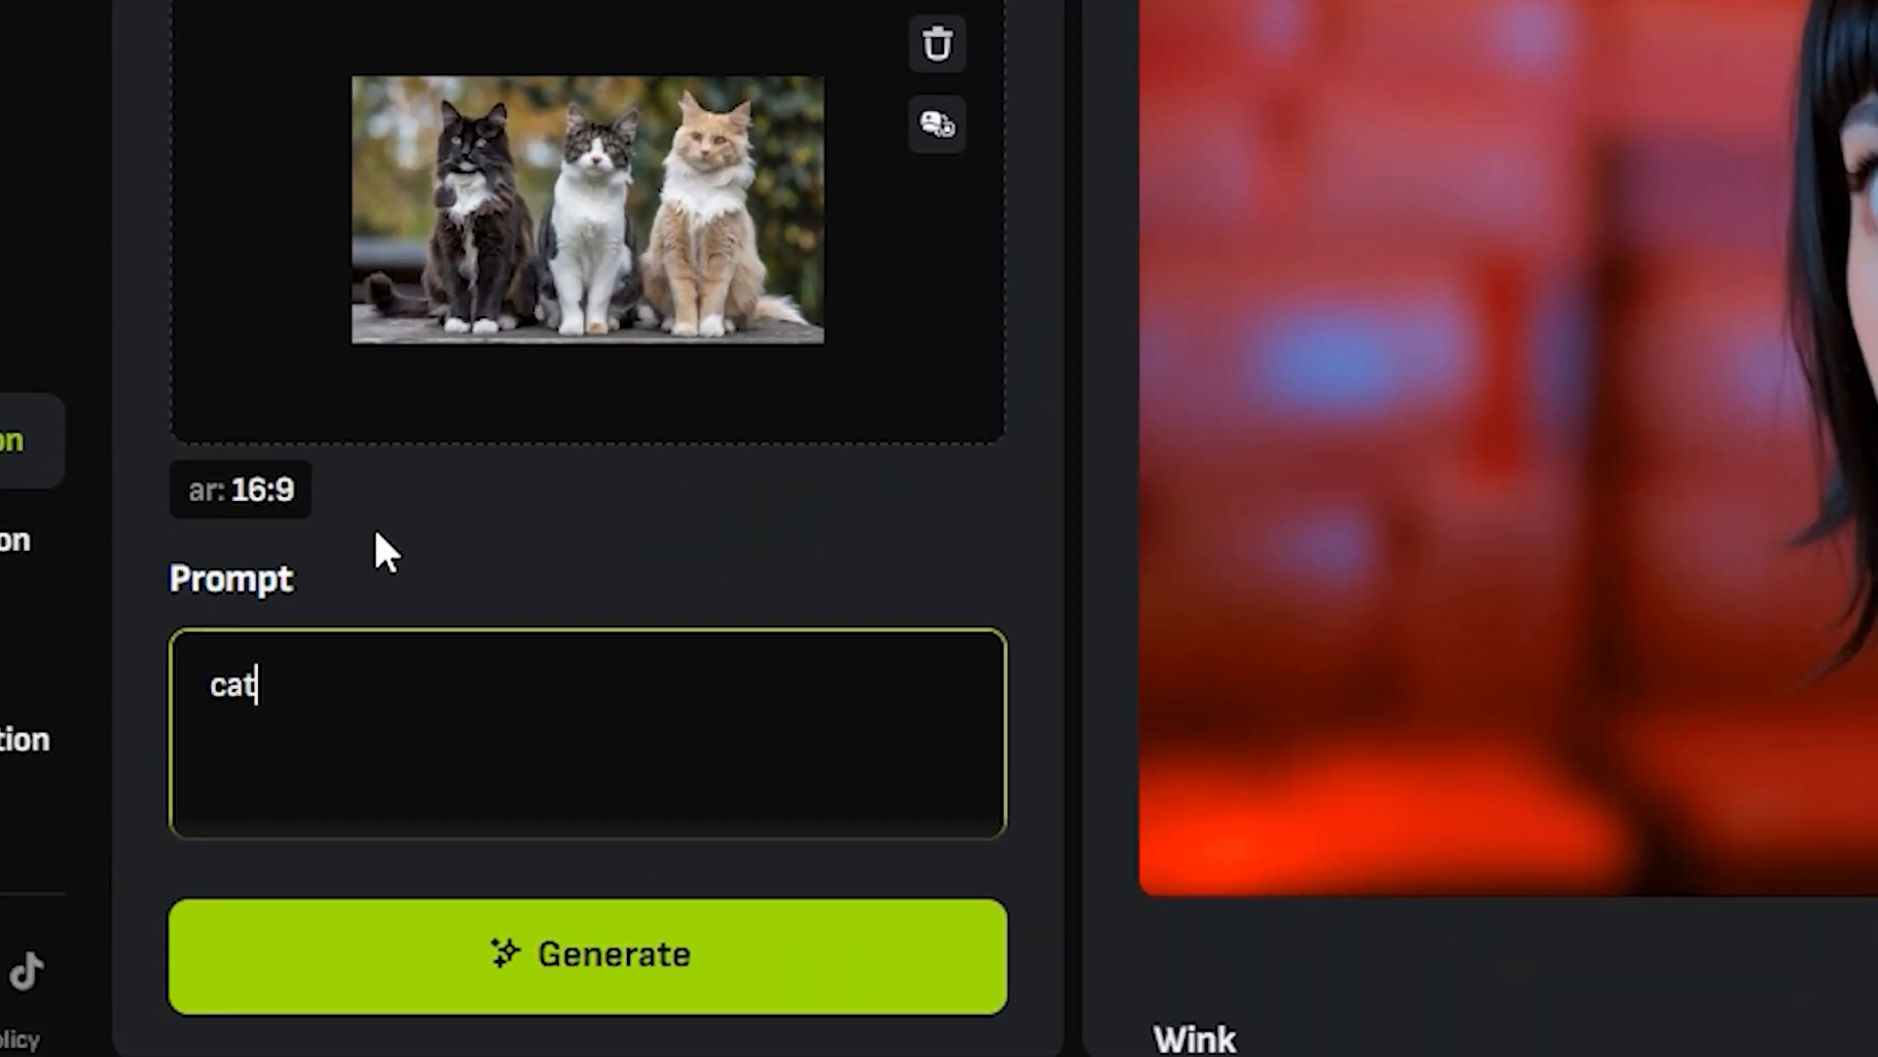
{"action": "type", "text": "cats looking around"}
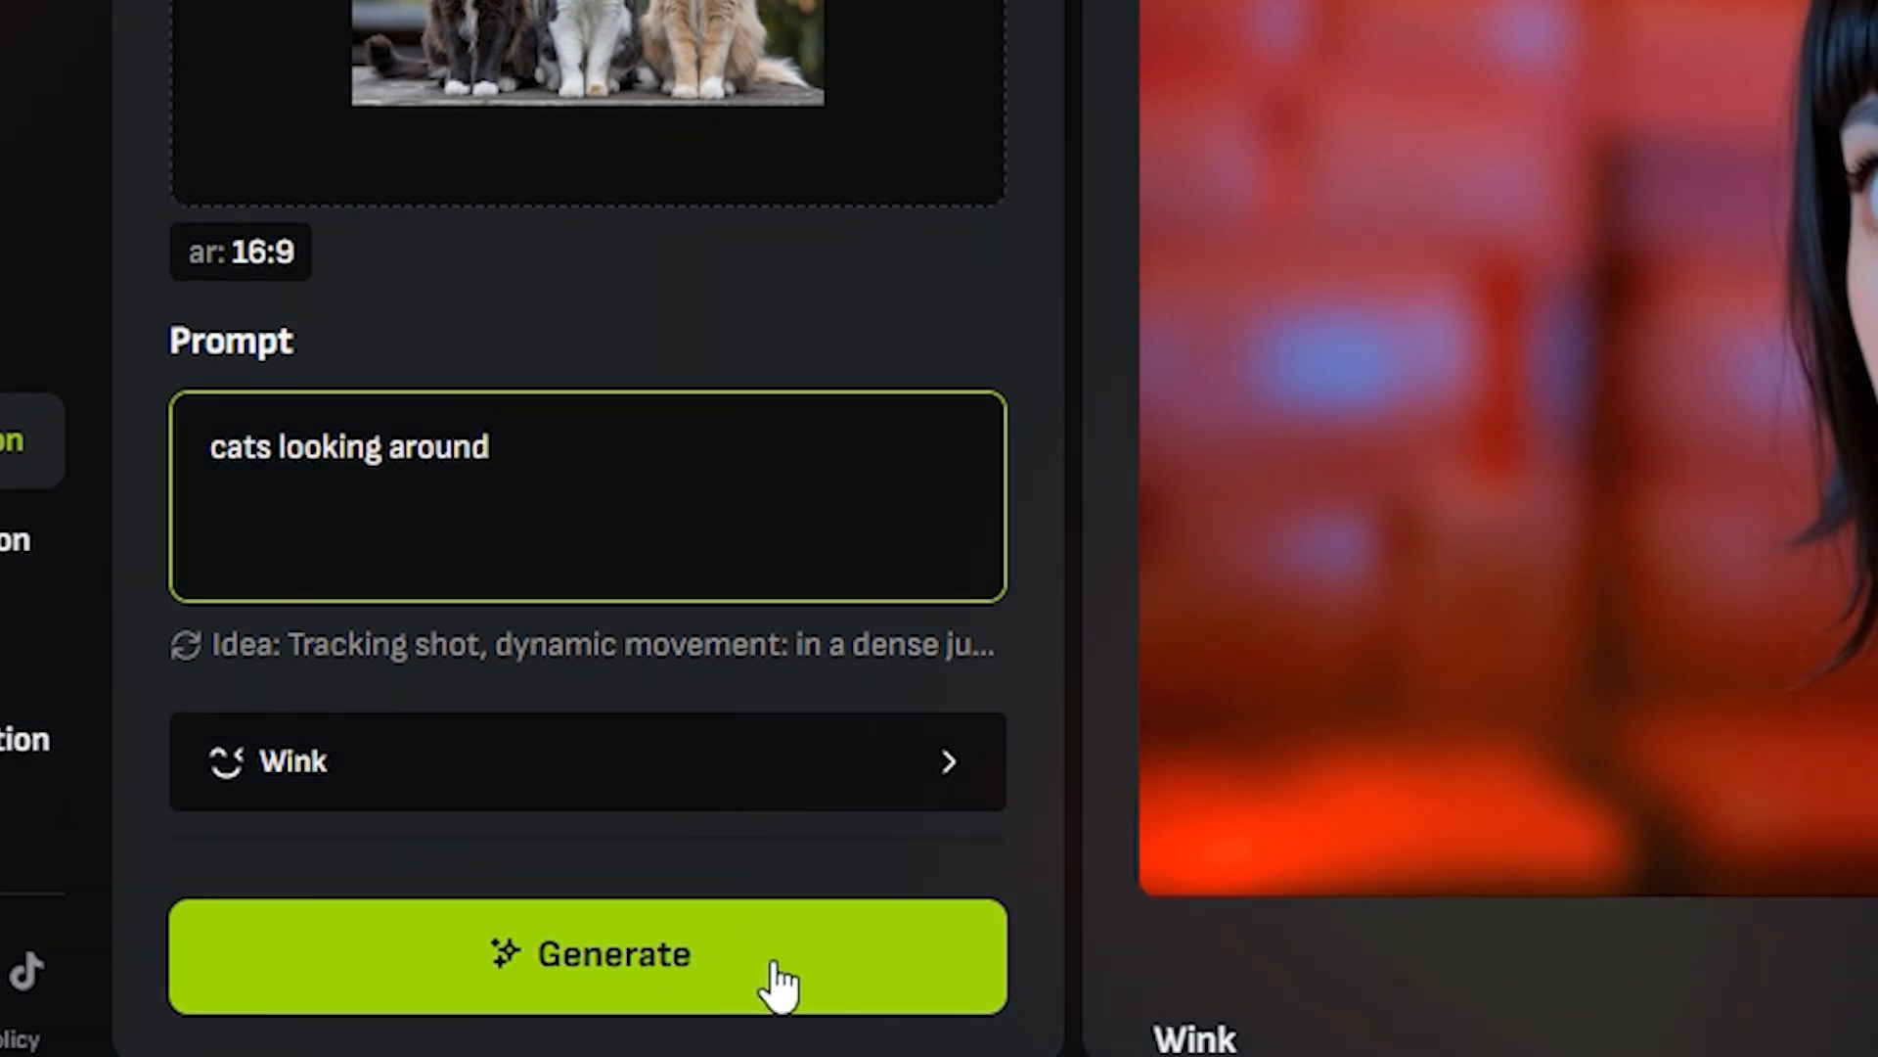